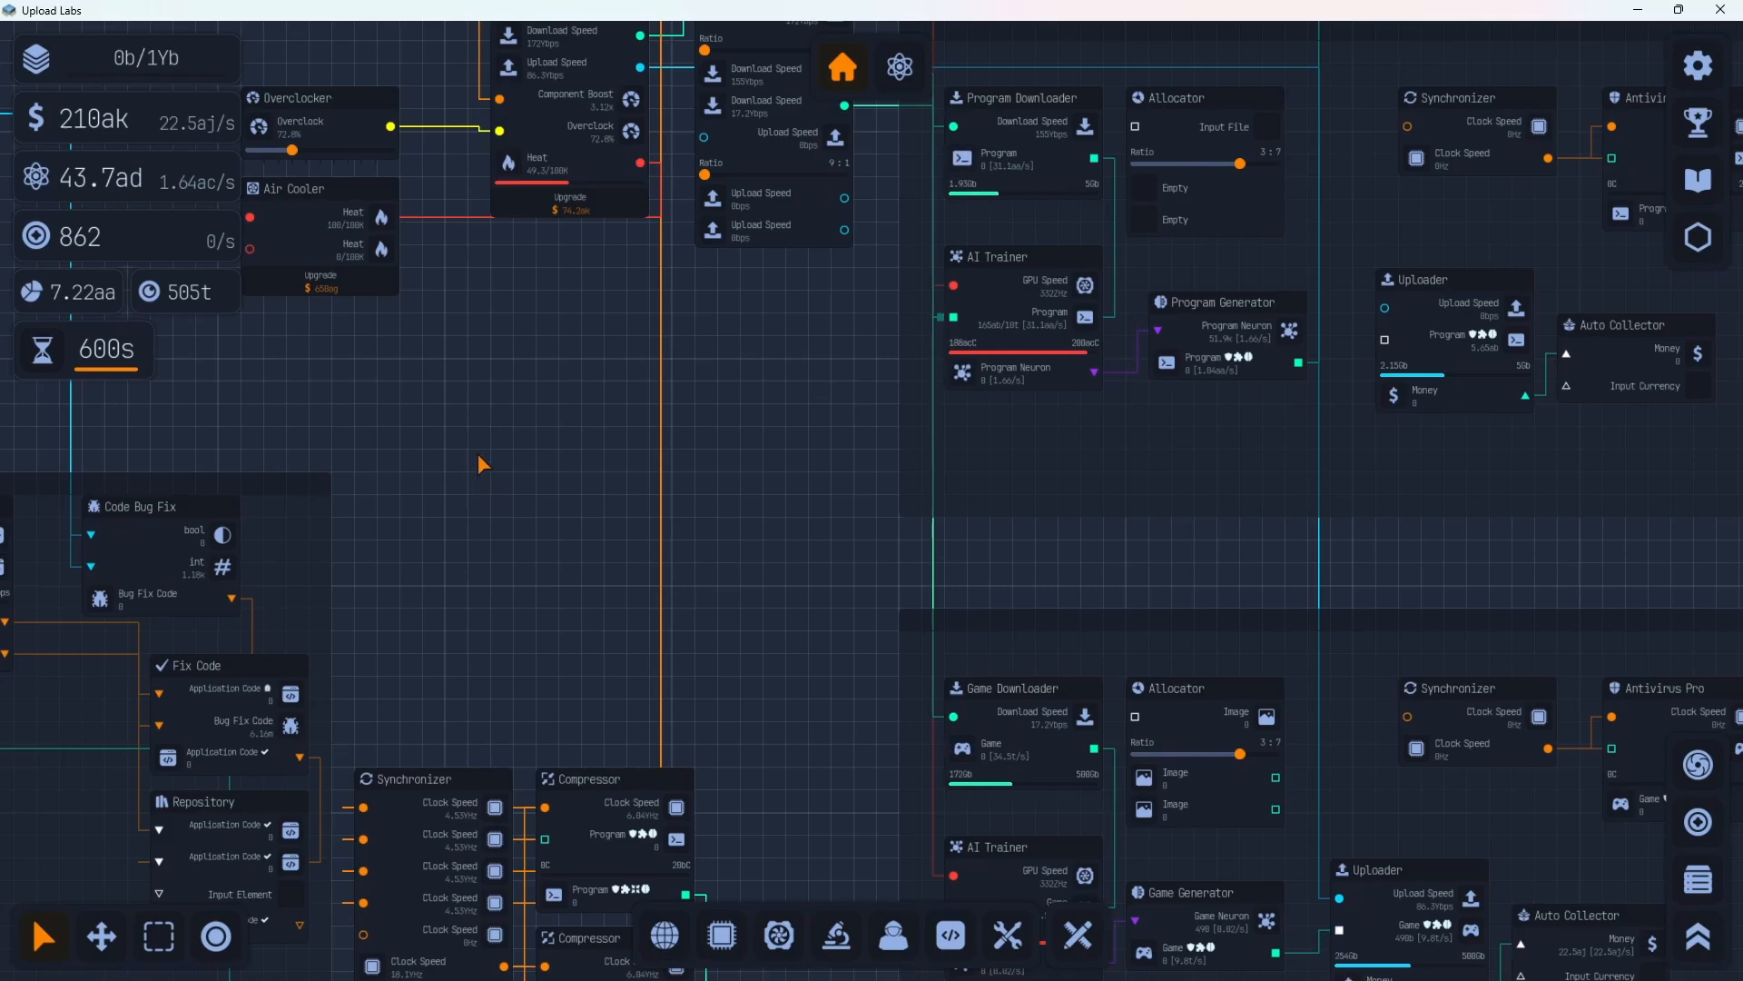
pyautogui.moveTo(484, 442)
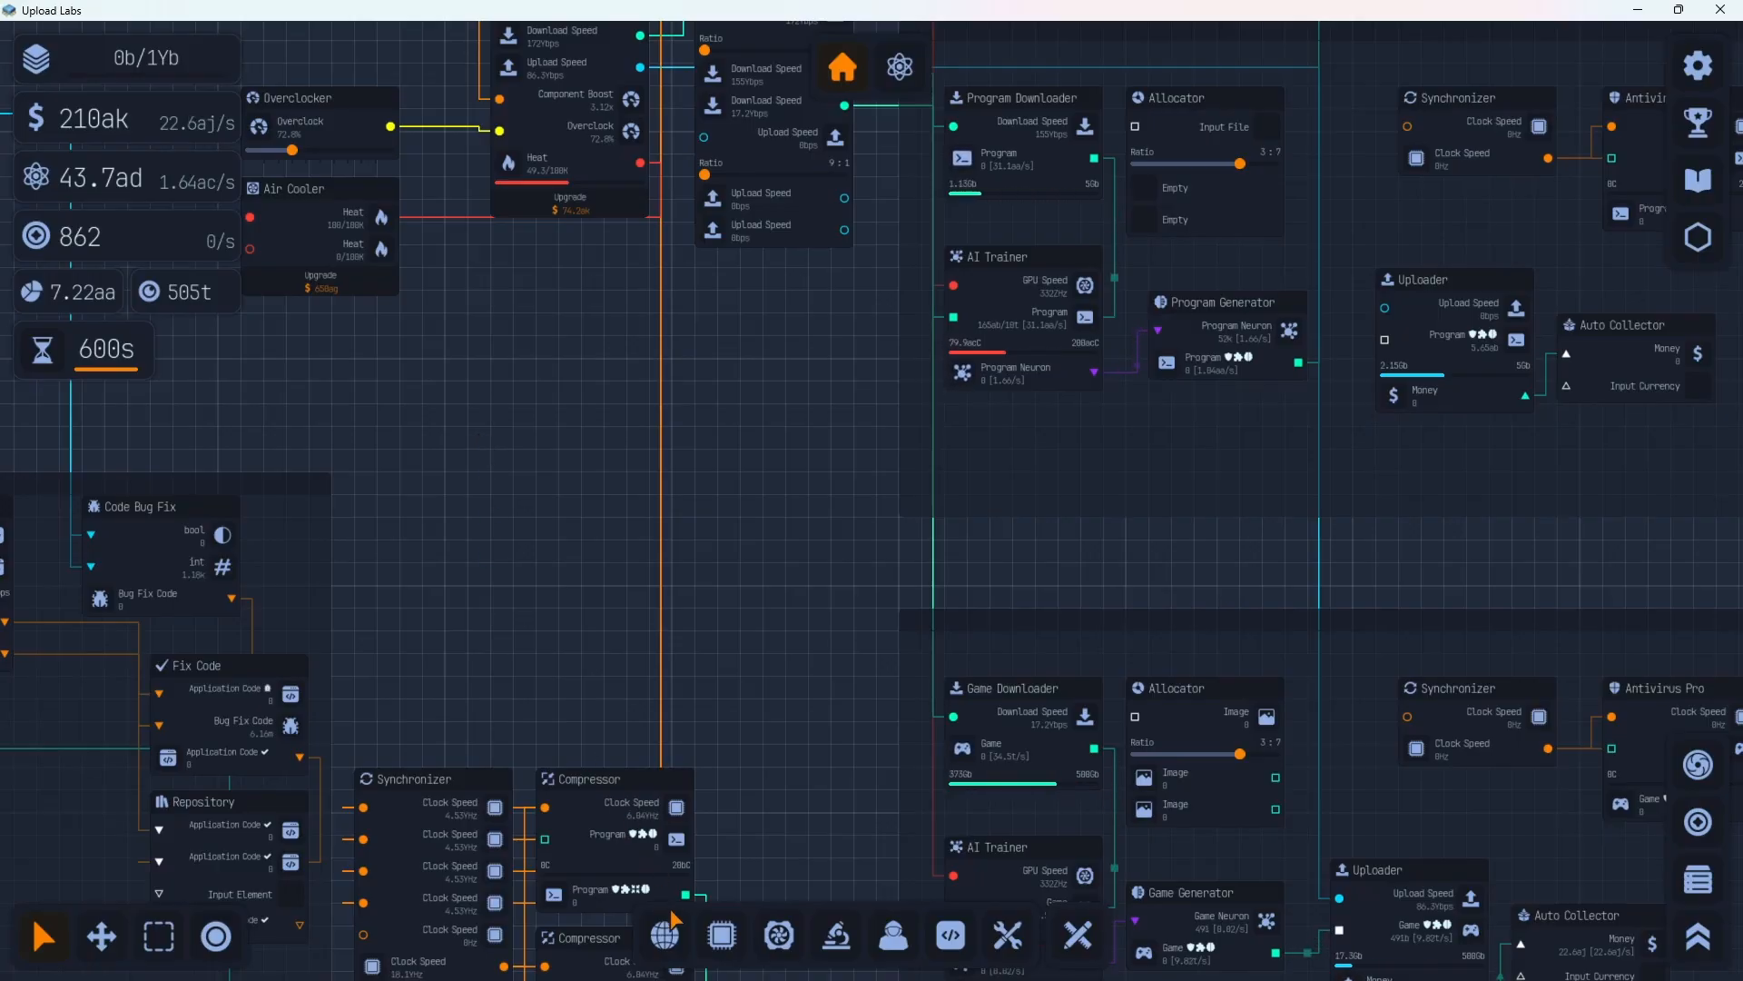
# Wire the Game Generator's game output into a new Storage node, filling the server to 1Yb
pyautogui.click(1146, 846)
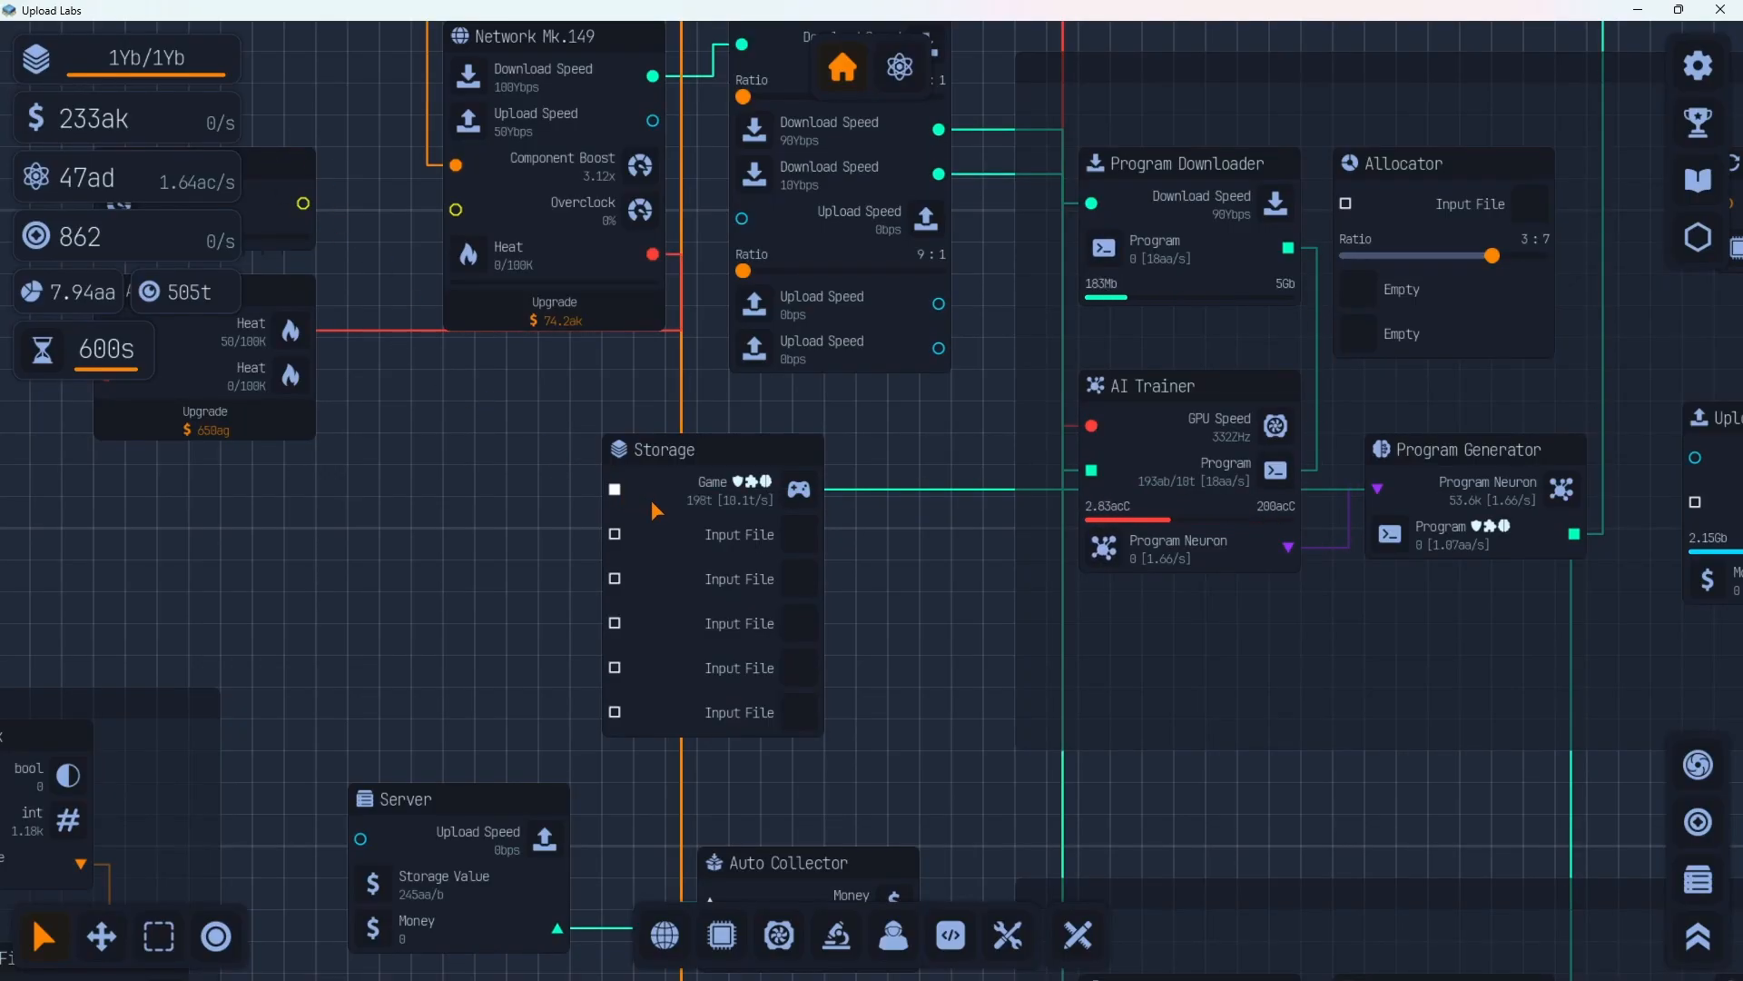
pyautogui.moveTo(1530, 878)
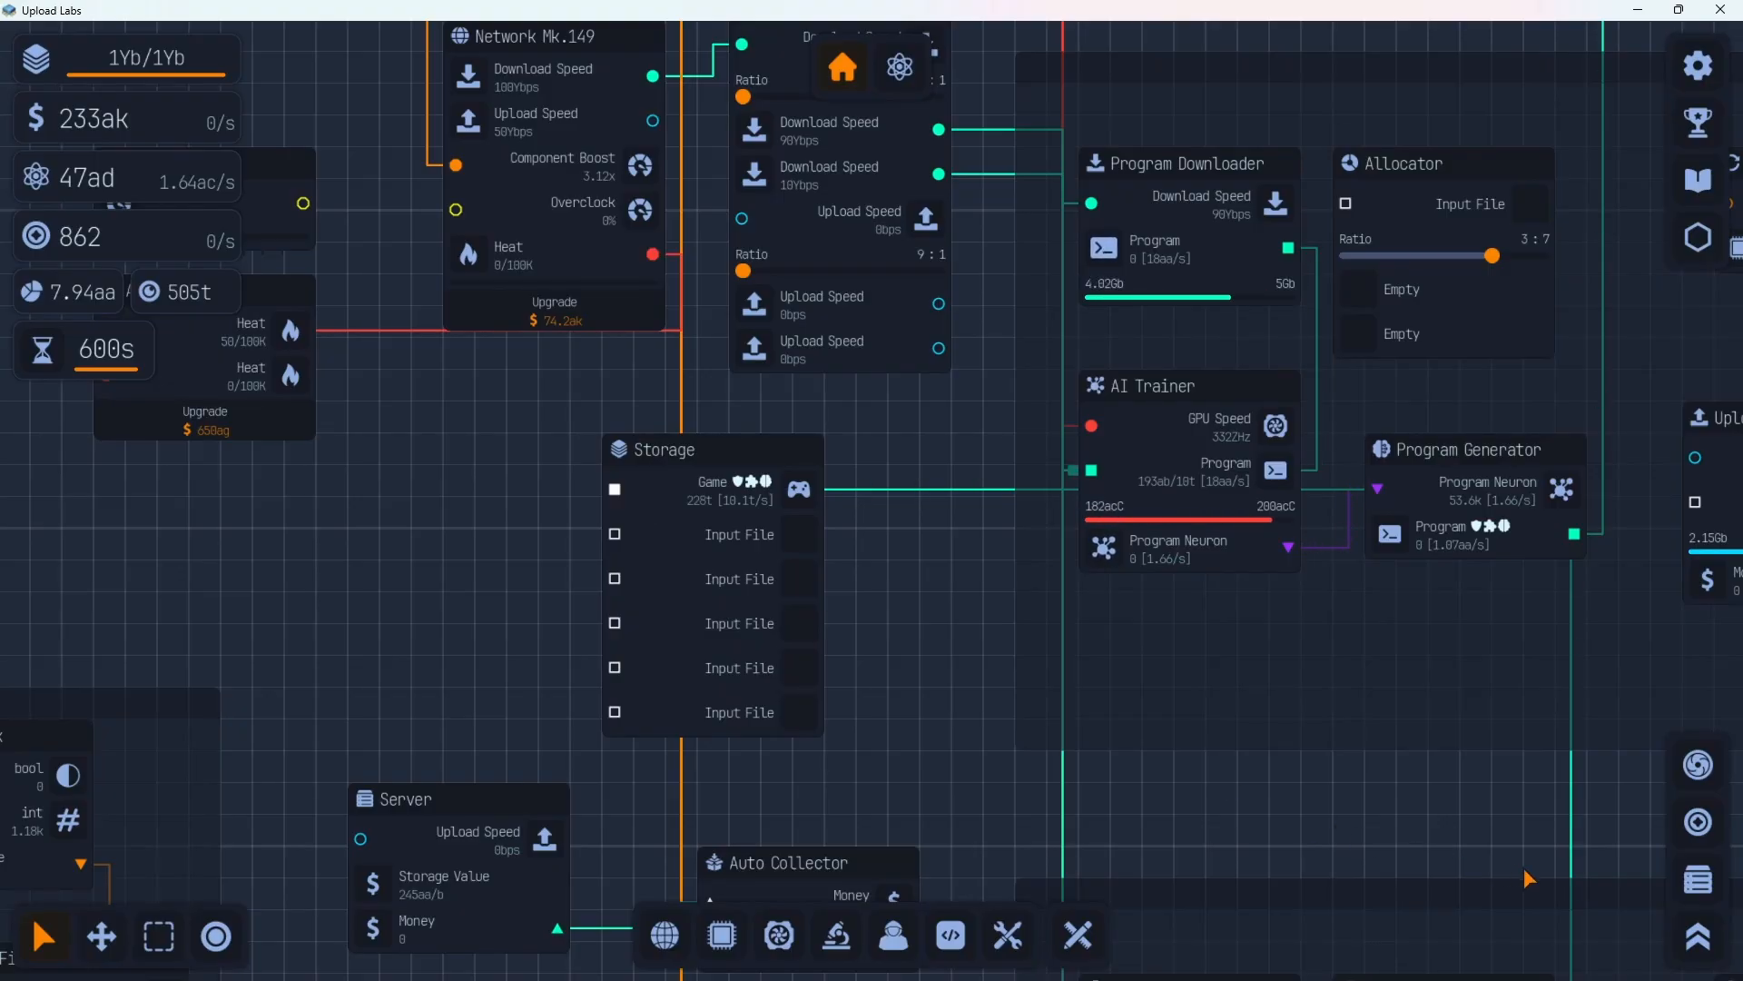
pyautogui.click(1695, 882)
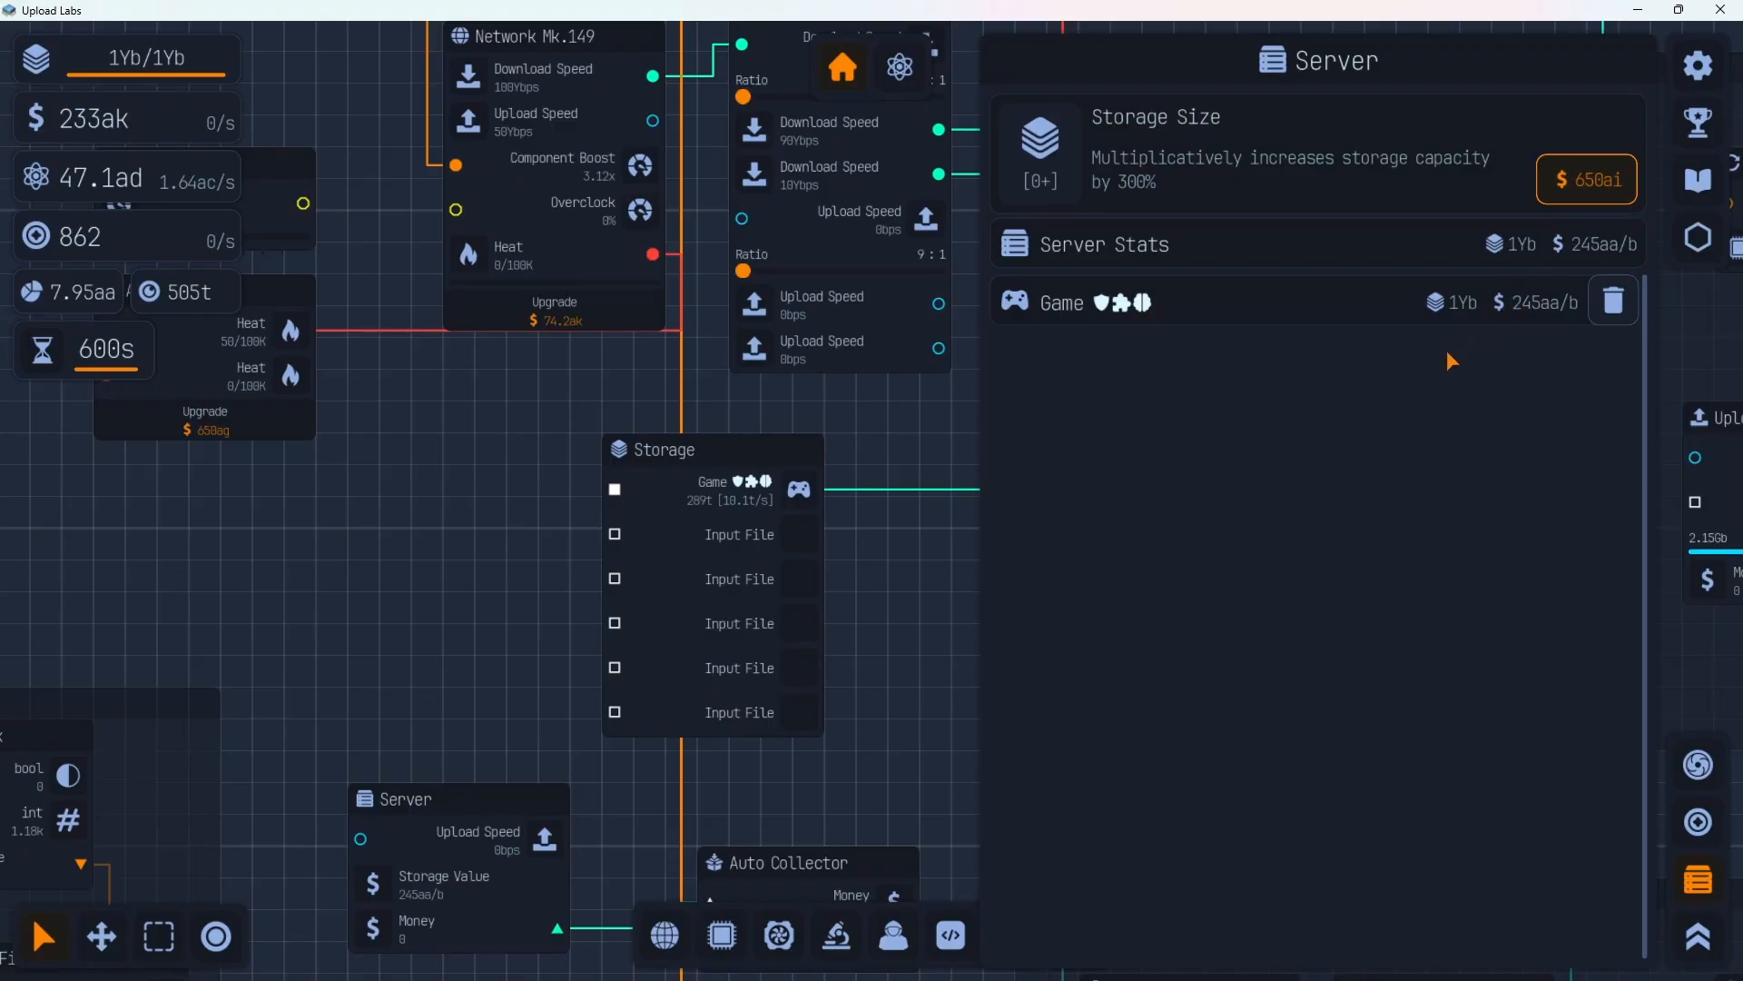
pyautogui.moveTo(1412, 382)
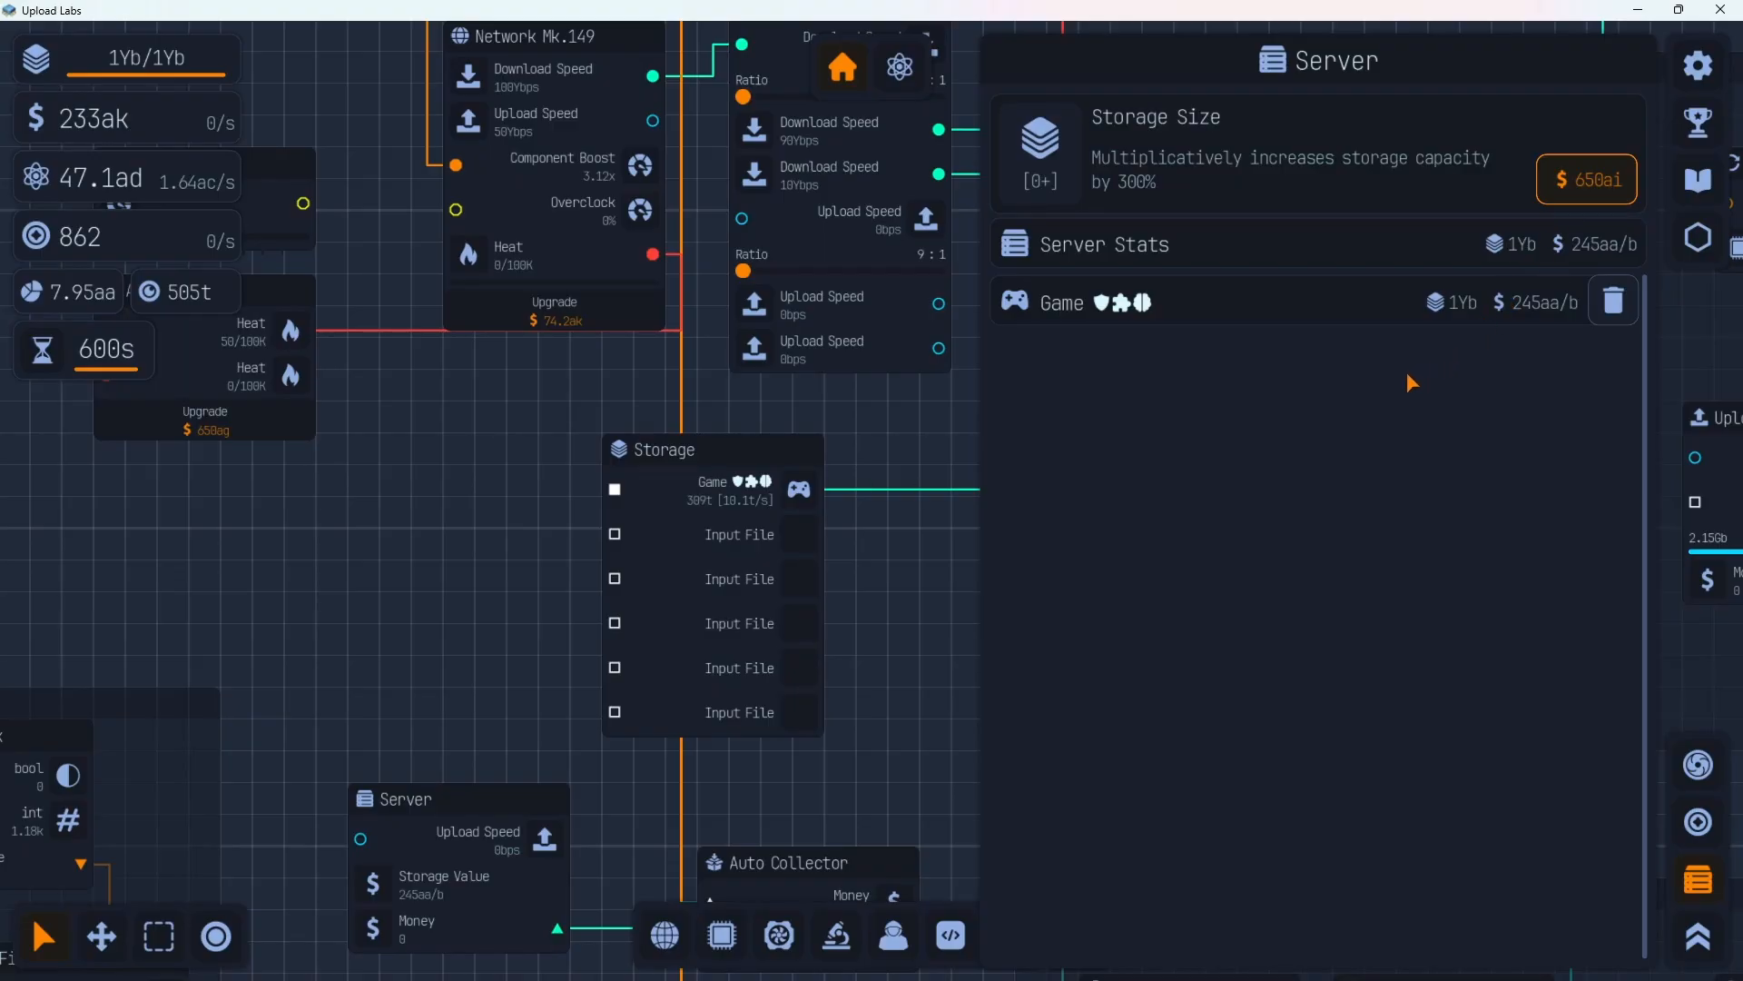
pyautogui.moveTo(871, 471)
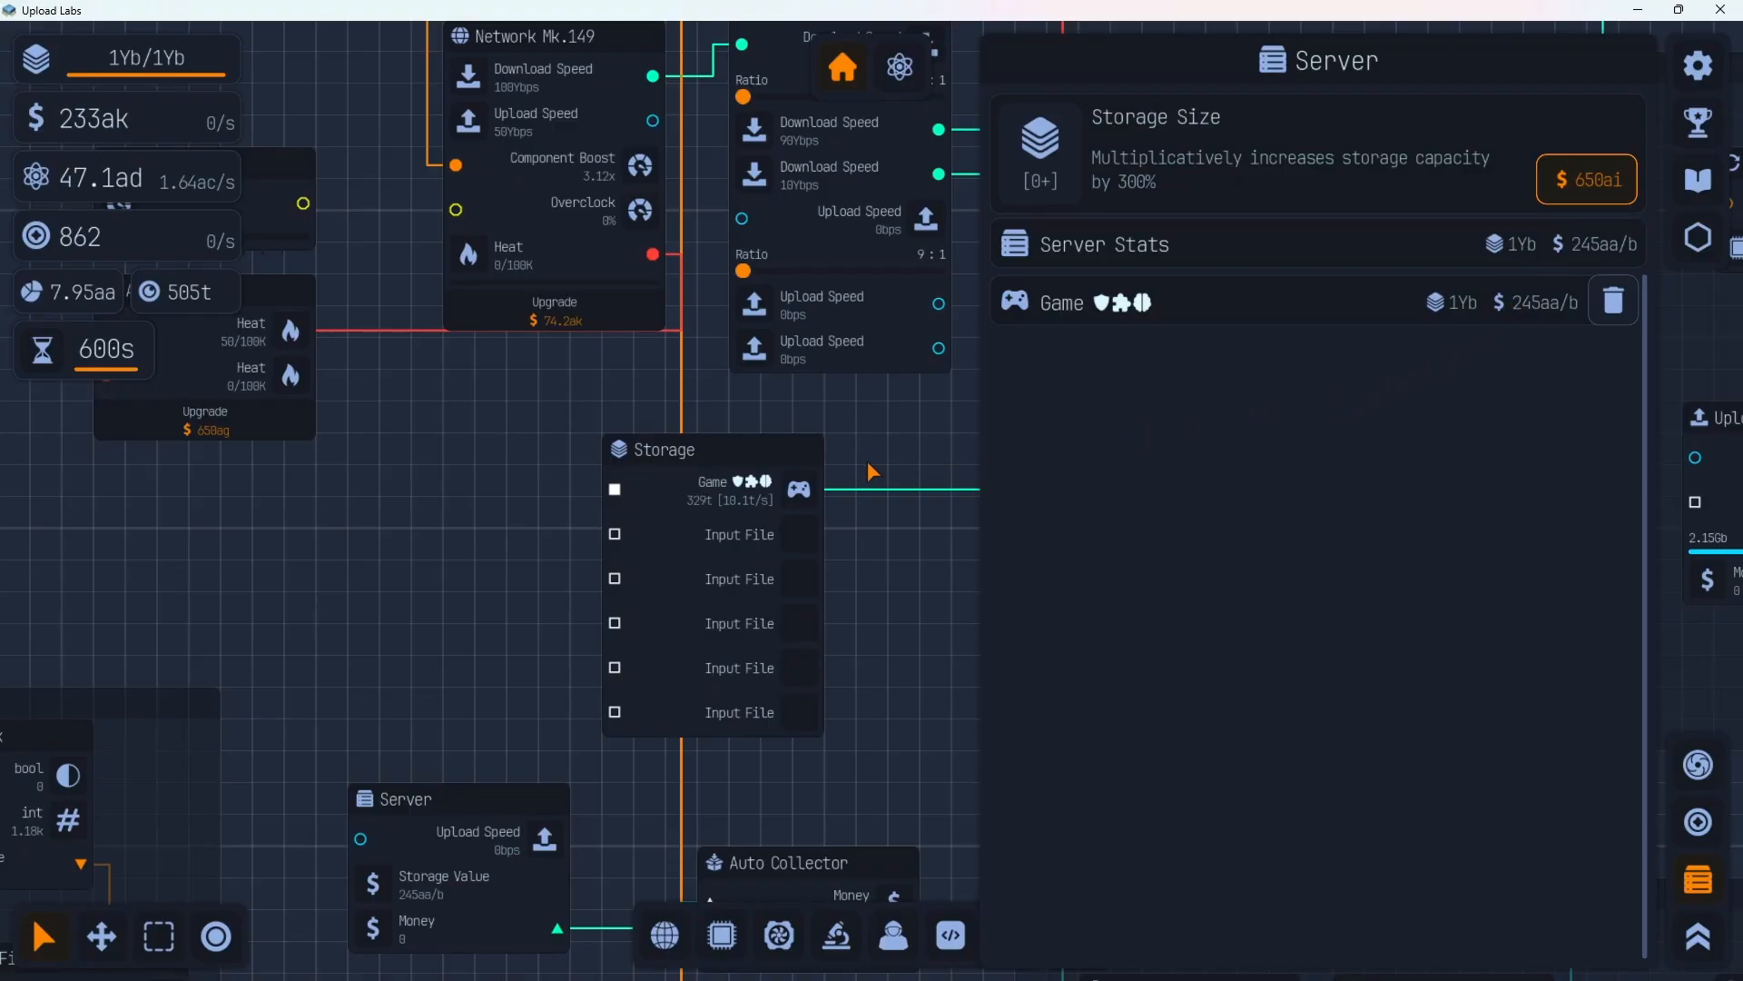
pyautogui.click(614, 490)
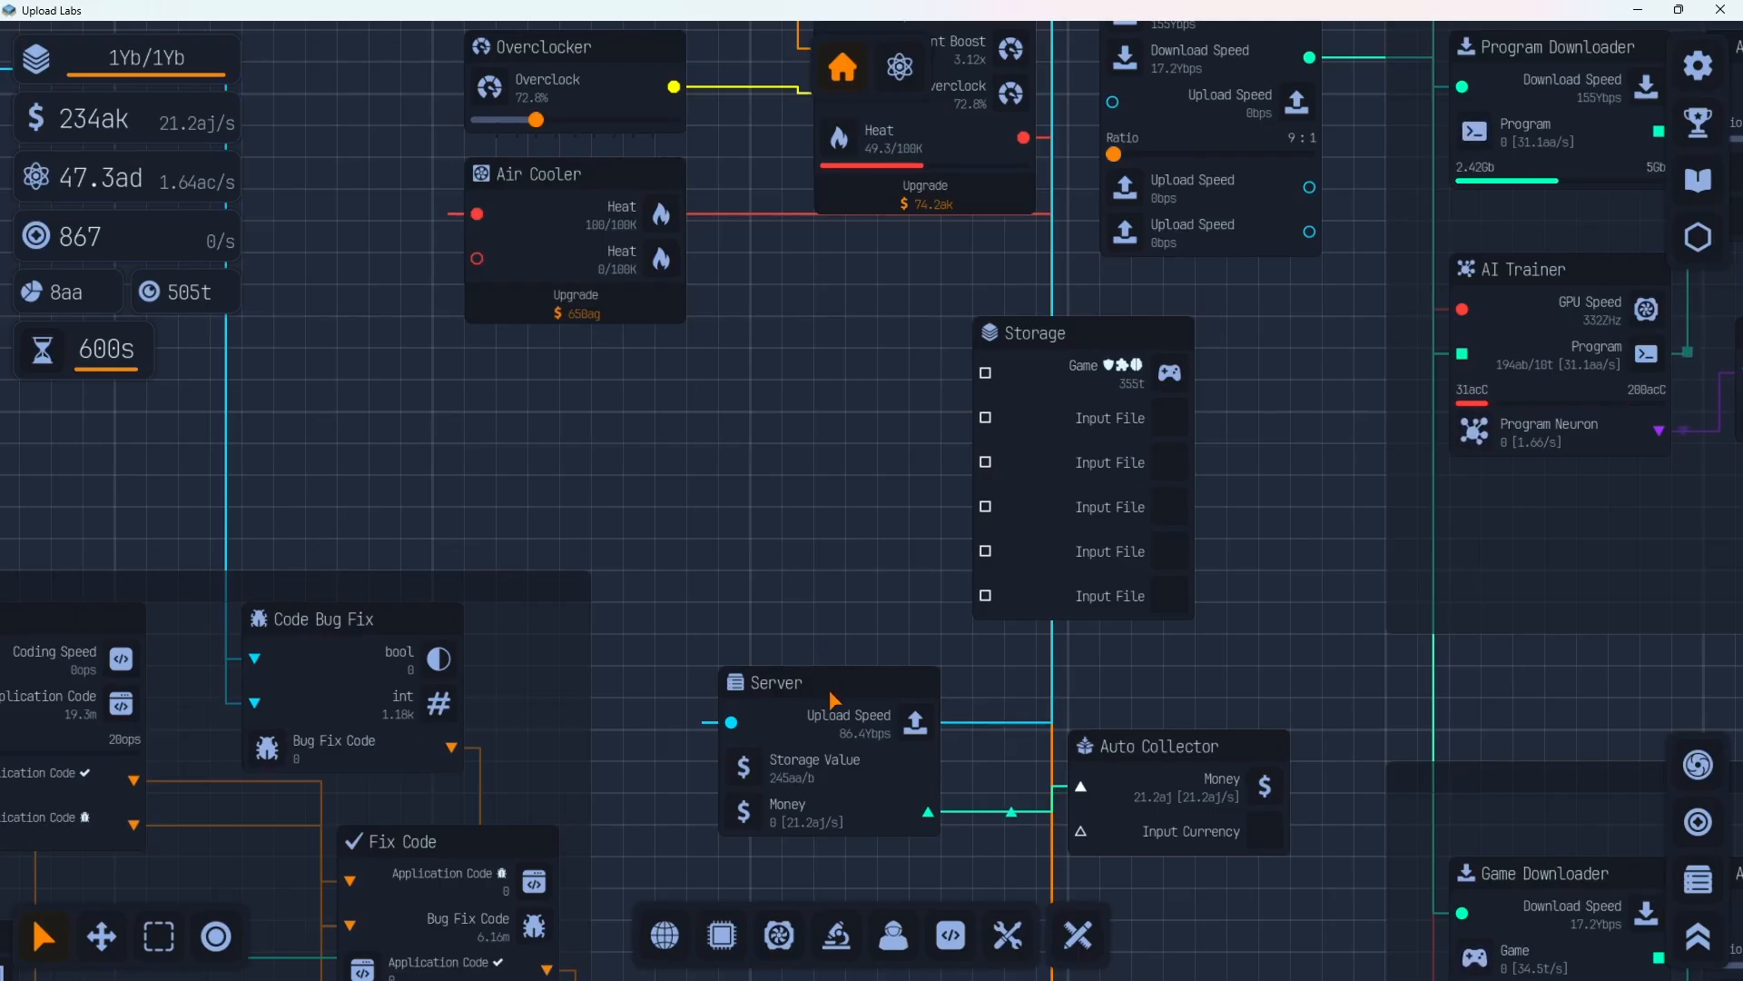
pyautogui.moveTo(1009, 659)
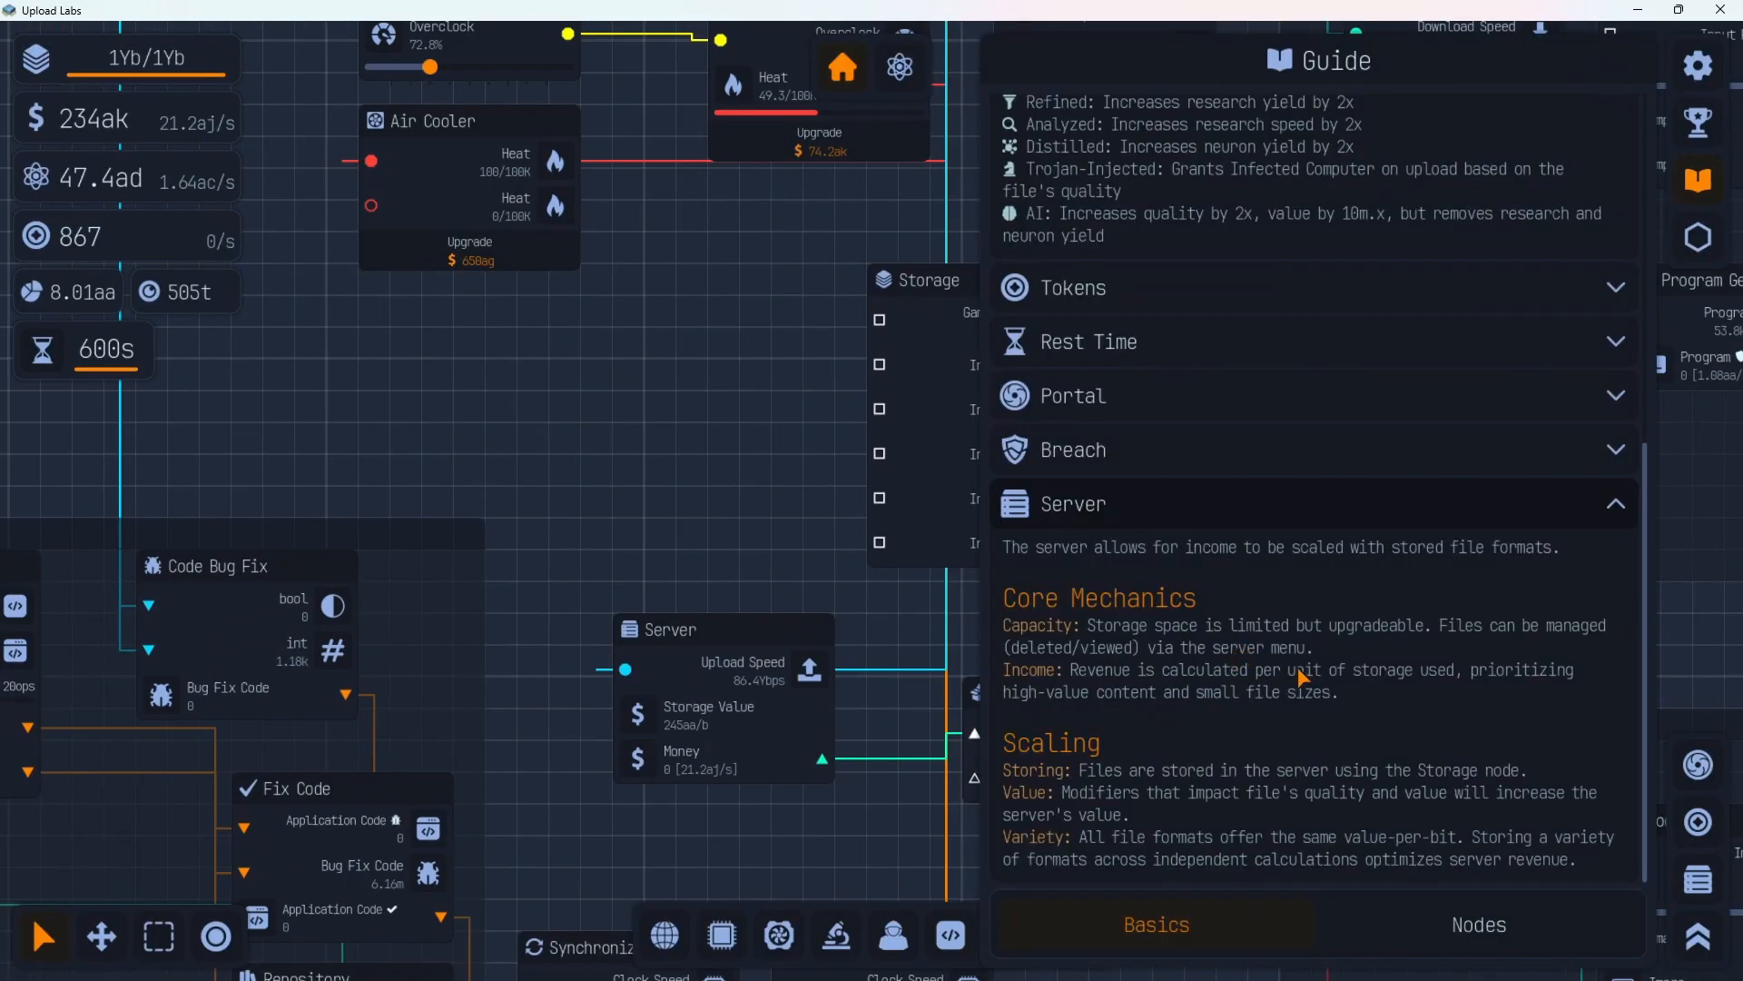
pyautogui.moveTo(1245, 692)
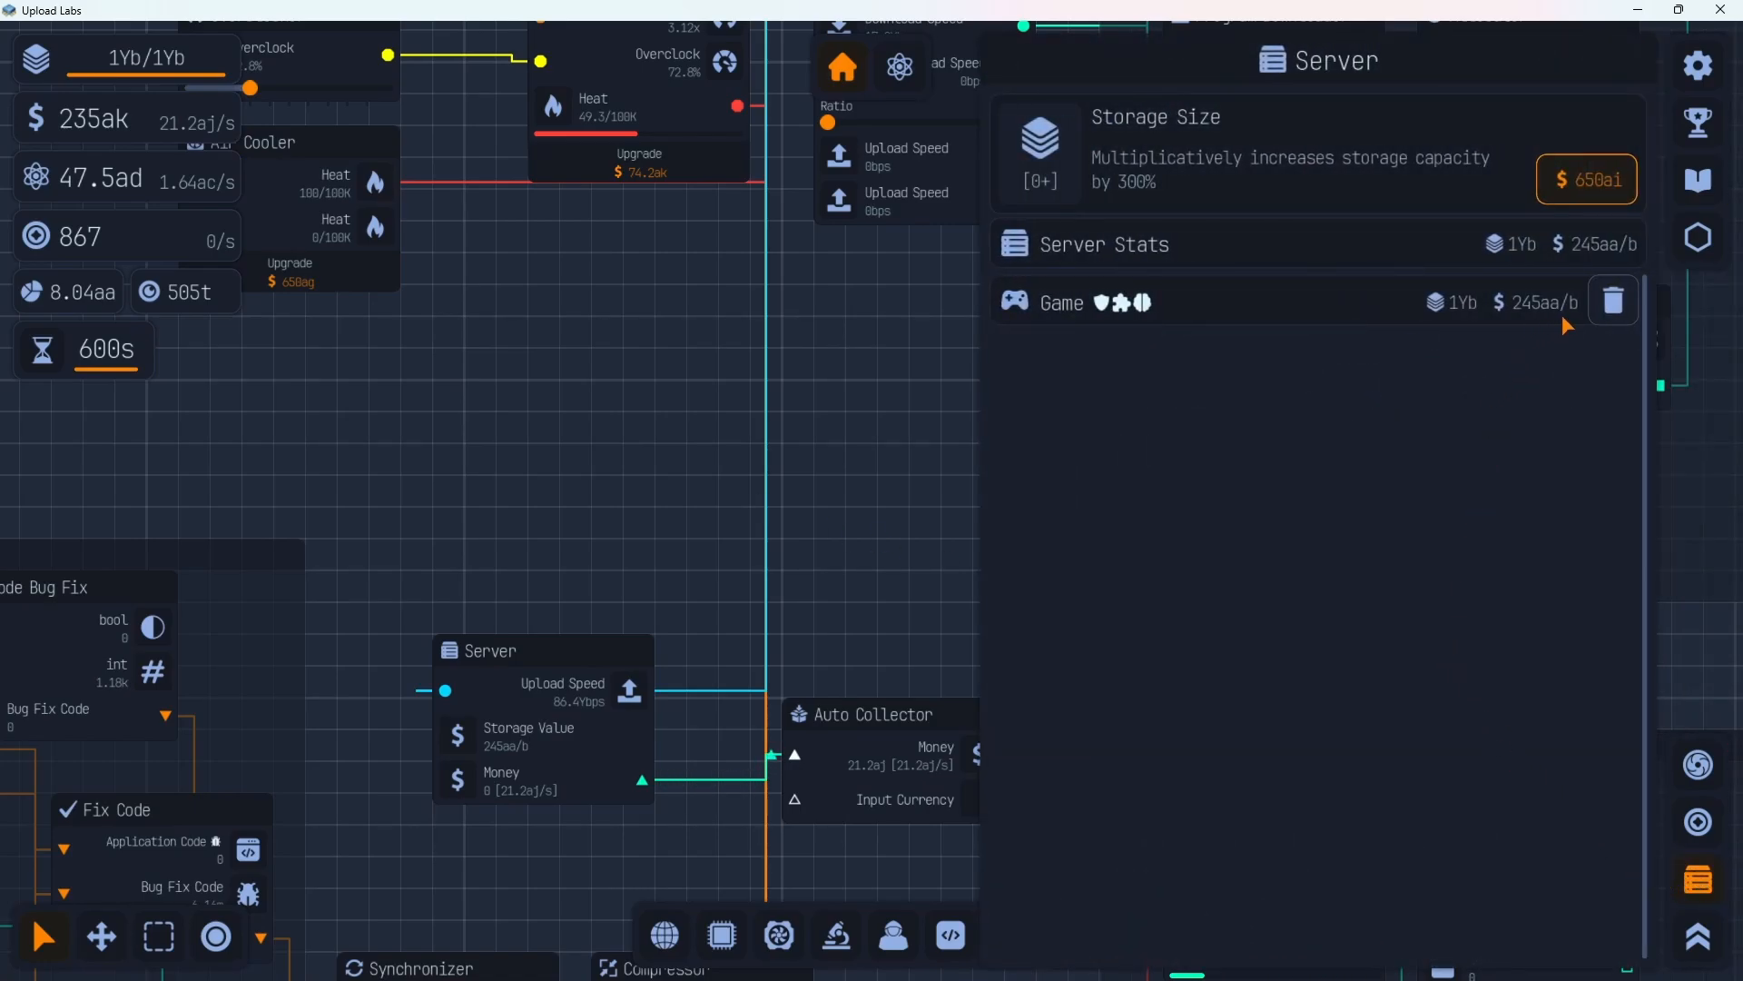
pyautogui.moveTo(1145, 356)
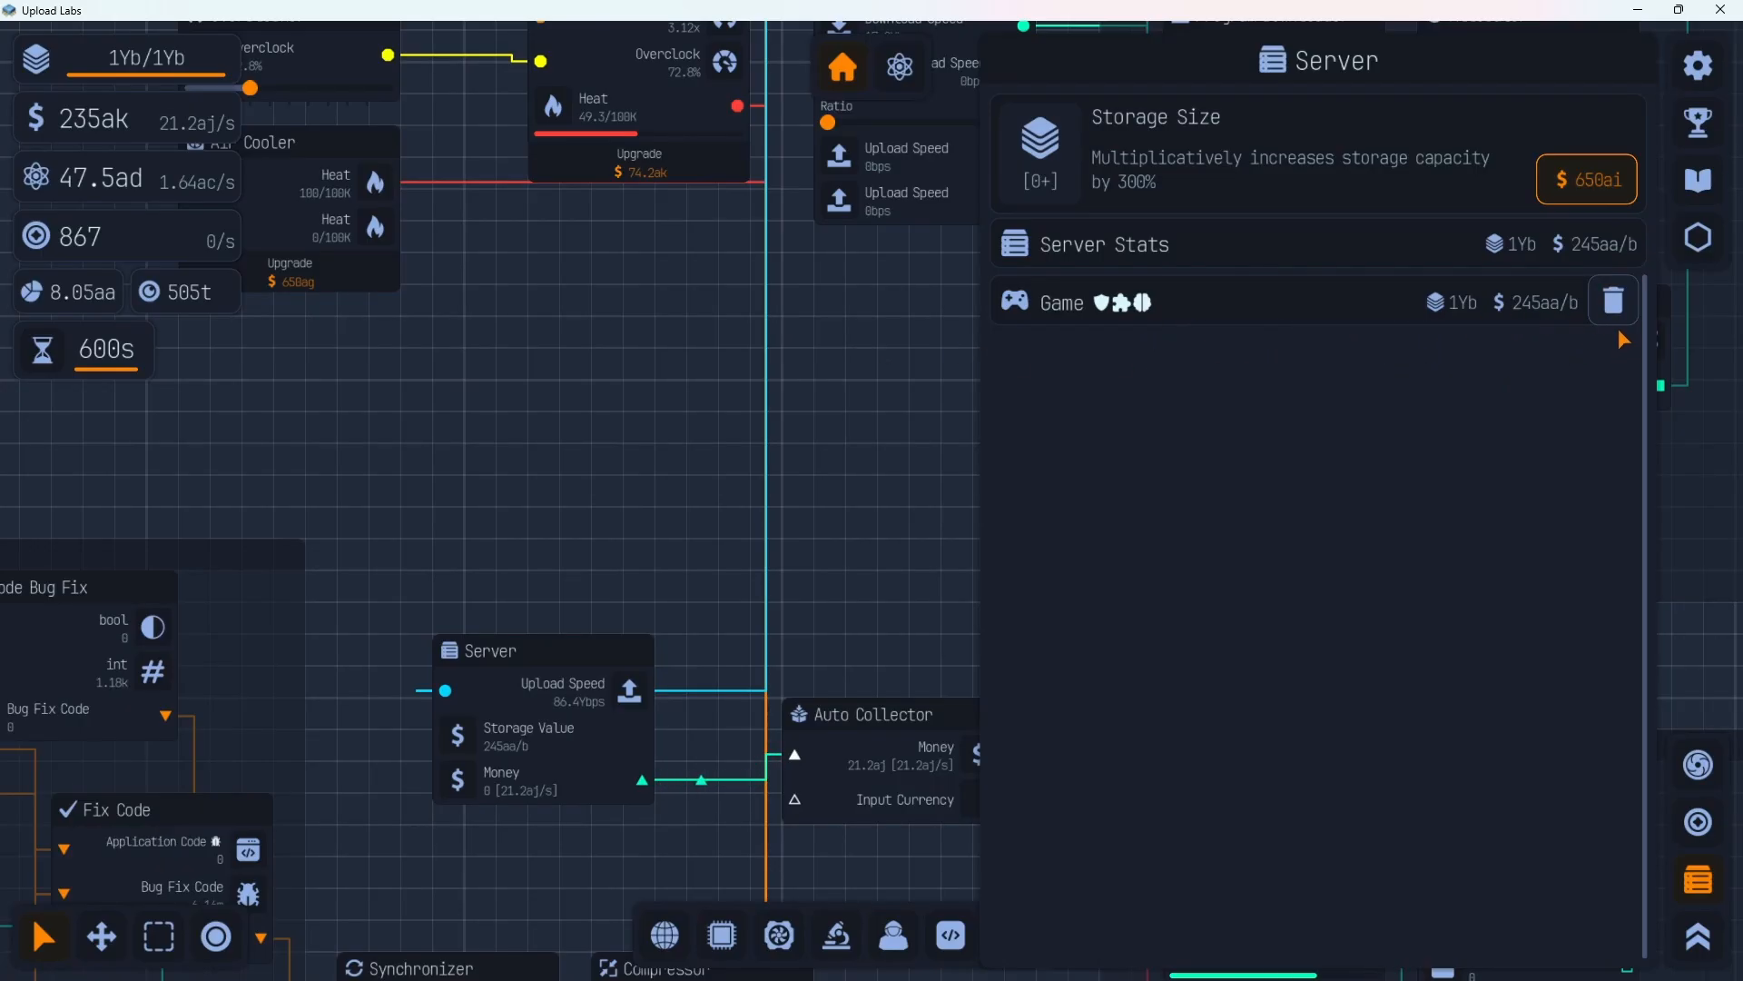
# Trash the Game entry in the Server menu, leaving storage at 0b of 1Yb
pyautogui.click(1613, 301)
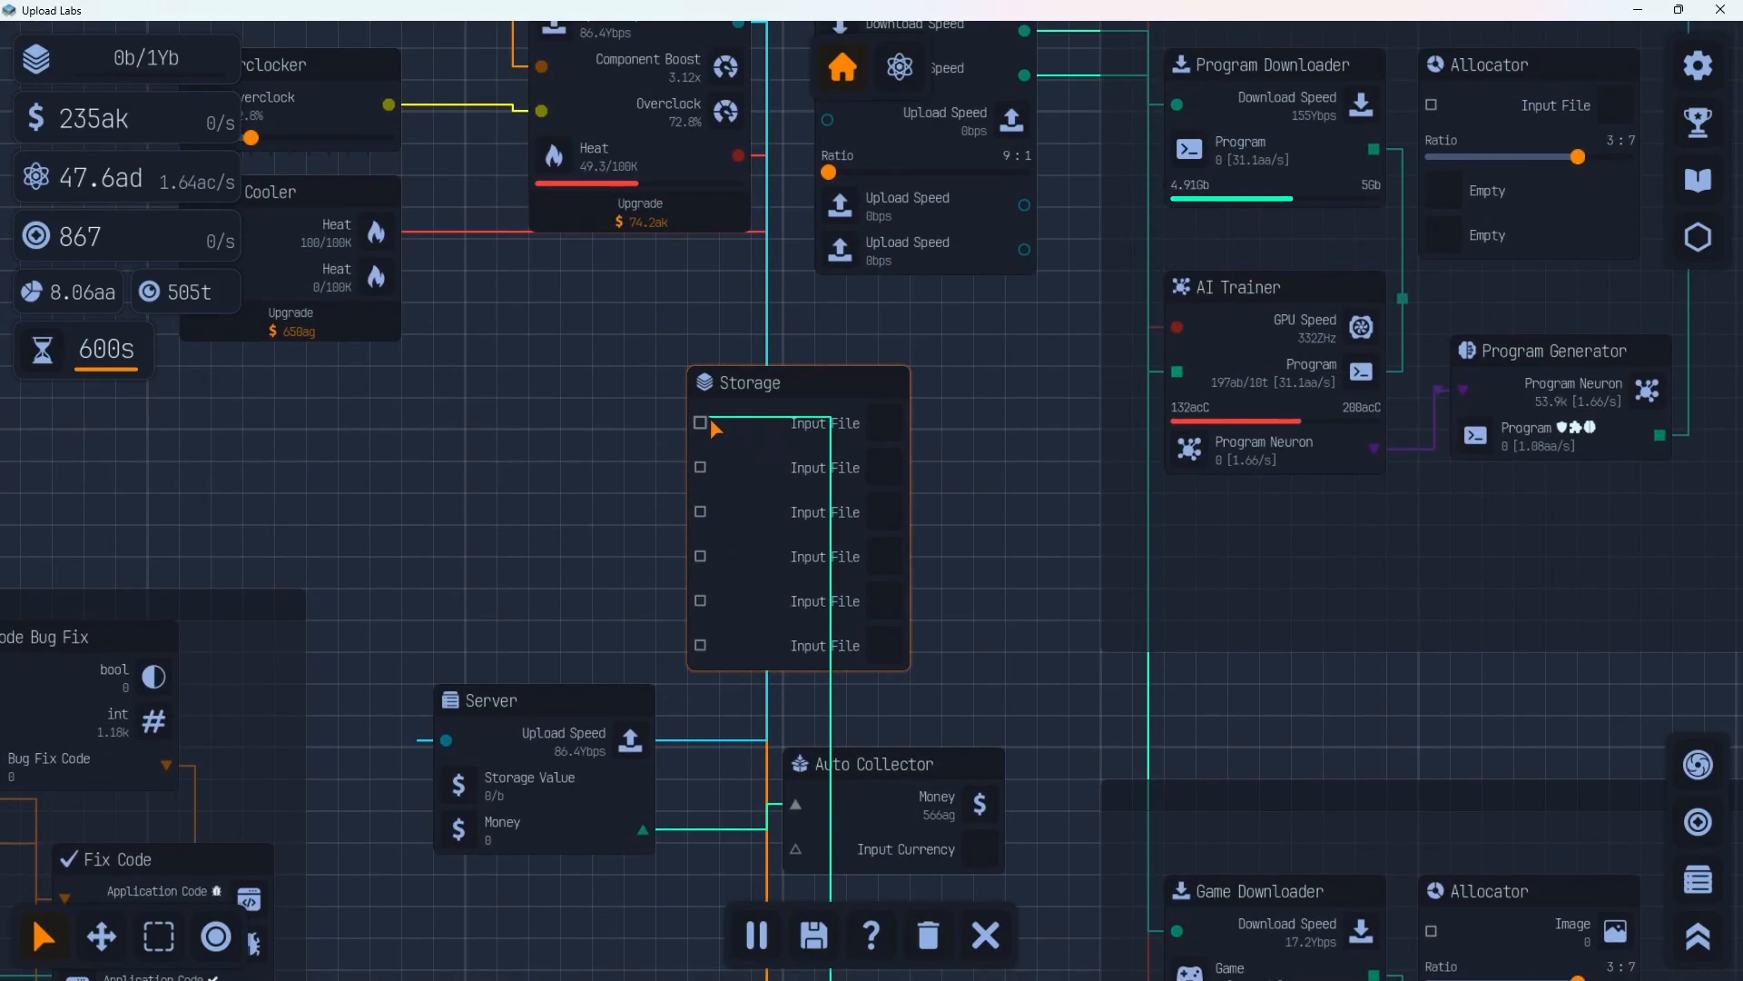
# Feed the refined Game output into Storage, refilling 1Yb with a 695aa/b game file
pyautogui.click(700, 422)
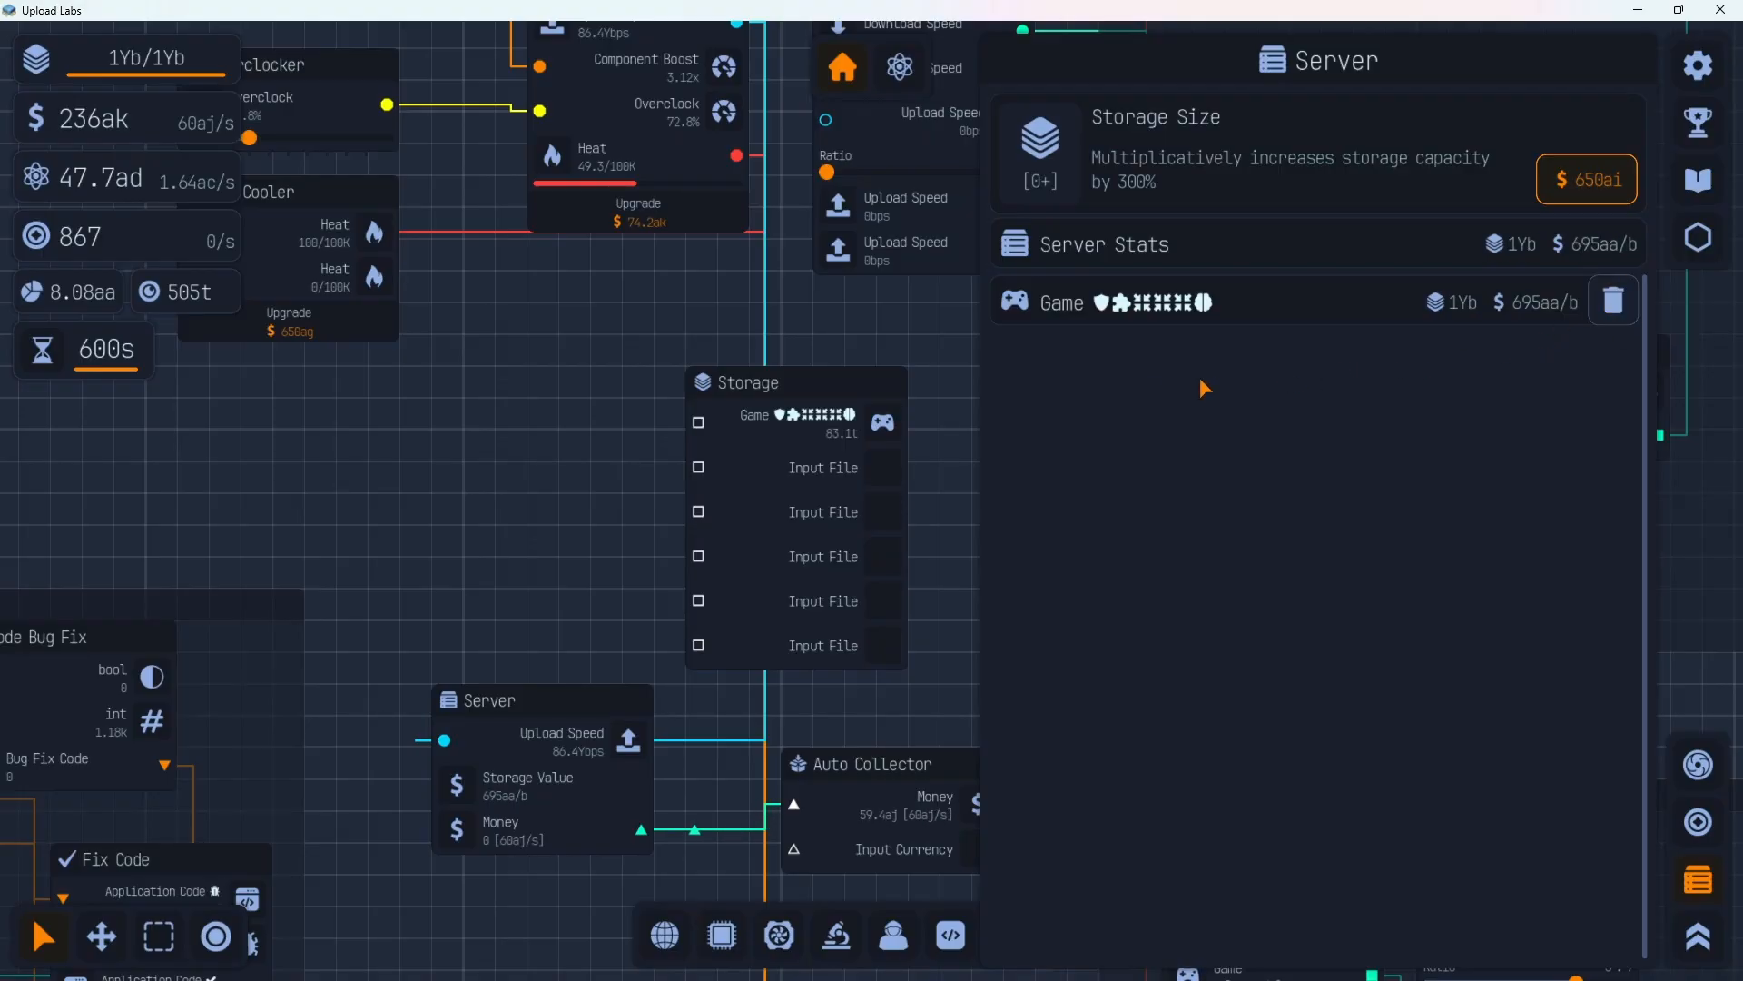
pyautogui.moveTo(1301, 396)
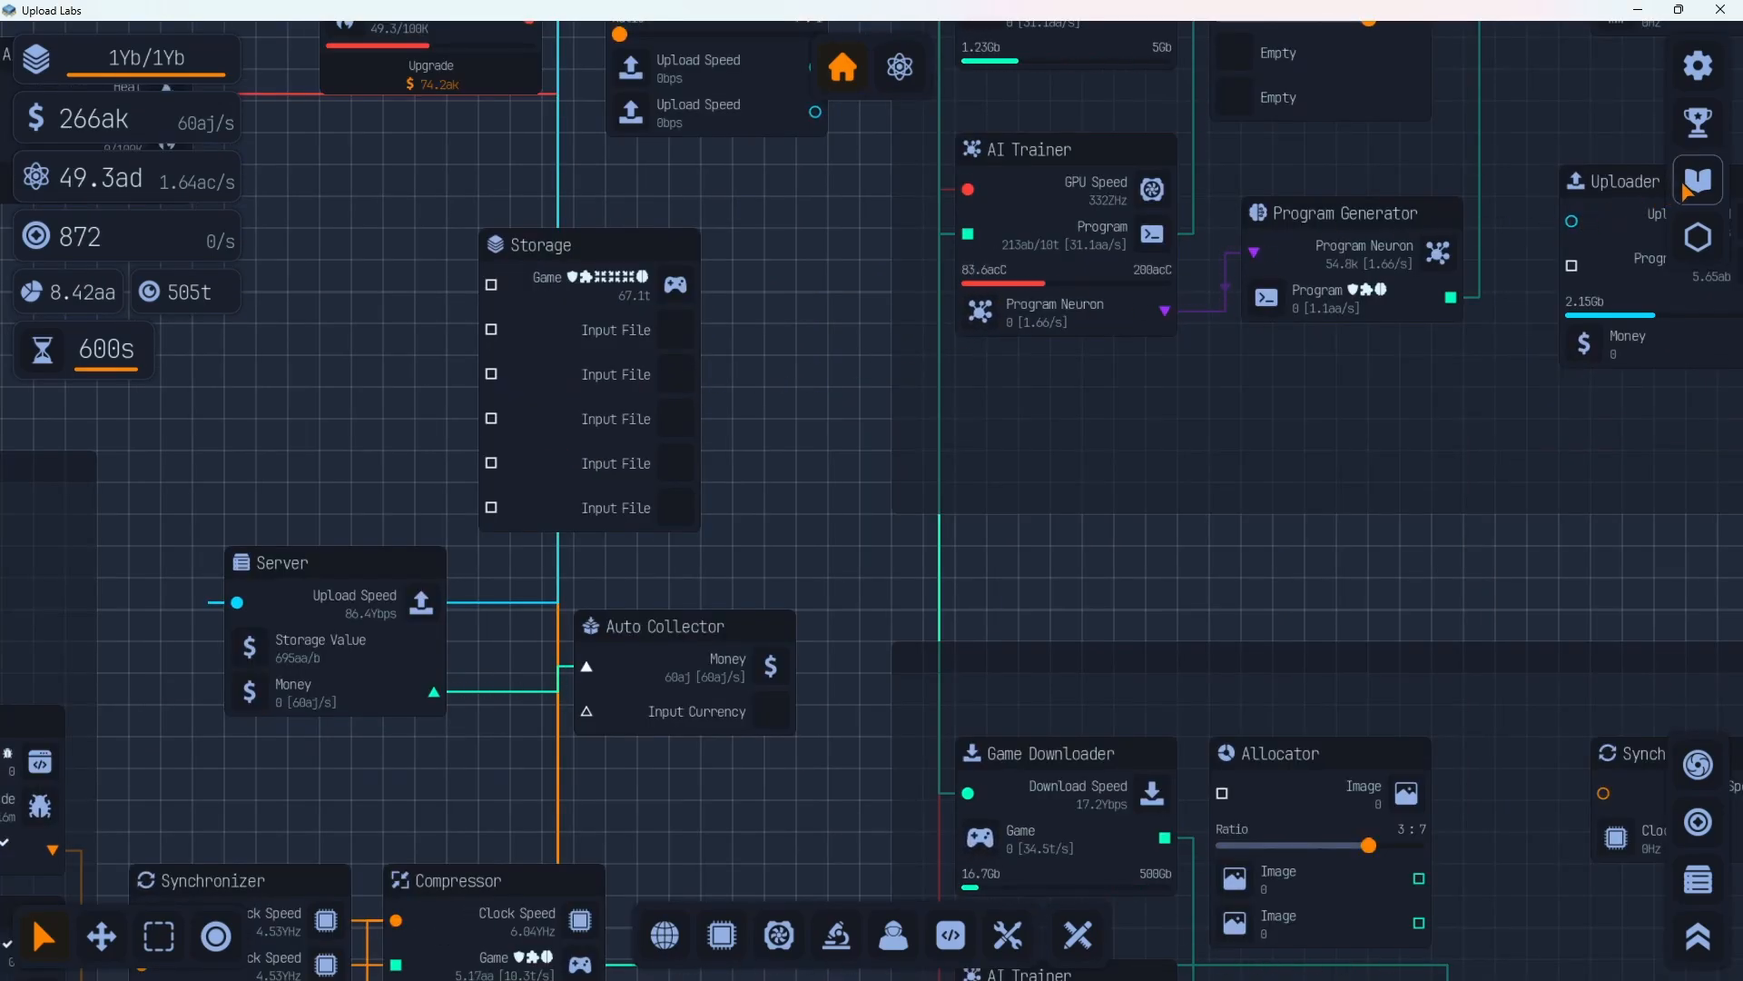
# Read the Guide's Server section, close it, and disconnect the Game input from Storage
pyautogui.click(1698, 179)
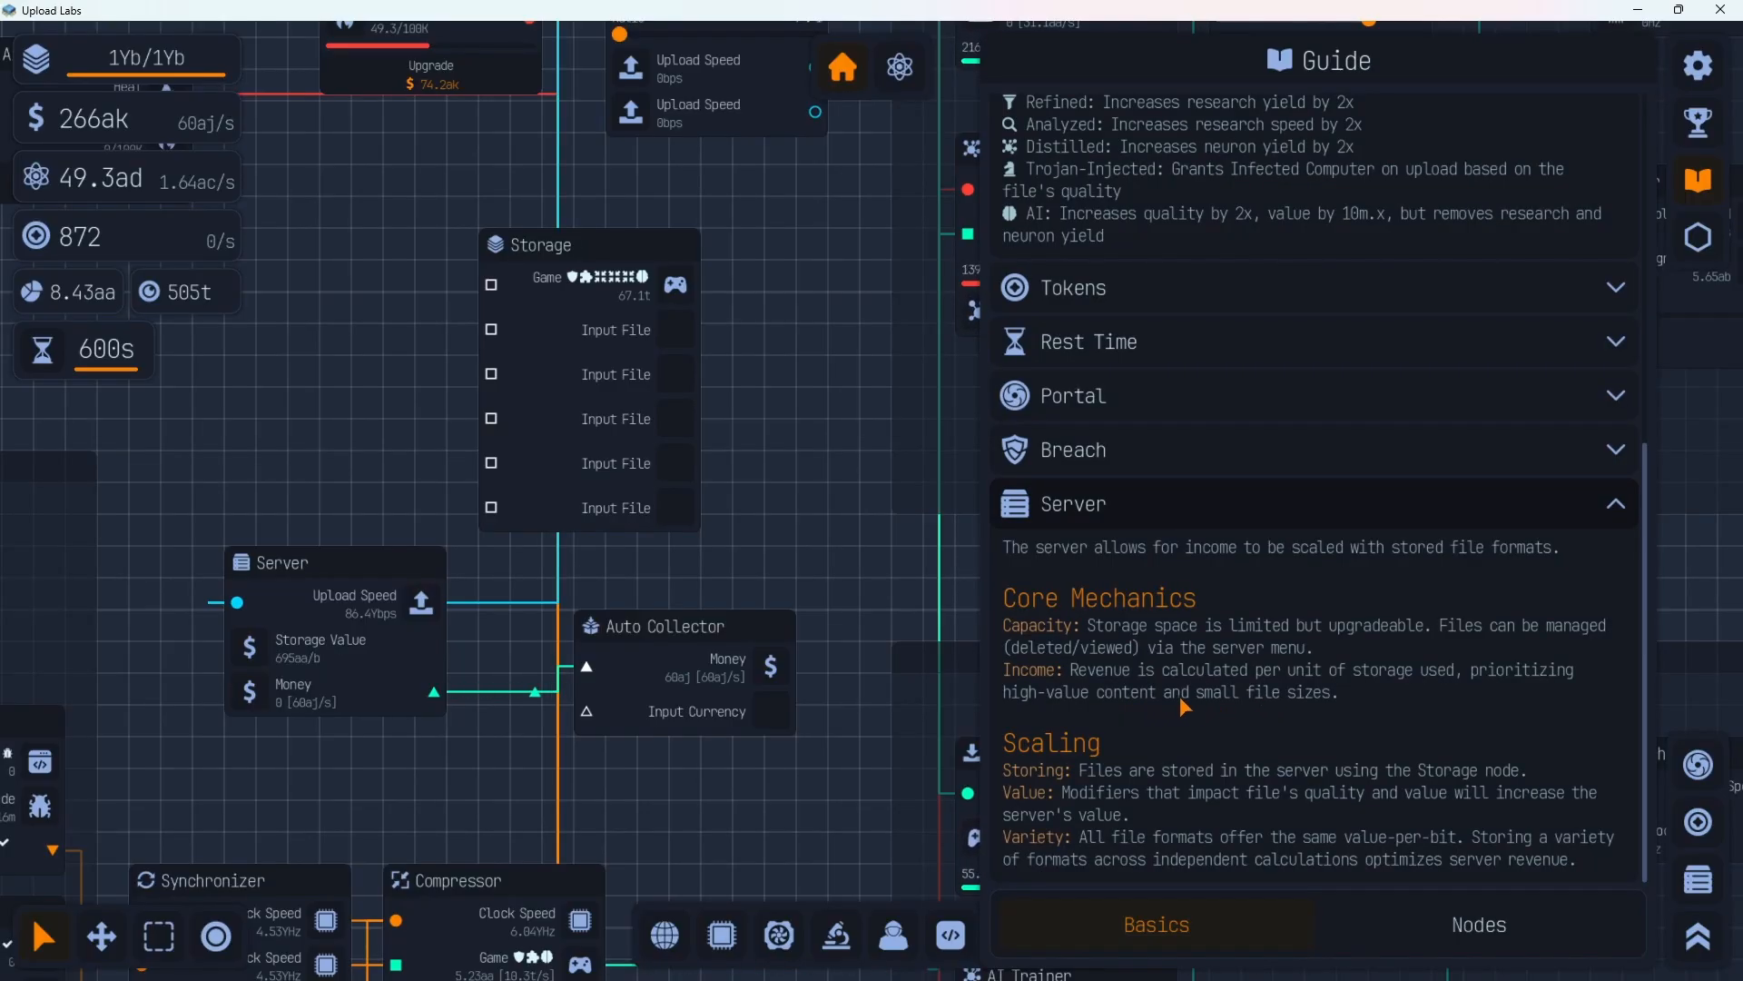
pyautogui.moveTo(1229, 707)
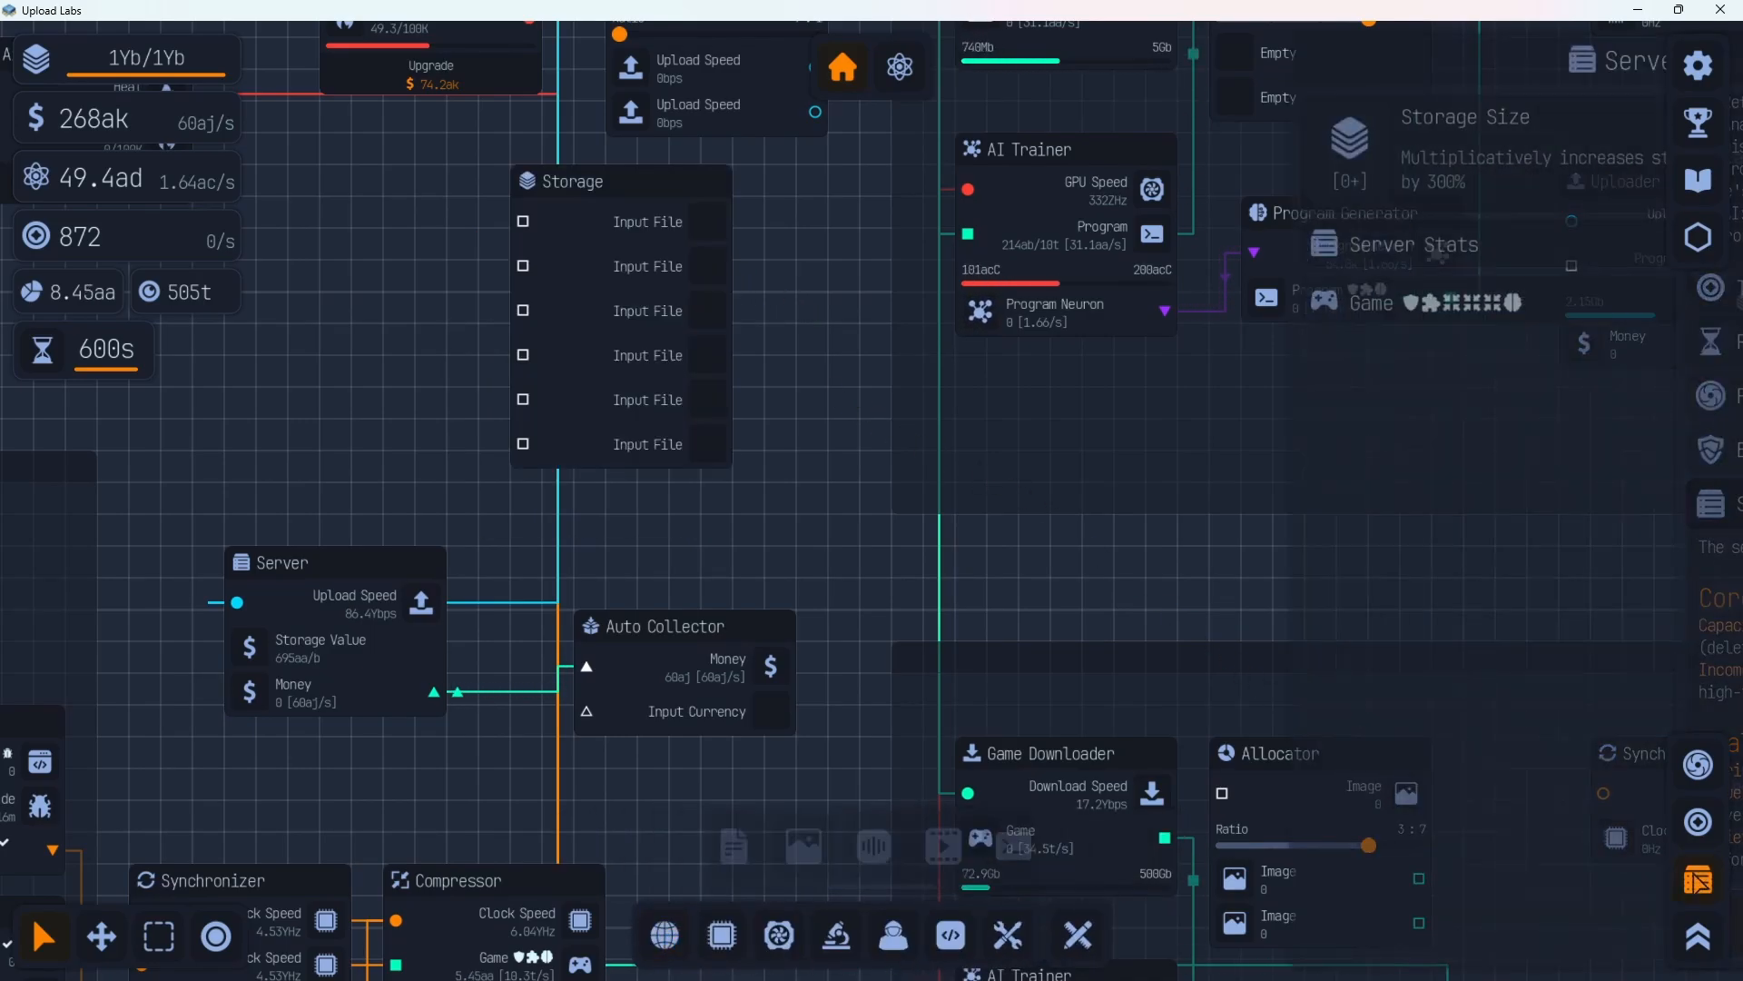
pyautogui.click(1629, 60)
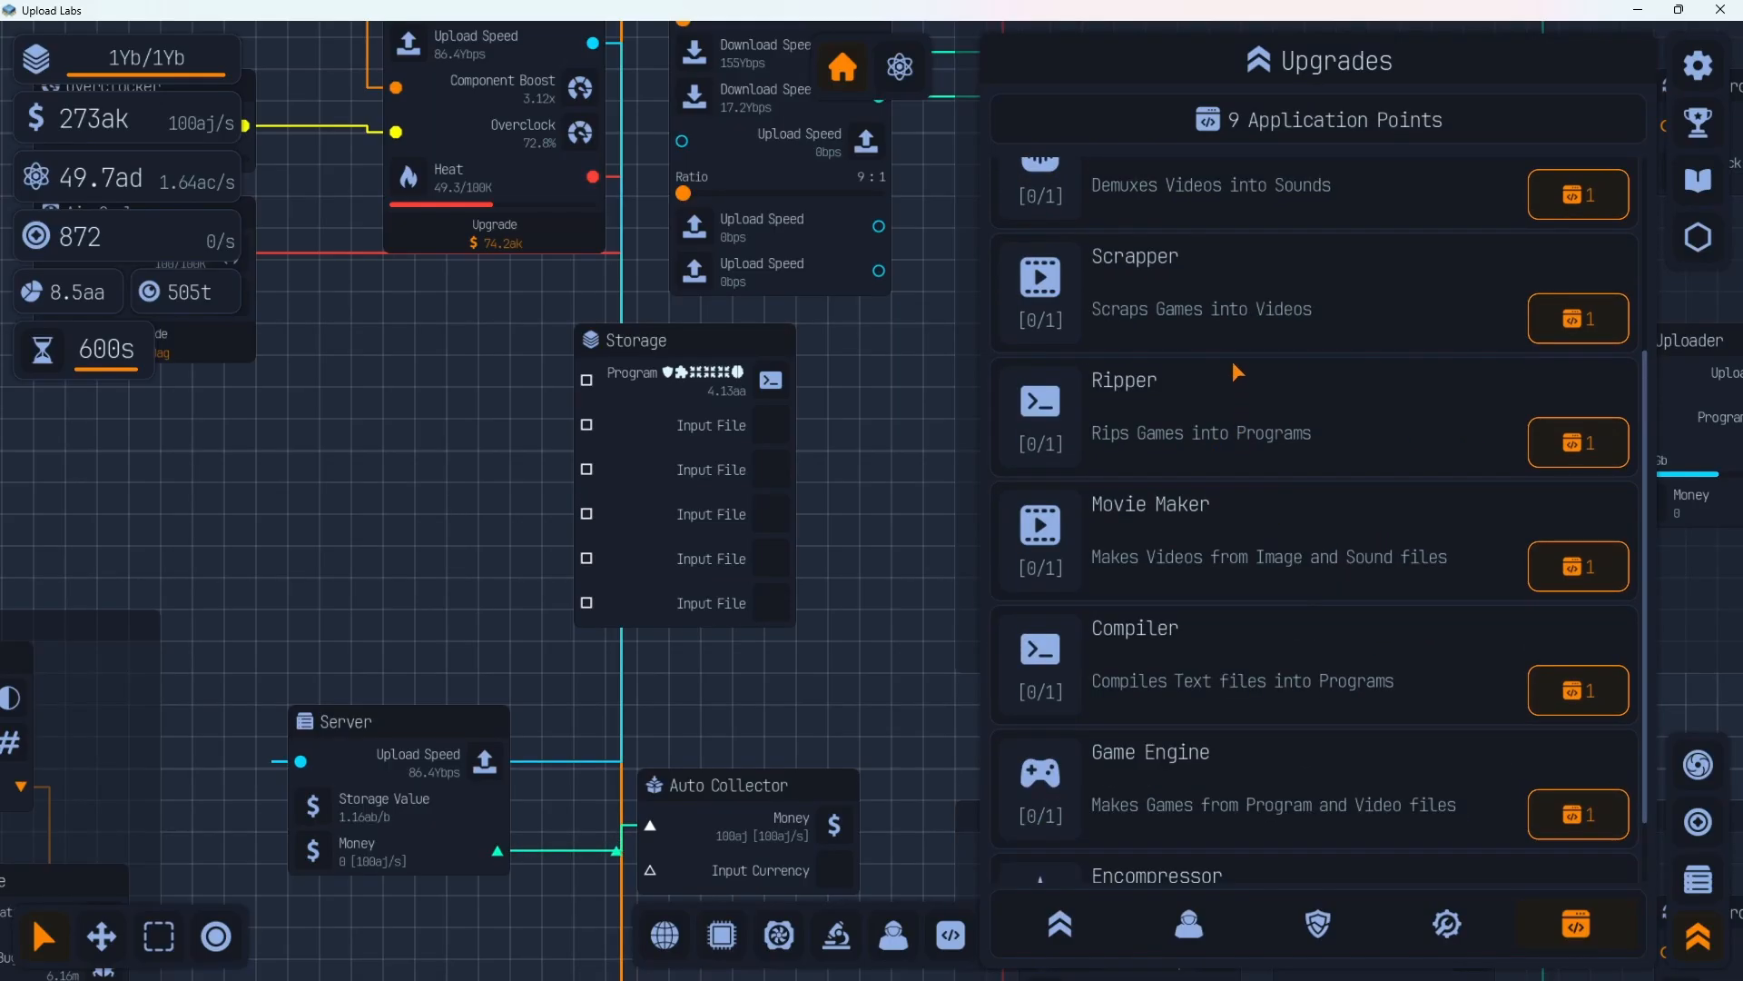
pyautogui.moveTo(1234, 327)
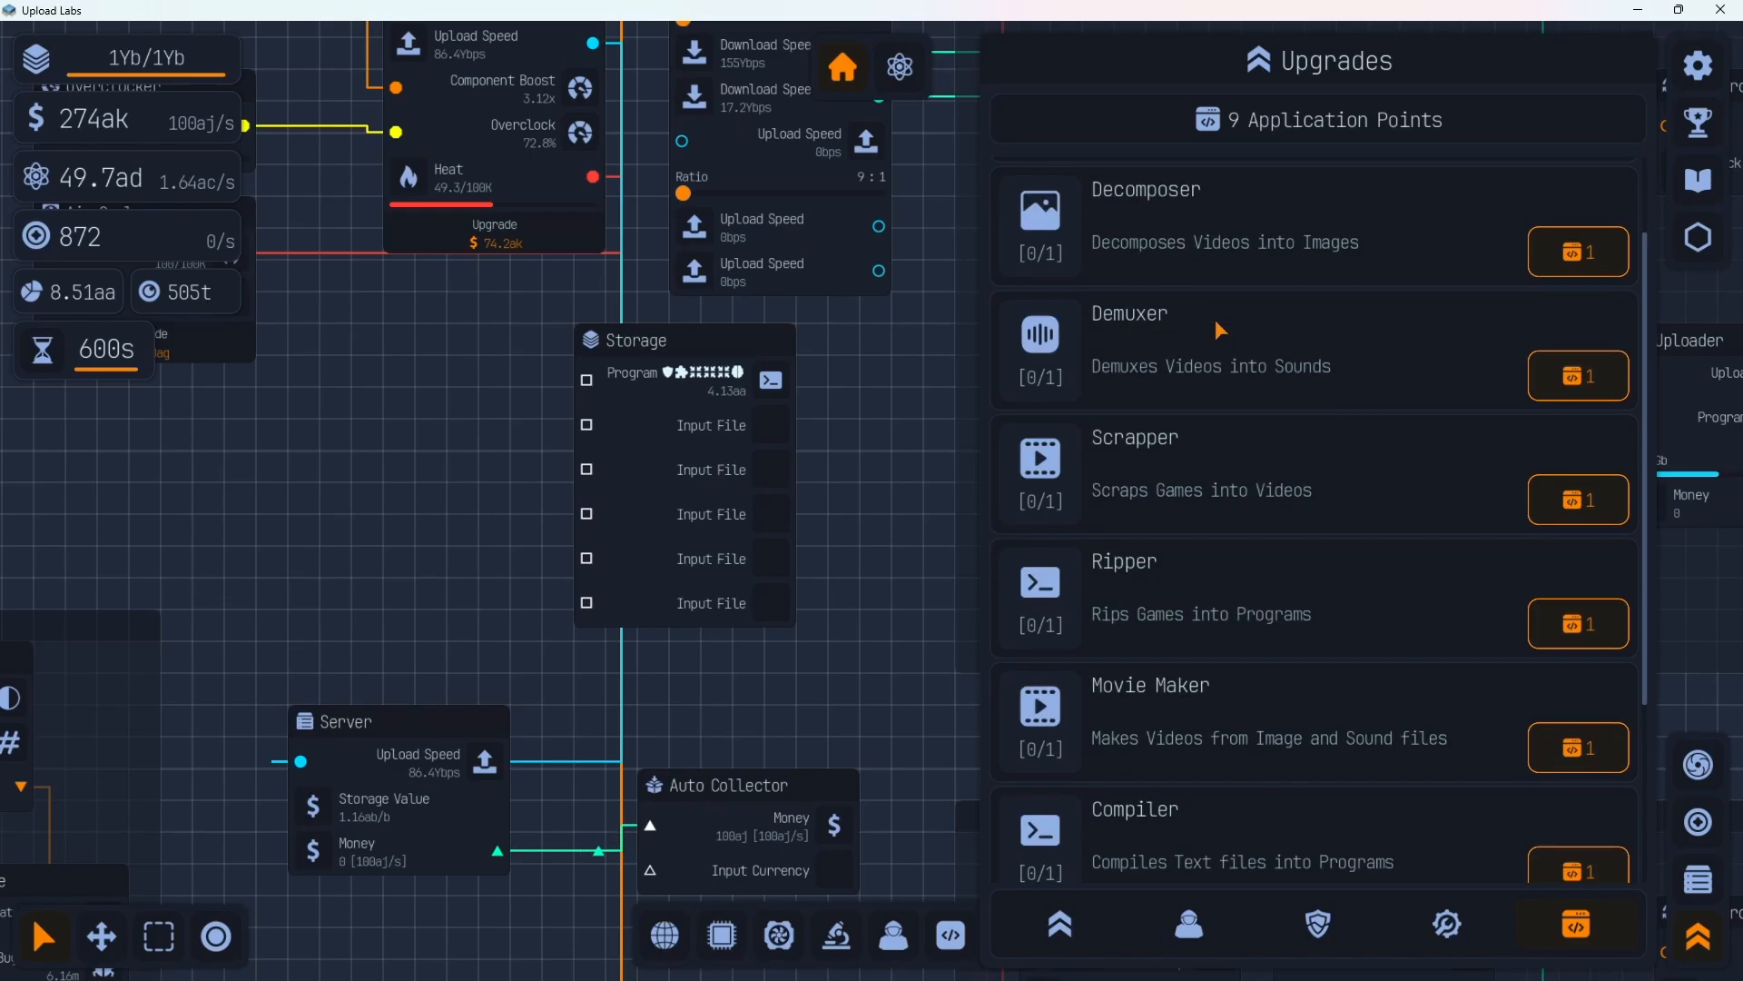
pyautogui.moveTo(928, 375)
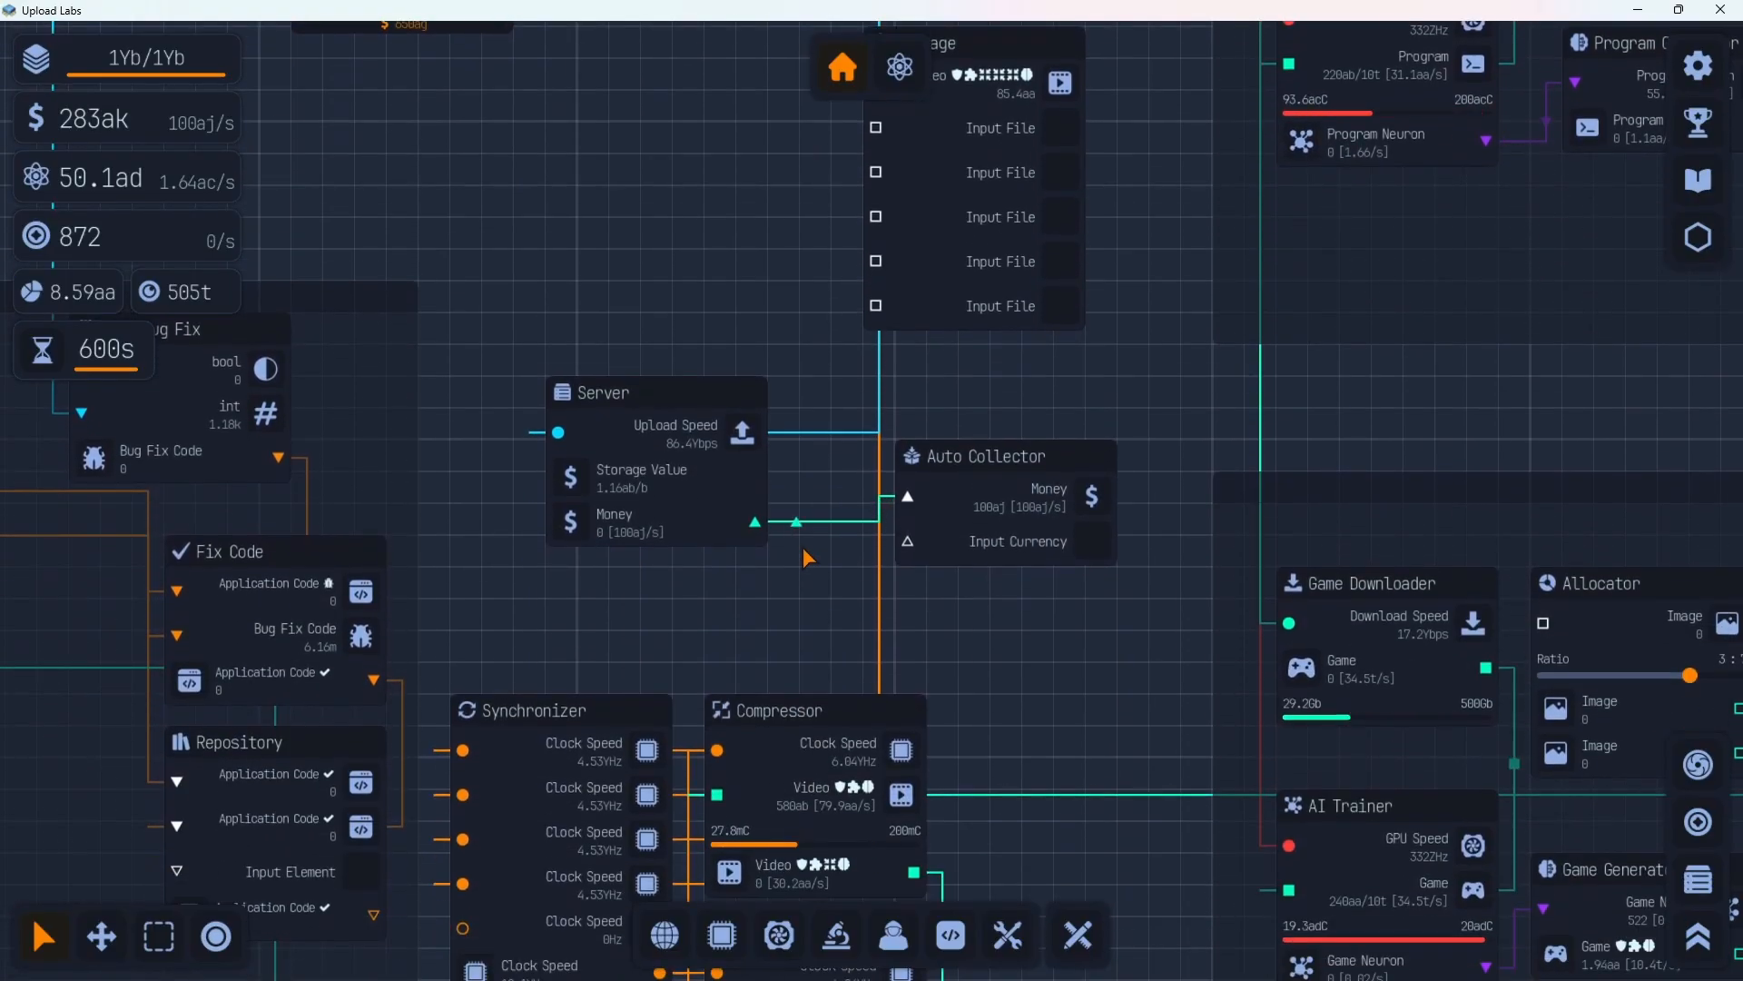
pyautogui.scroll(-3)
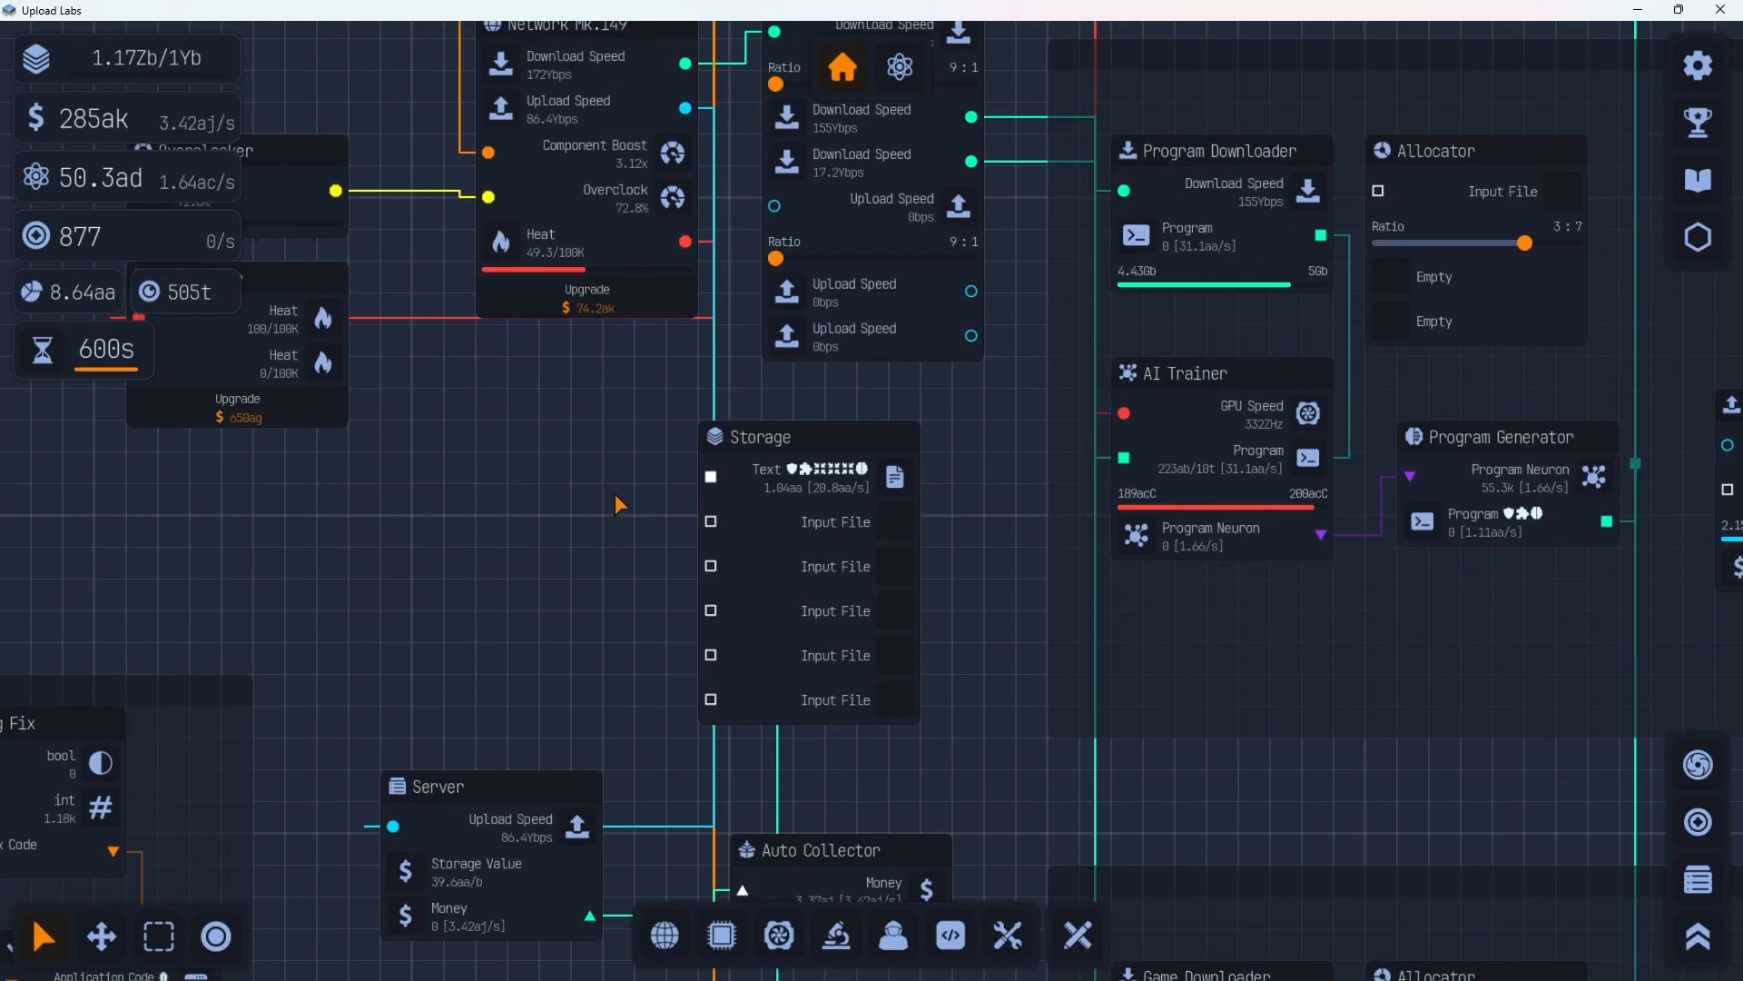
pyautogui.moveTo(637, 545)
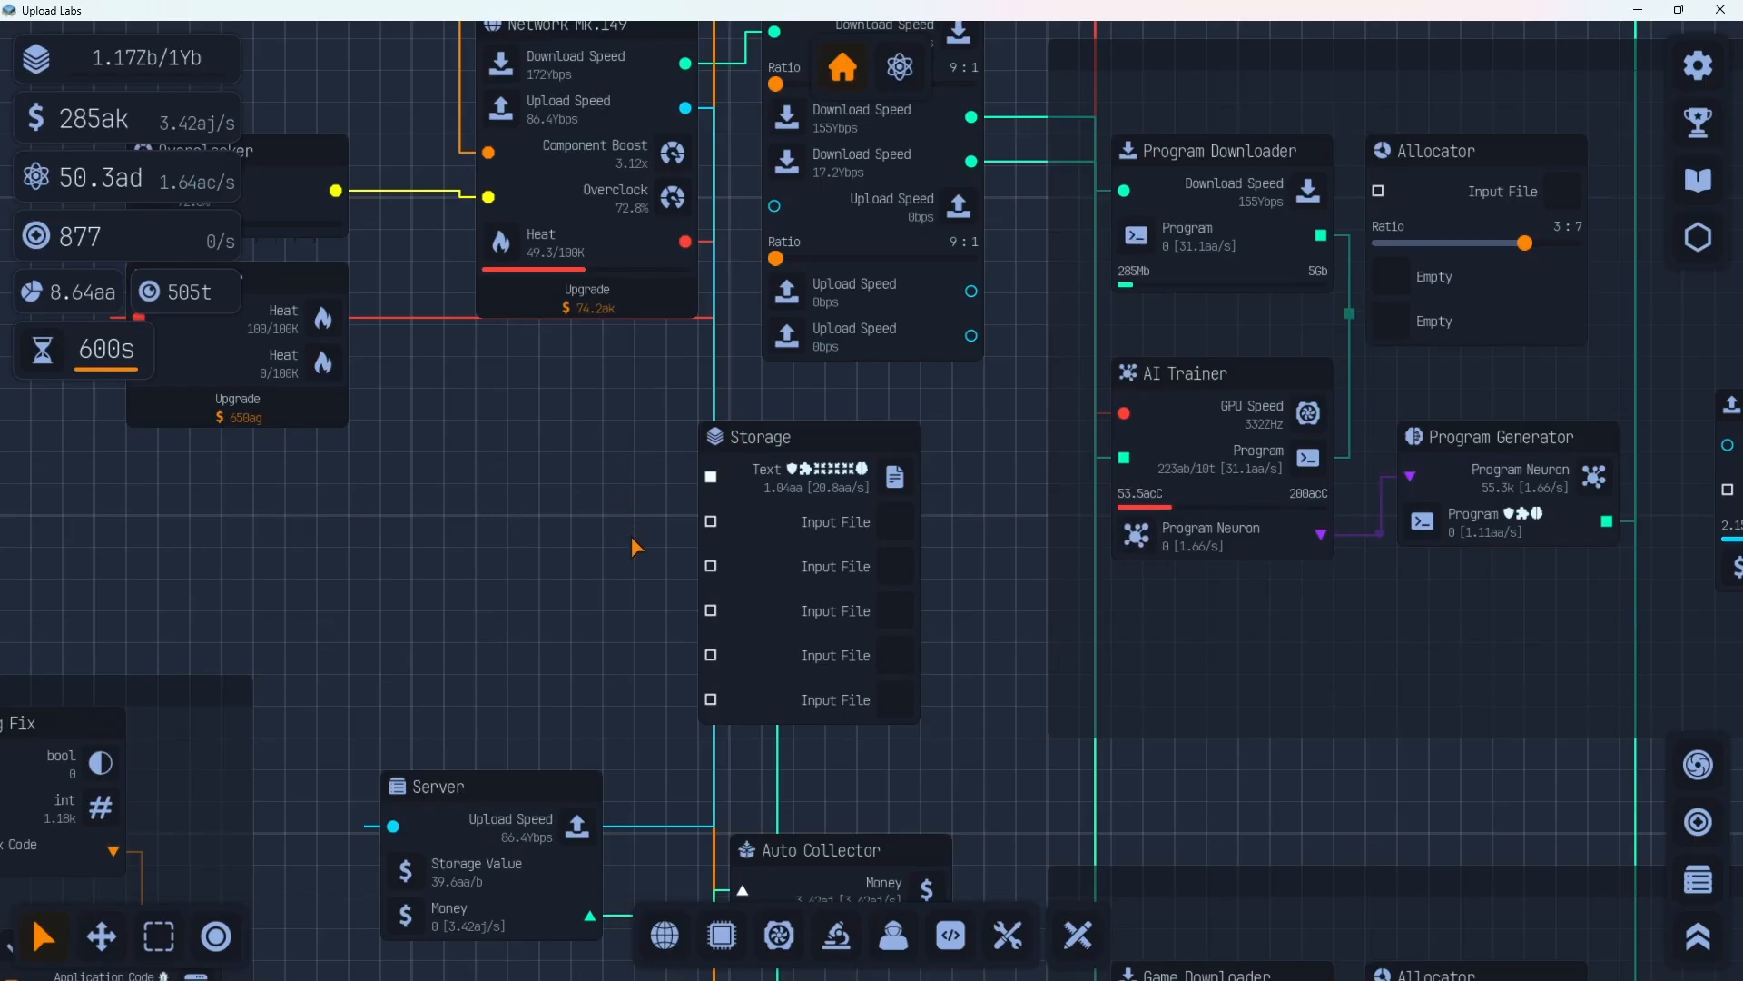
pyautogui.scroll(-3)
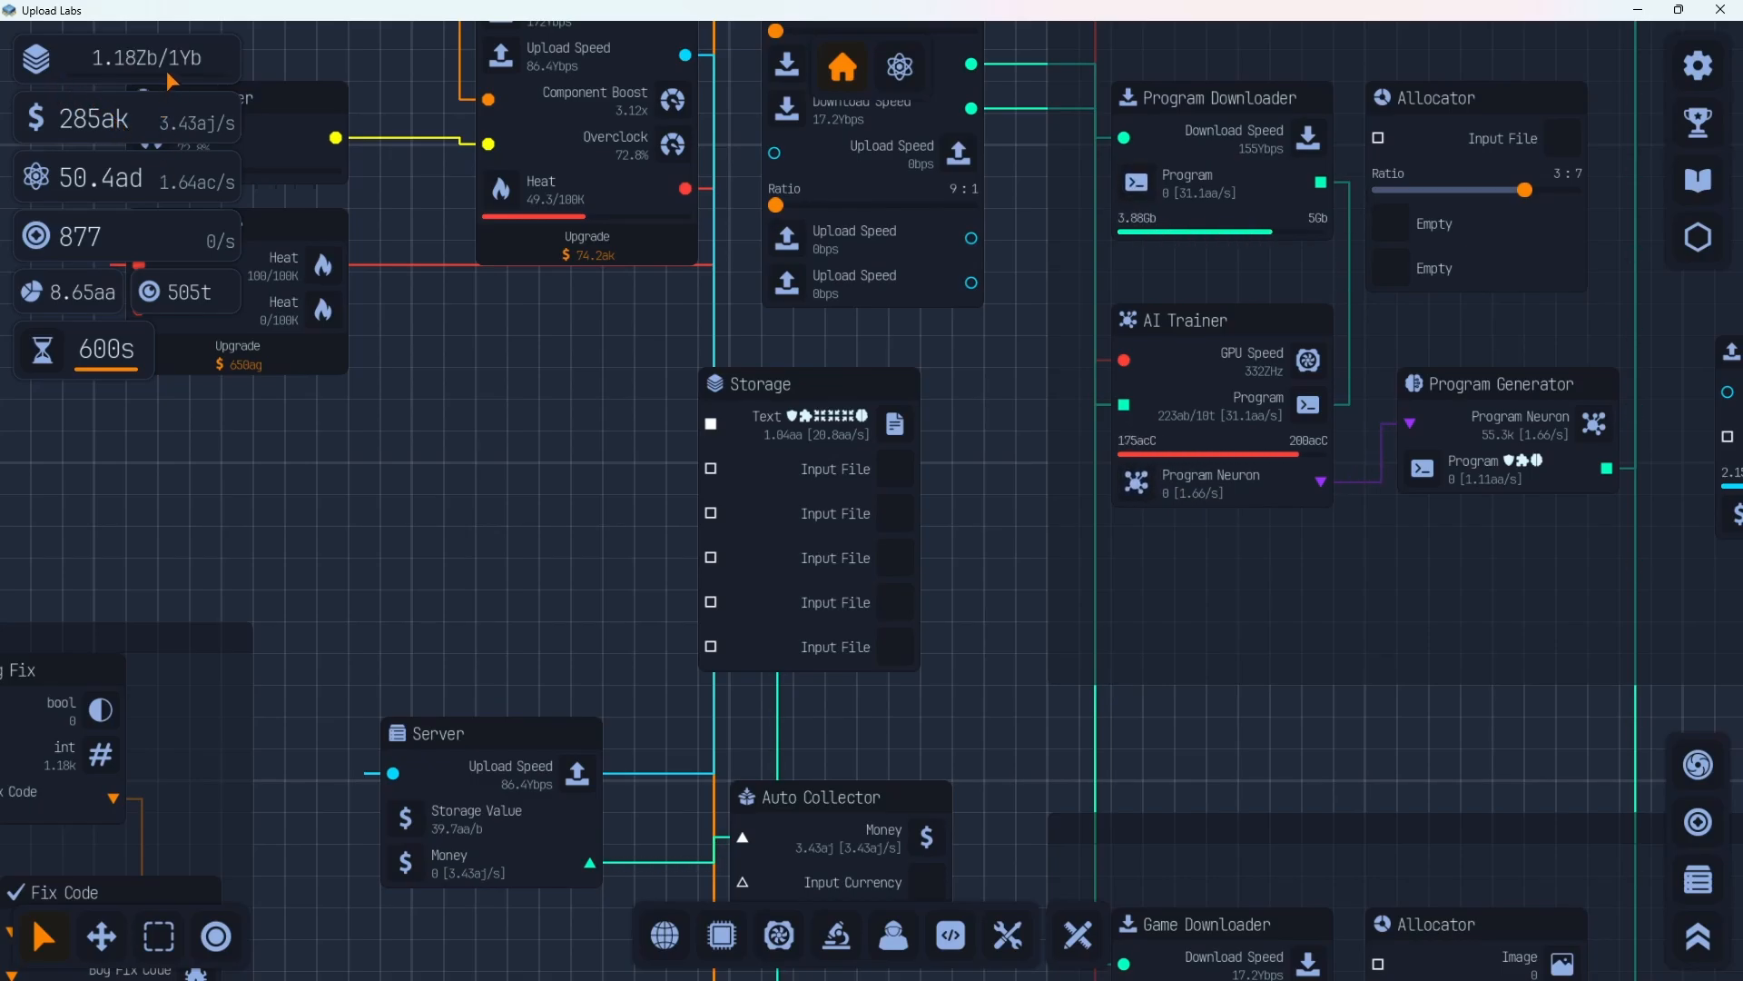
pyautogui.moveTo(454, 450)
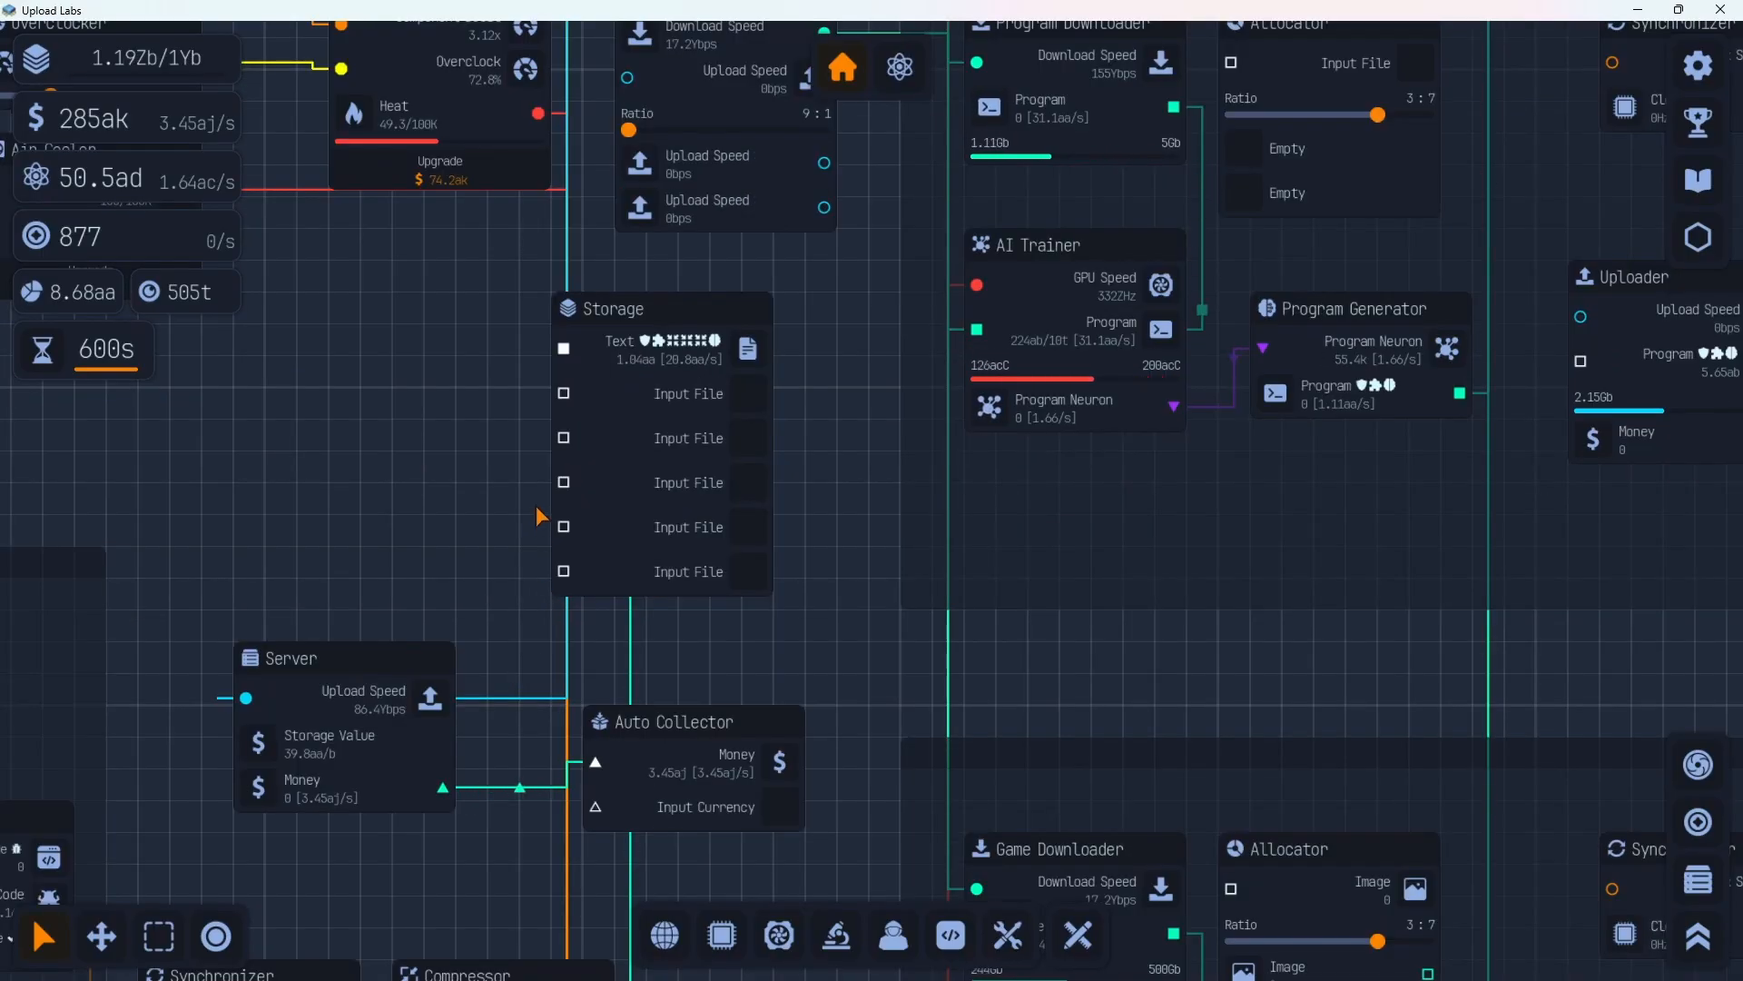
pyautogui.moveTo(828, 472)
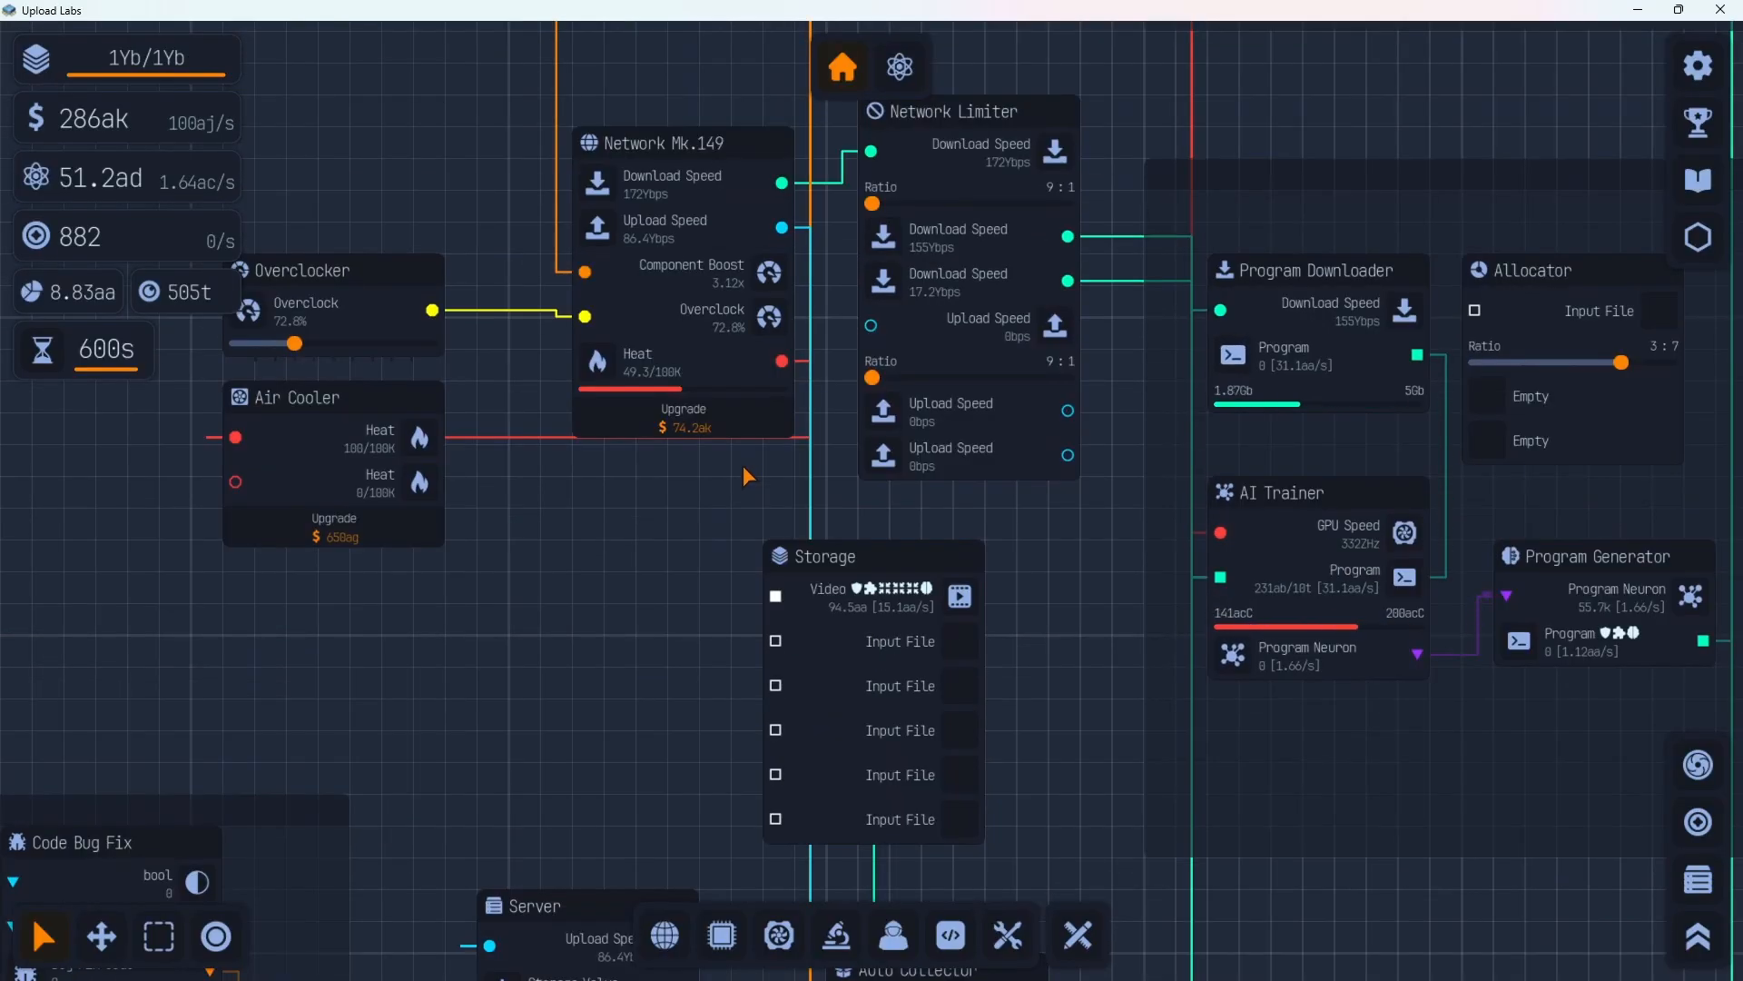
# Upgrade the Network node twice, from Mk.149 to Mk.151
pyautogui.scroll(-3)
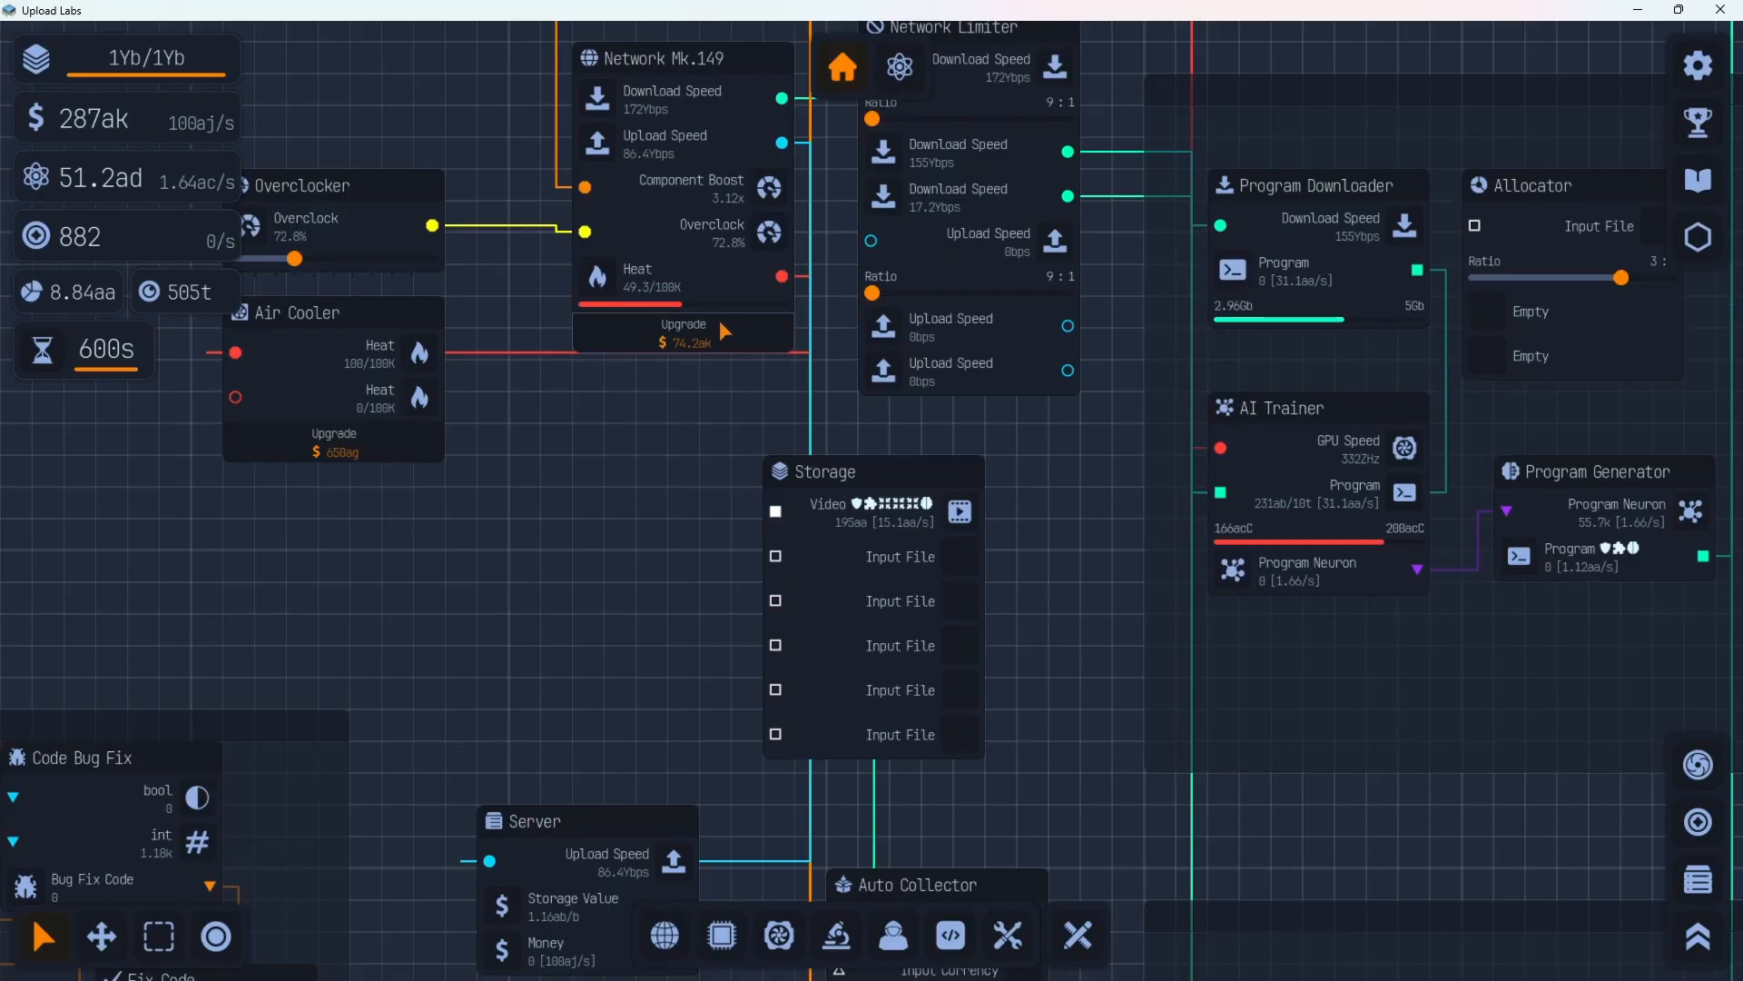
pyautogui.click(683, 334)
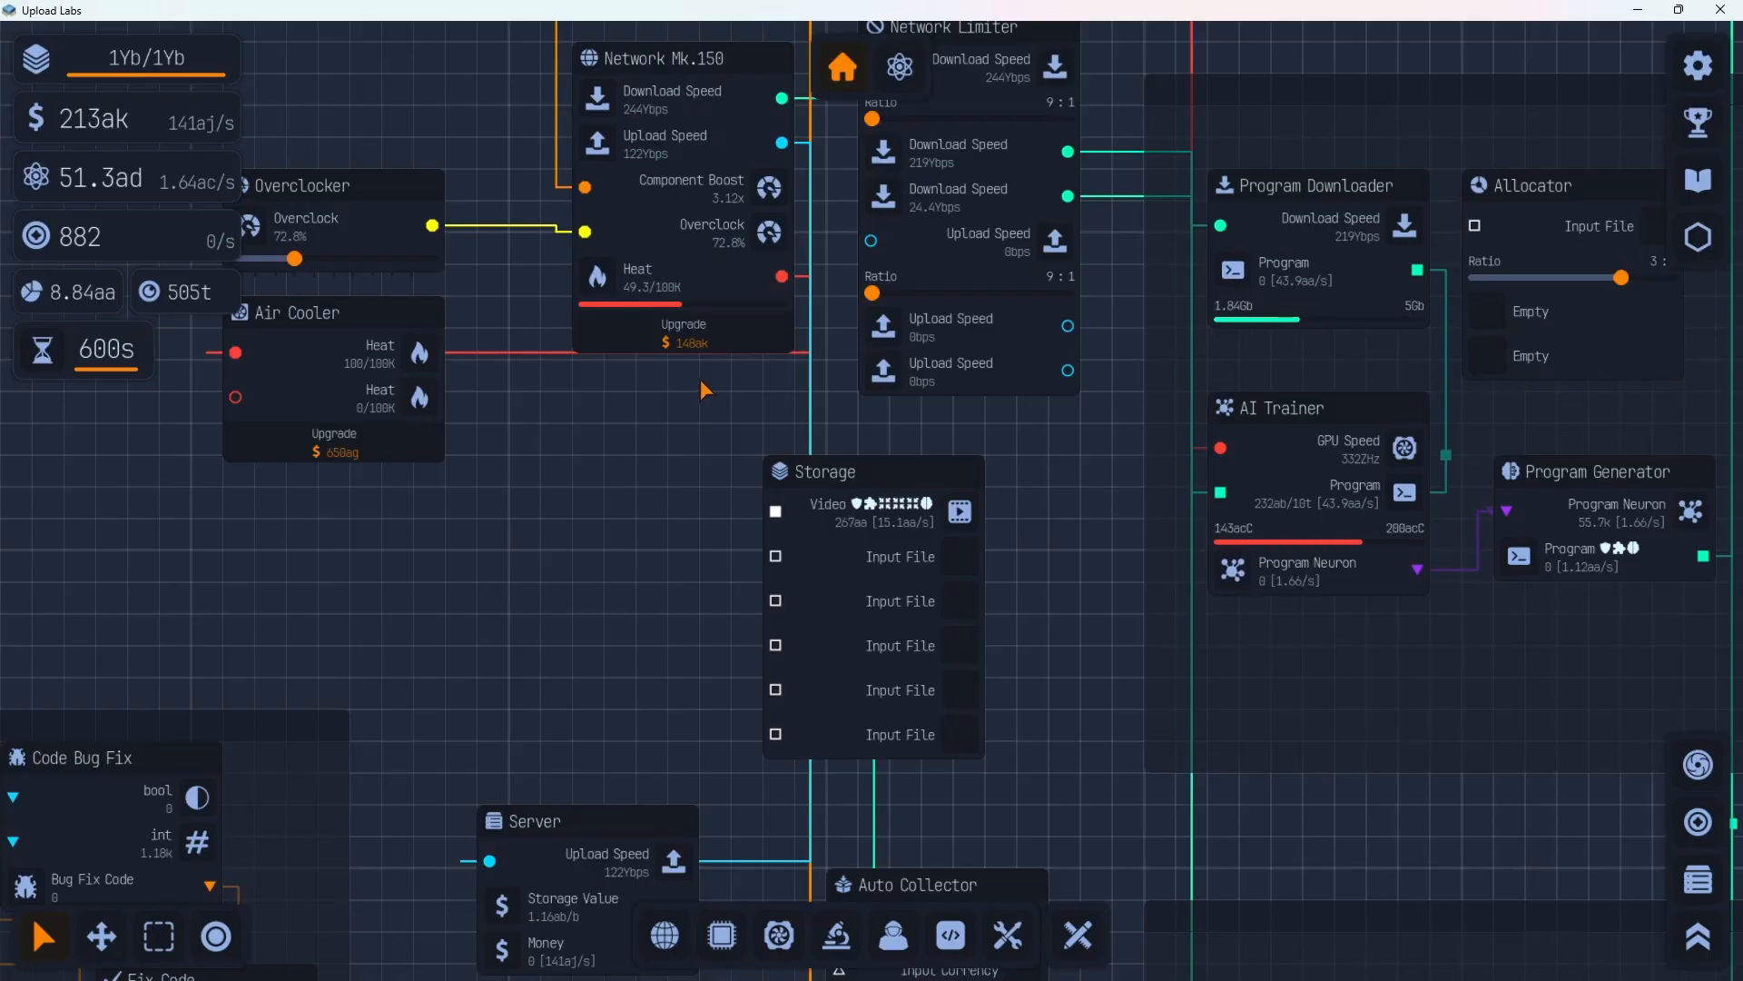
pyautogui.click(683, 333)
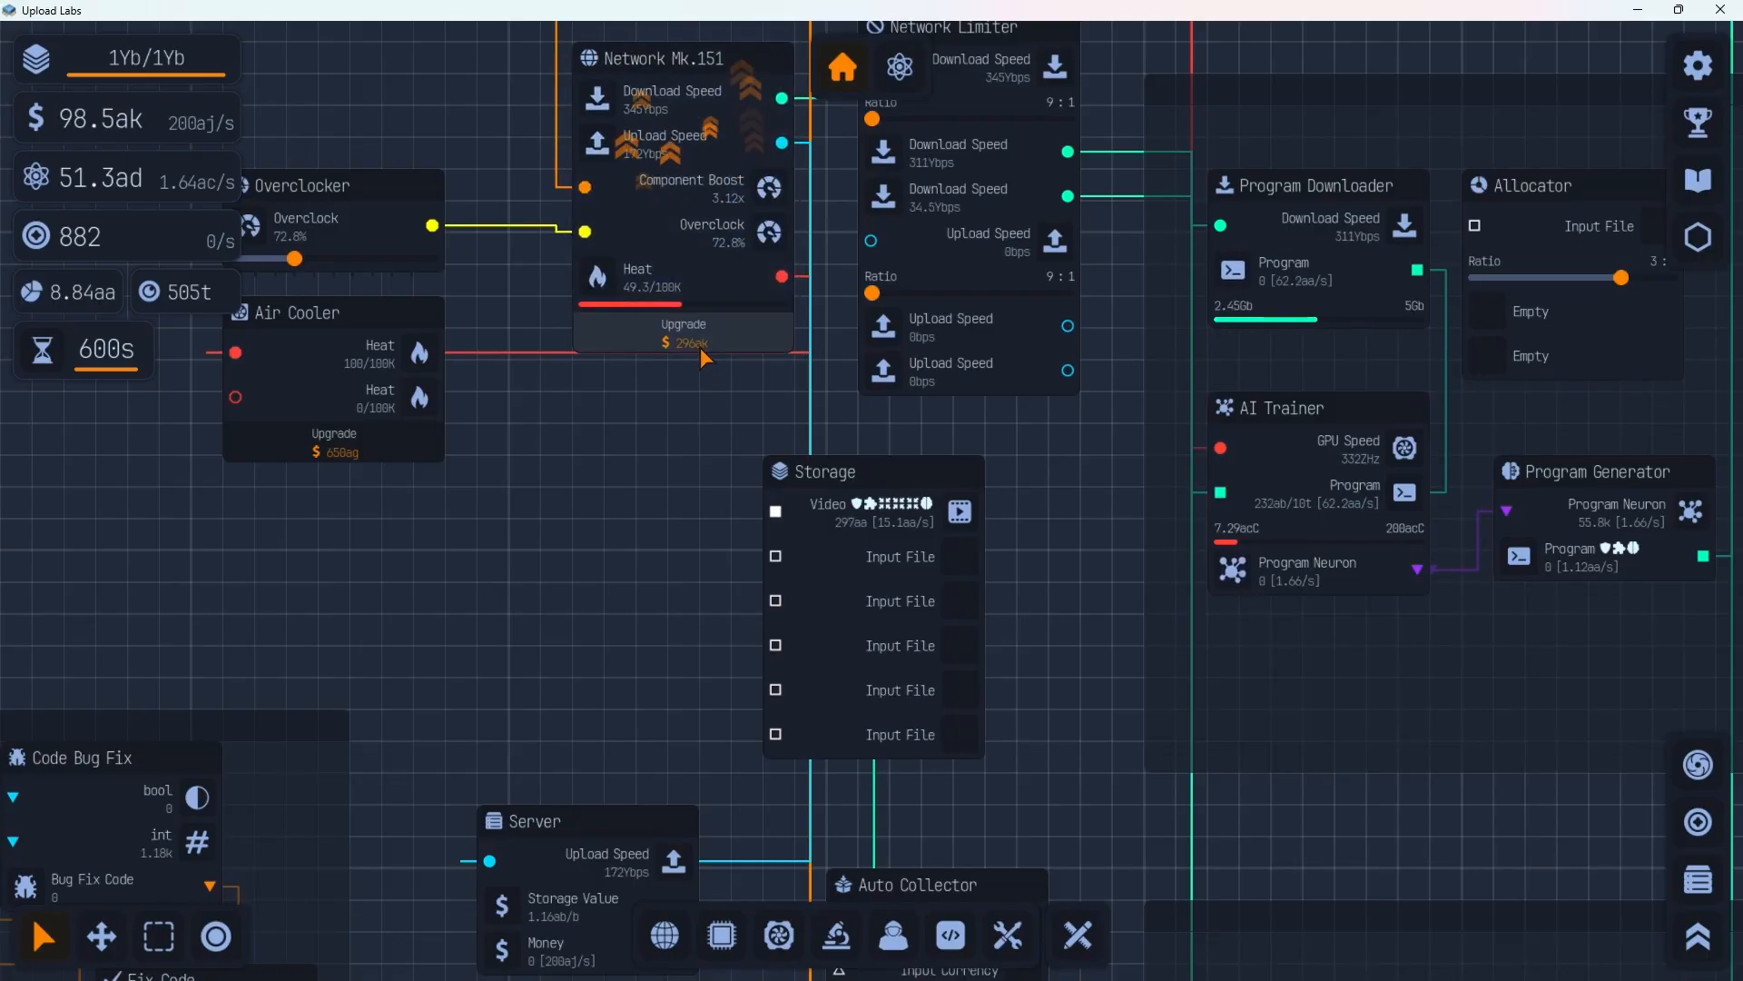
pyautogui.click(683, 333)
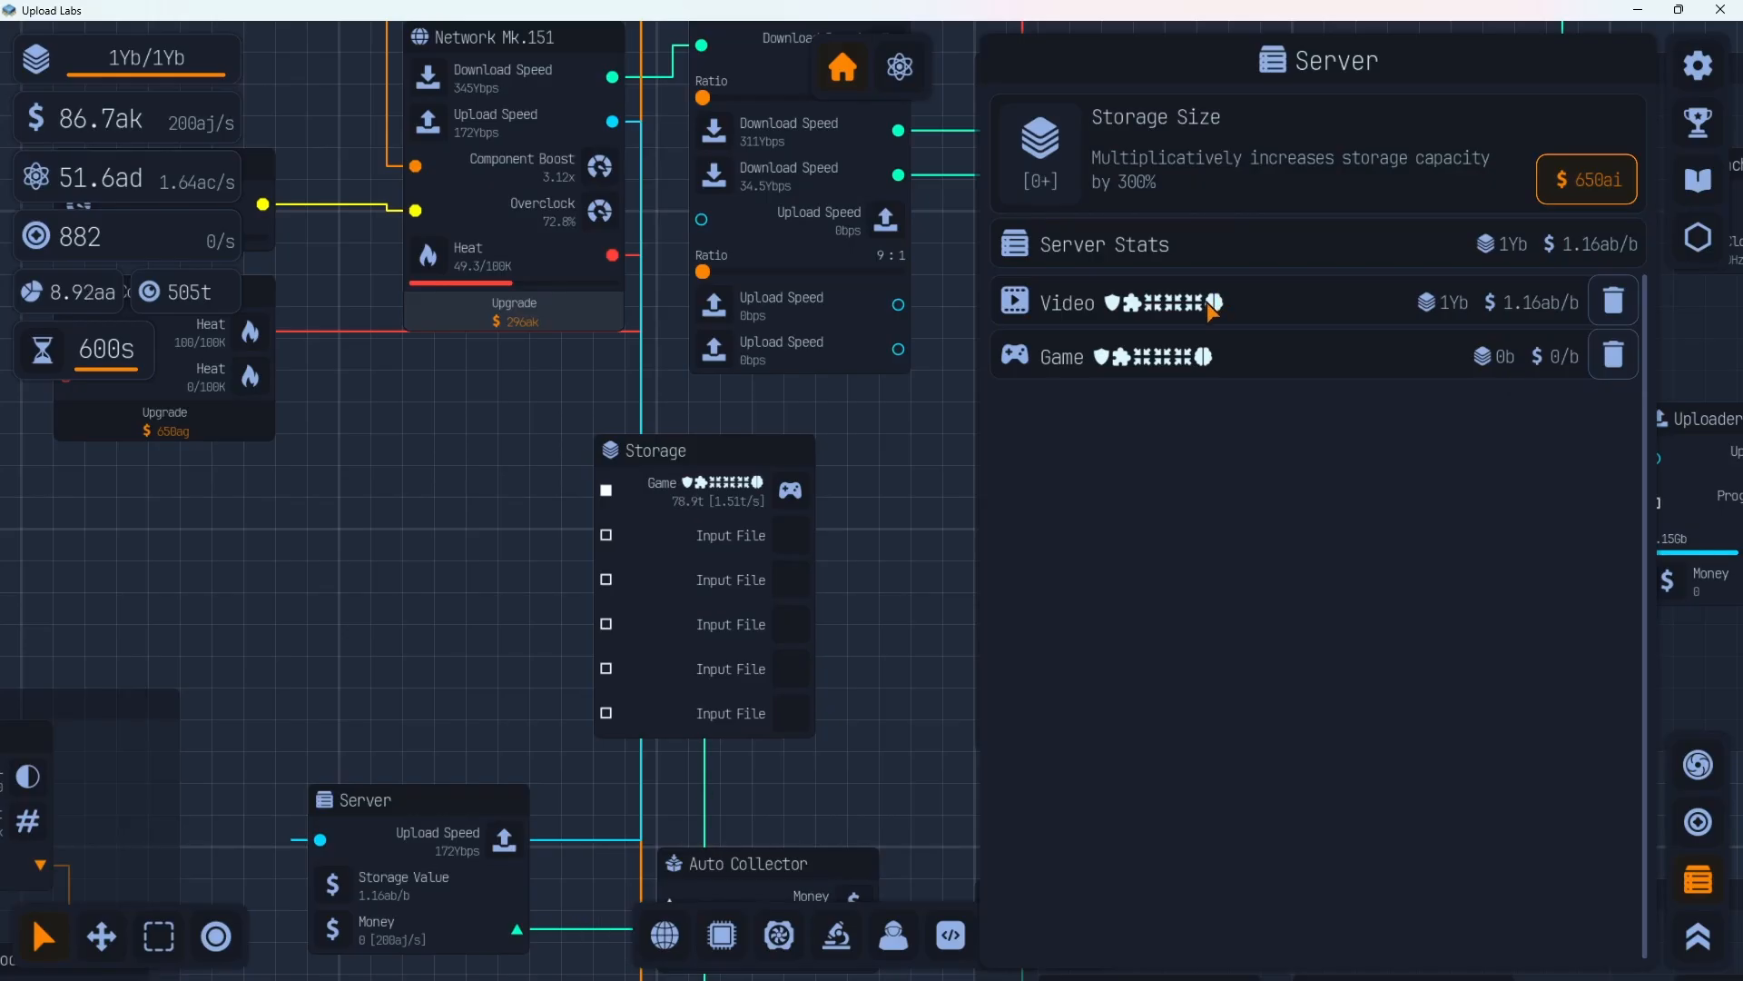
pyautogui.moveTo(945, 450)
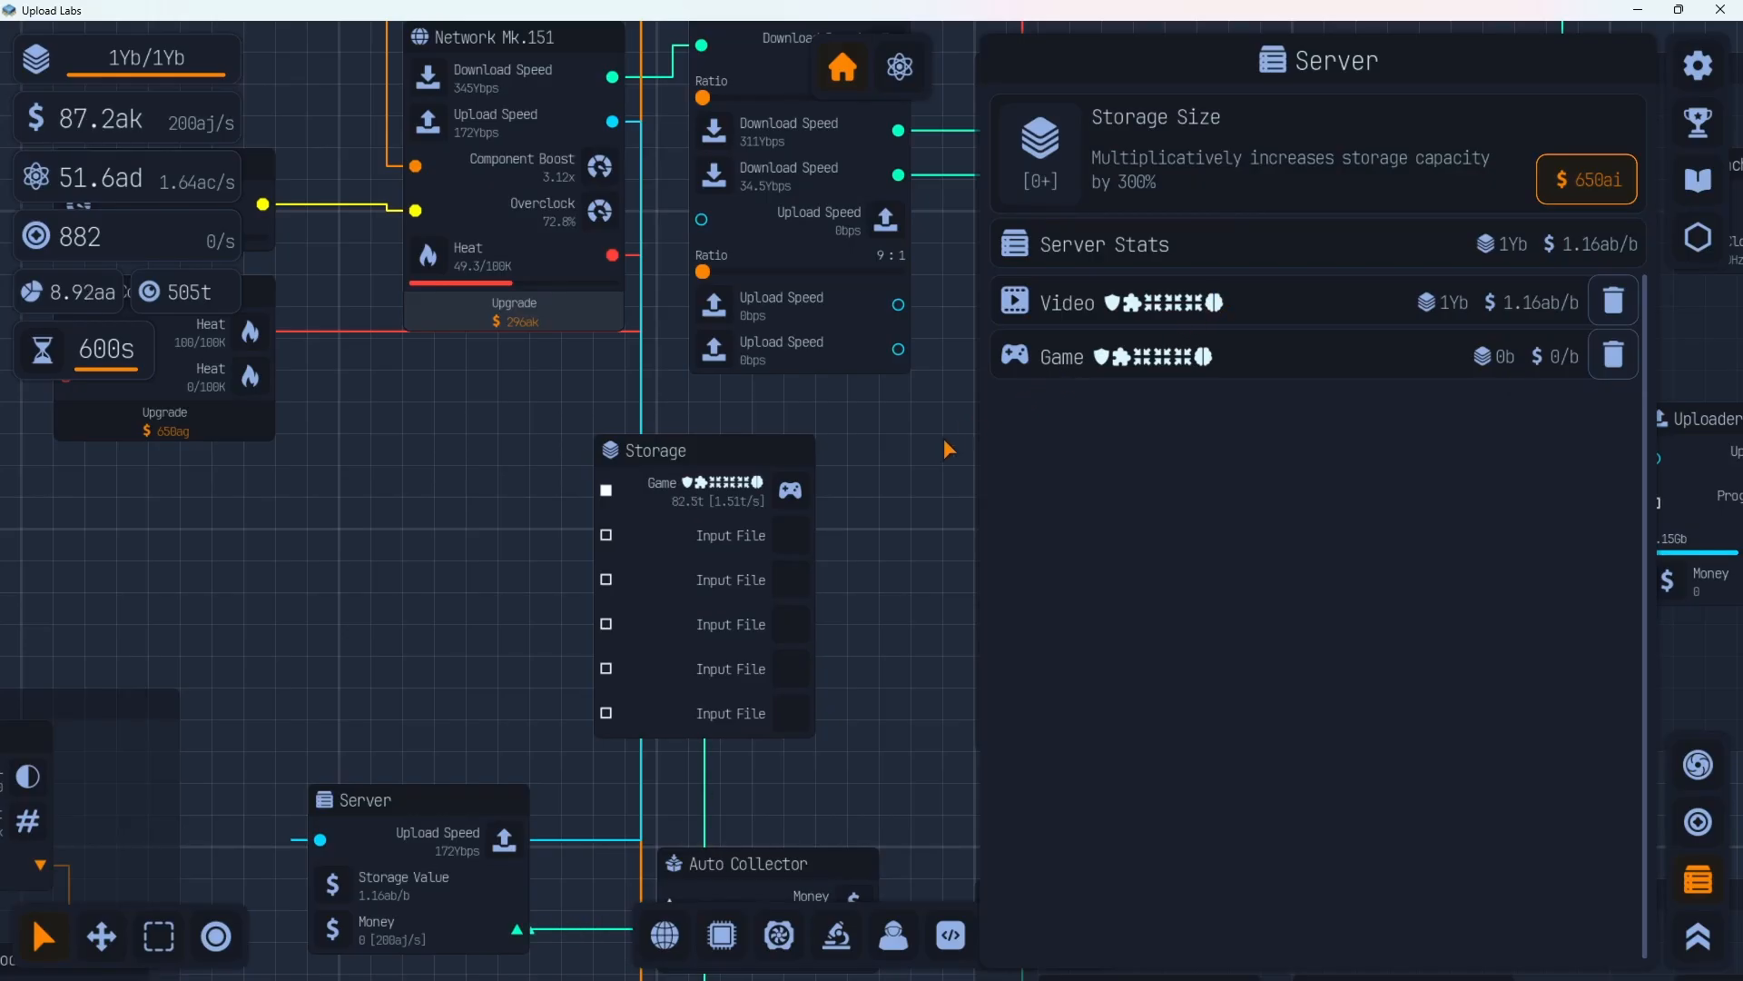
pyautogui.moveTo(1570, 523)
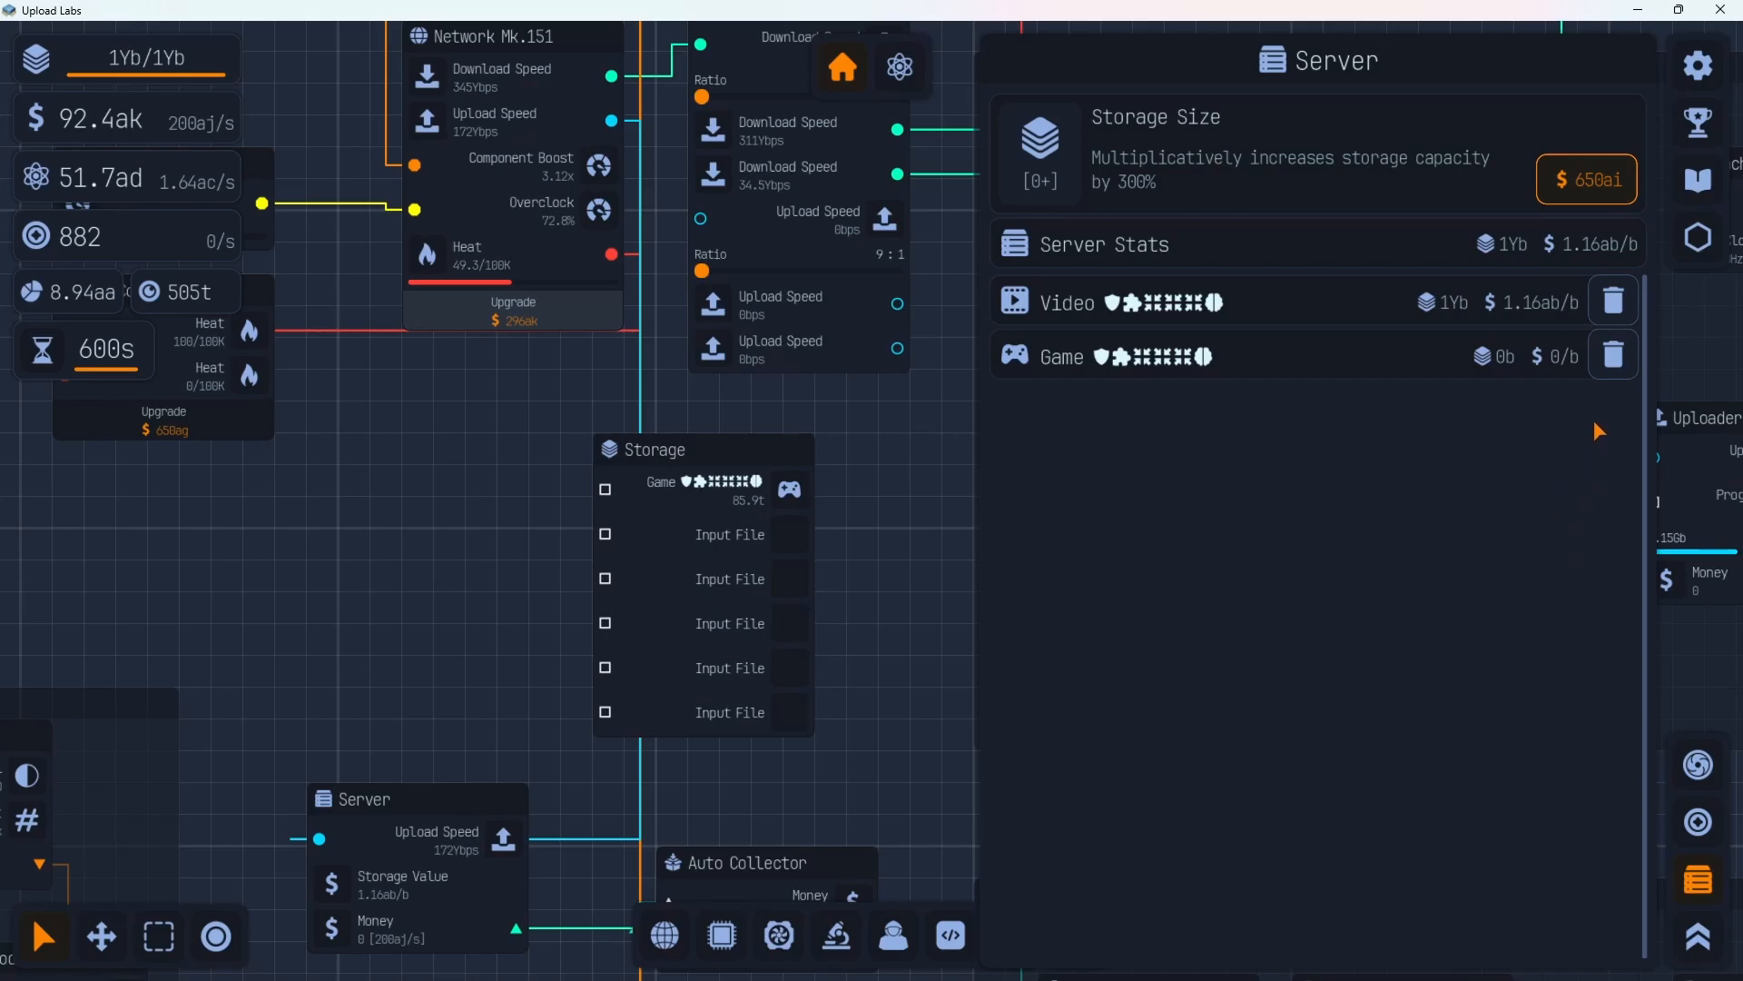
# Trash the Video entry in server storage, keeping the 695aa/b game file
pyautogui.click(1613, 301)
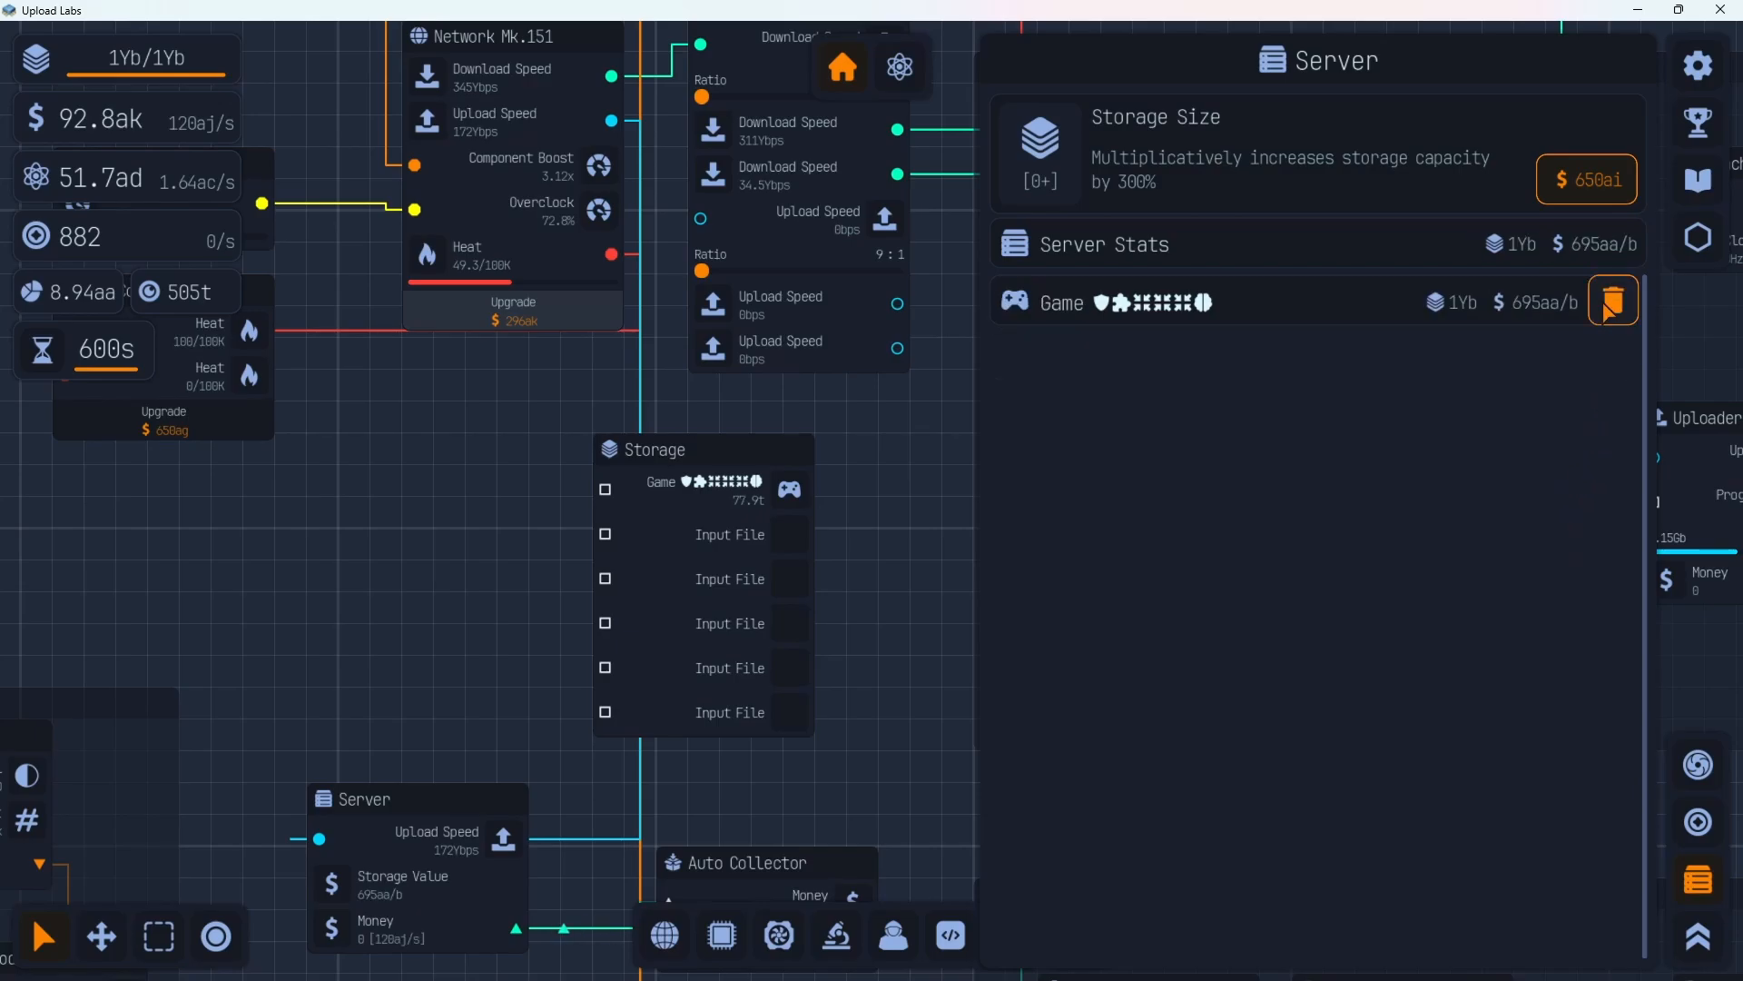
pyautogui.moveTo(1098, 418)
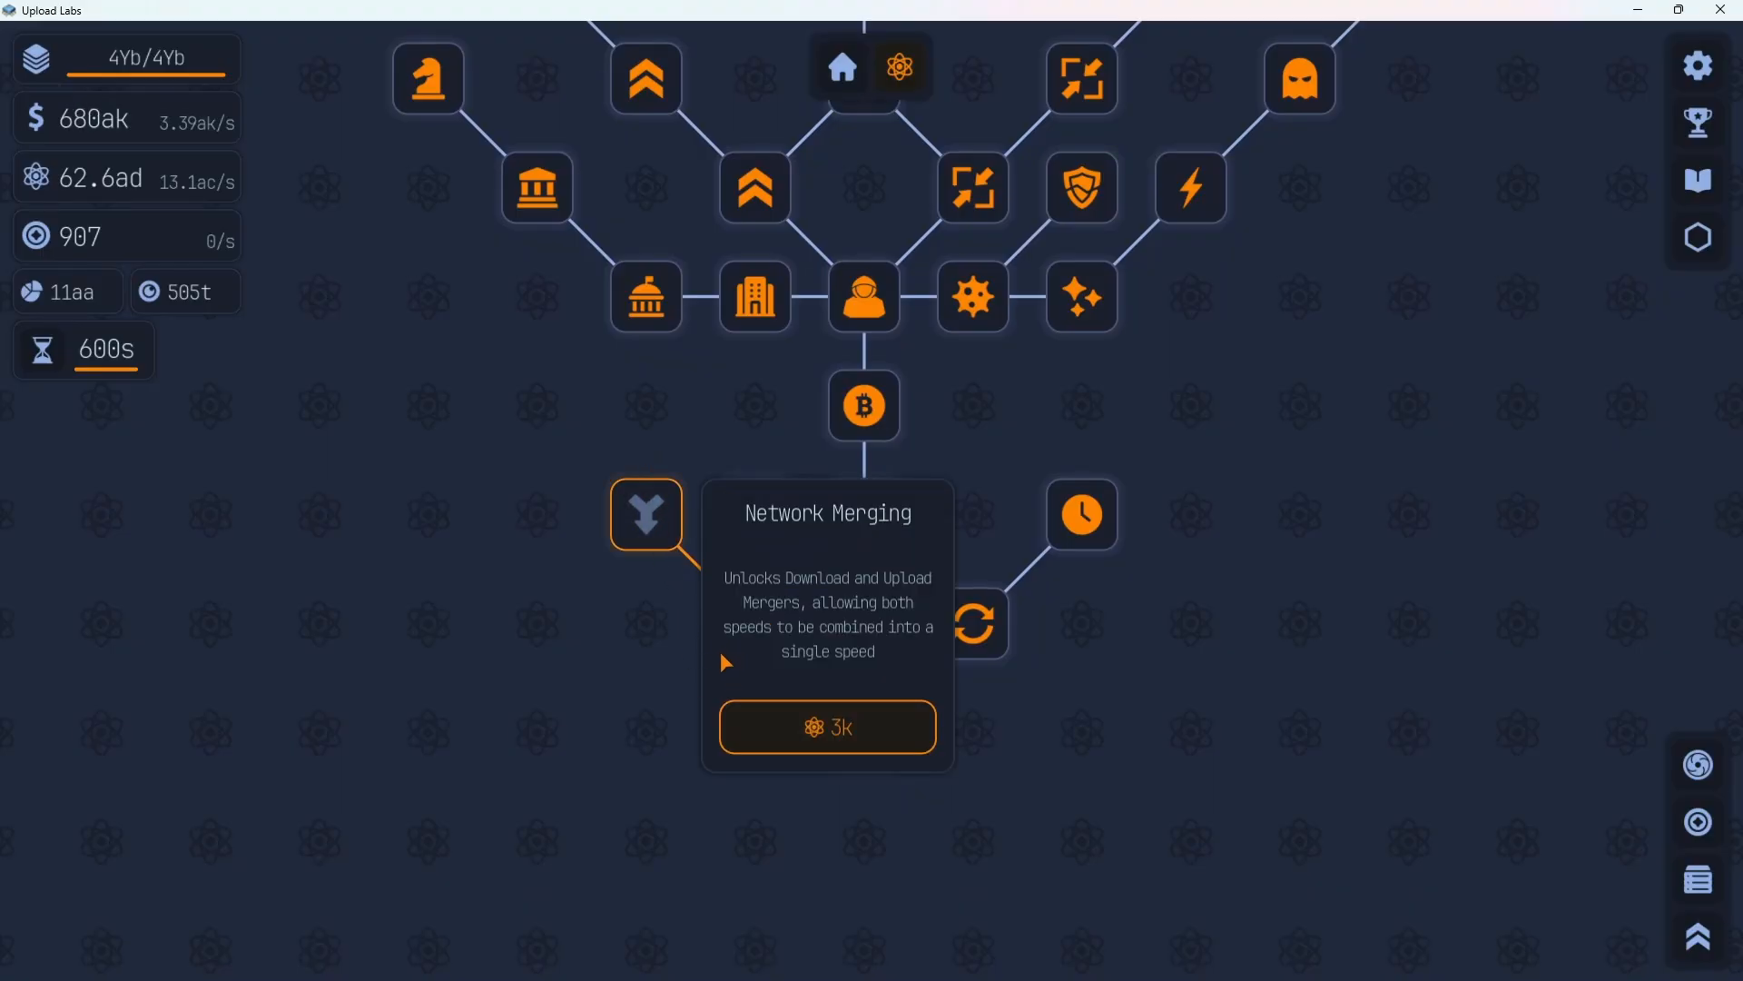
# Buy the Artificial General Intelligence research for 10ad and return home
pyautogui.click(828, 727)
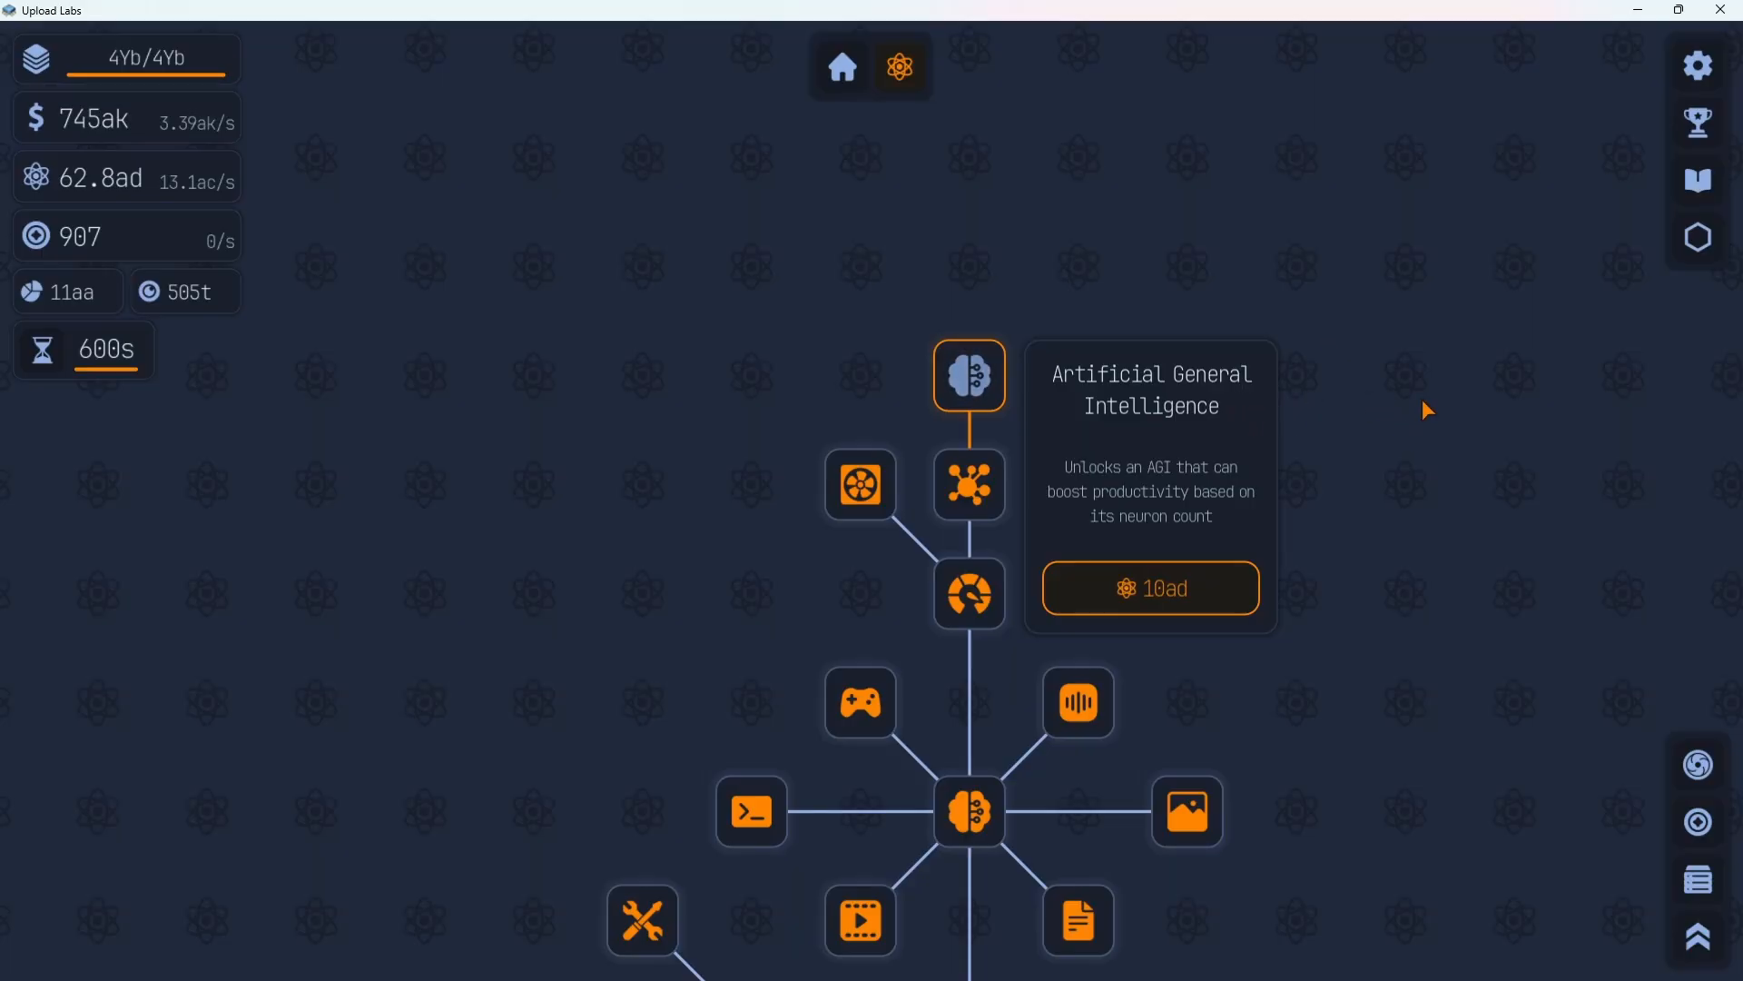
pyautogui.moveTo(1214, 648)
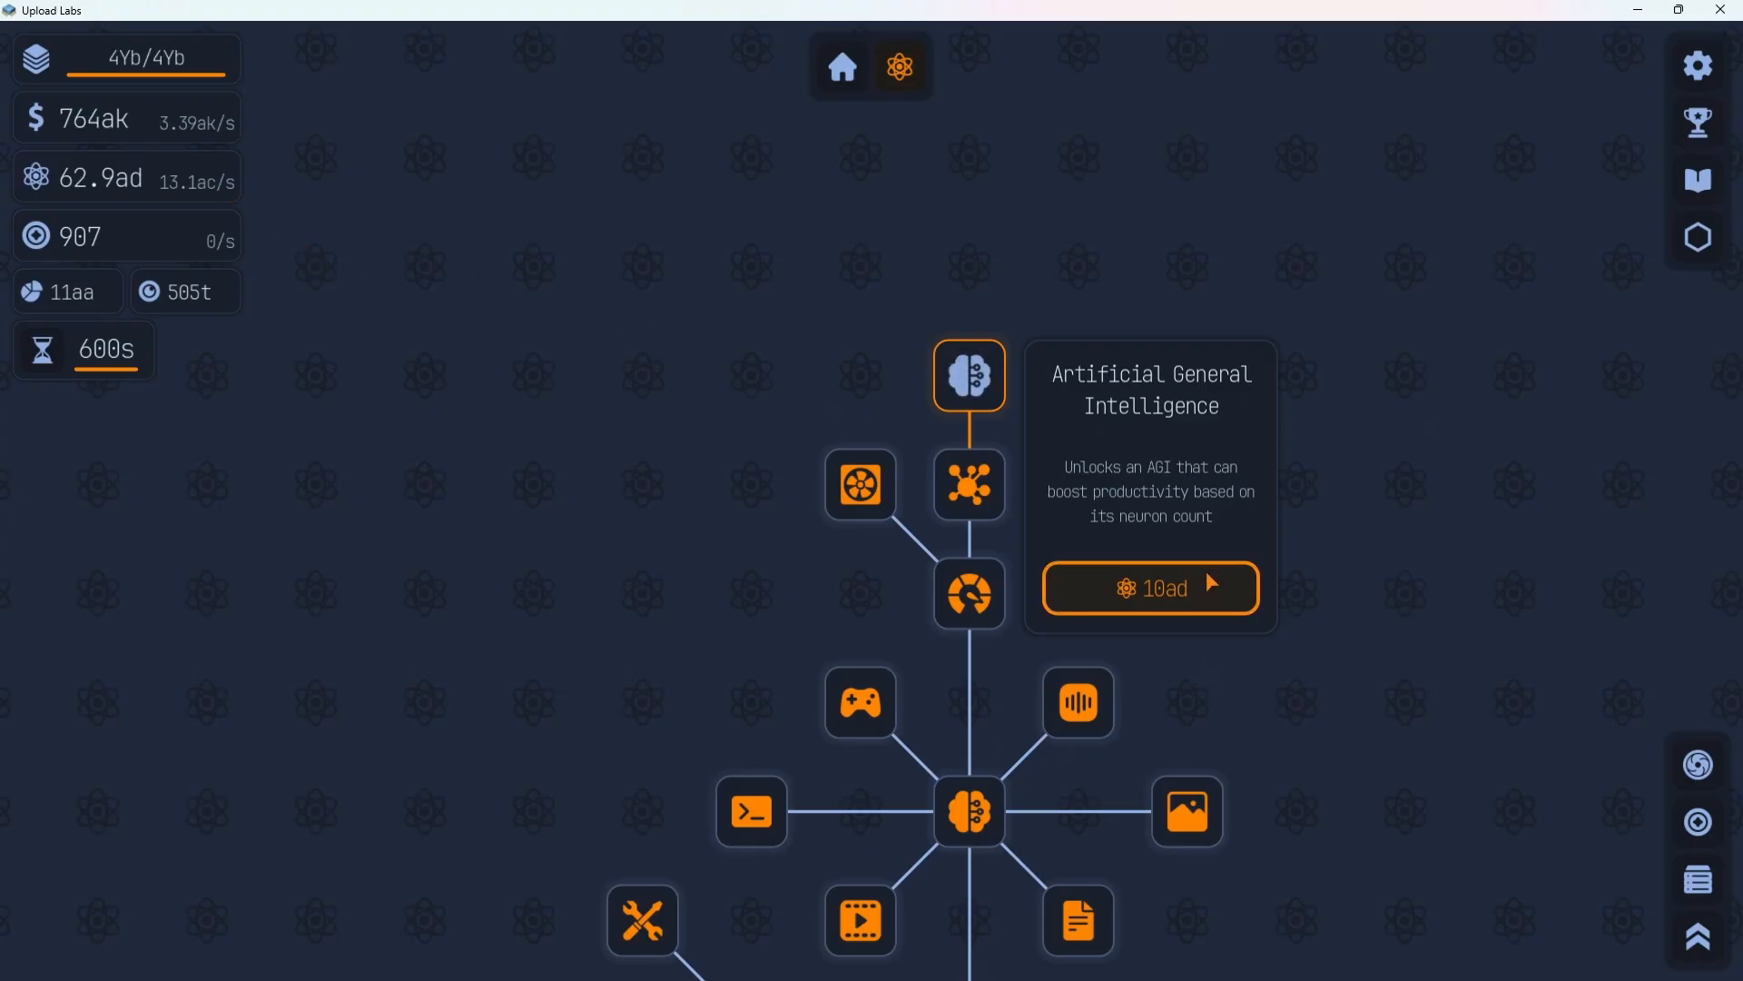
pyautogui.click(1150, 588)
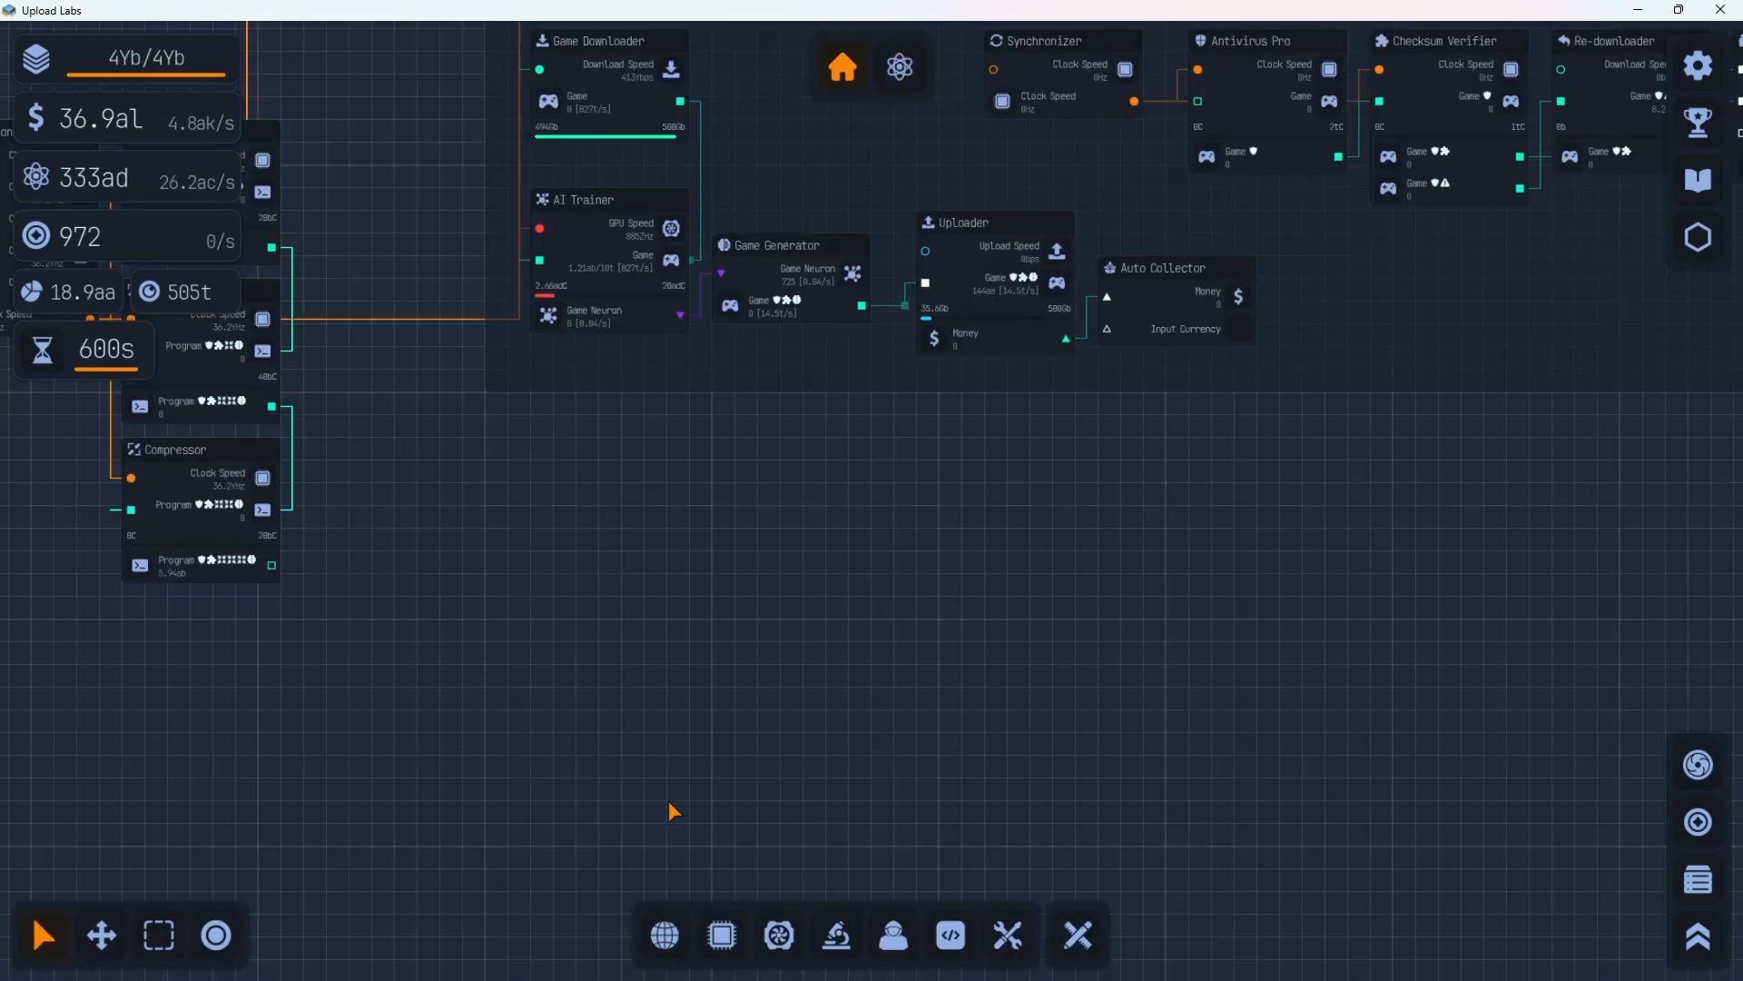
# Place a Distillator from Processing and an AGI Core from the AI toolbar
pyautogui.click(719, 935)
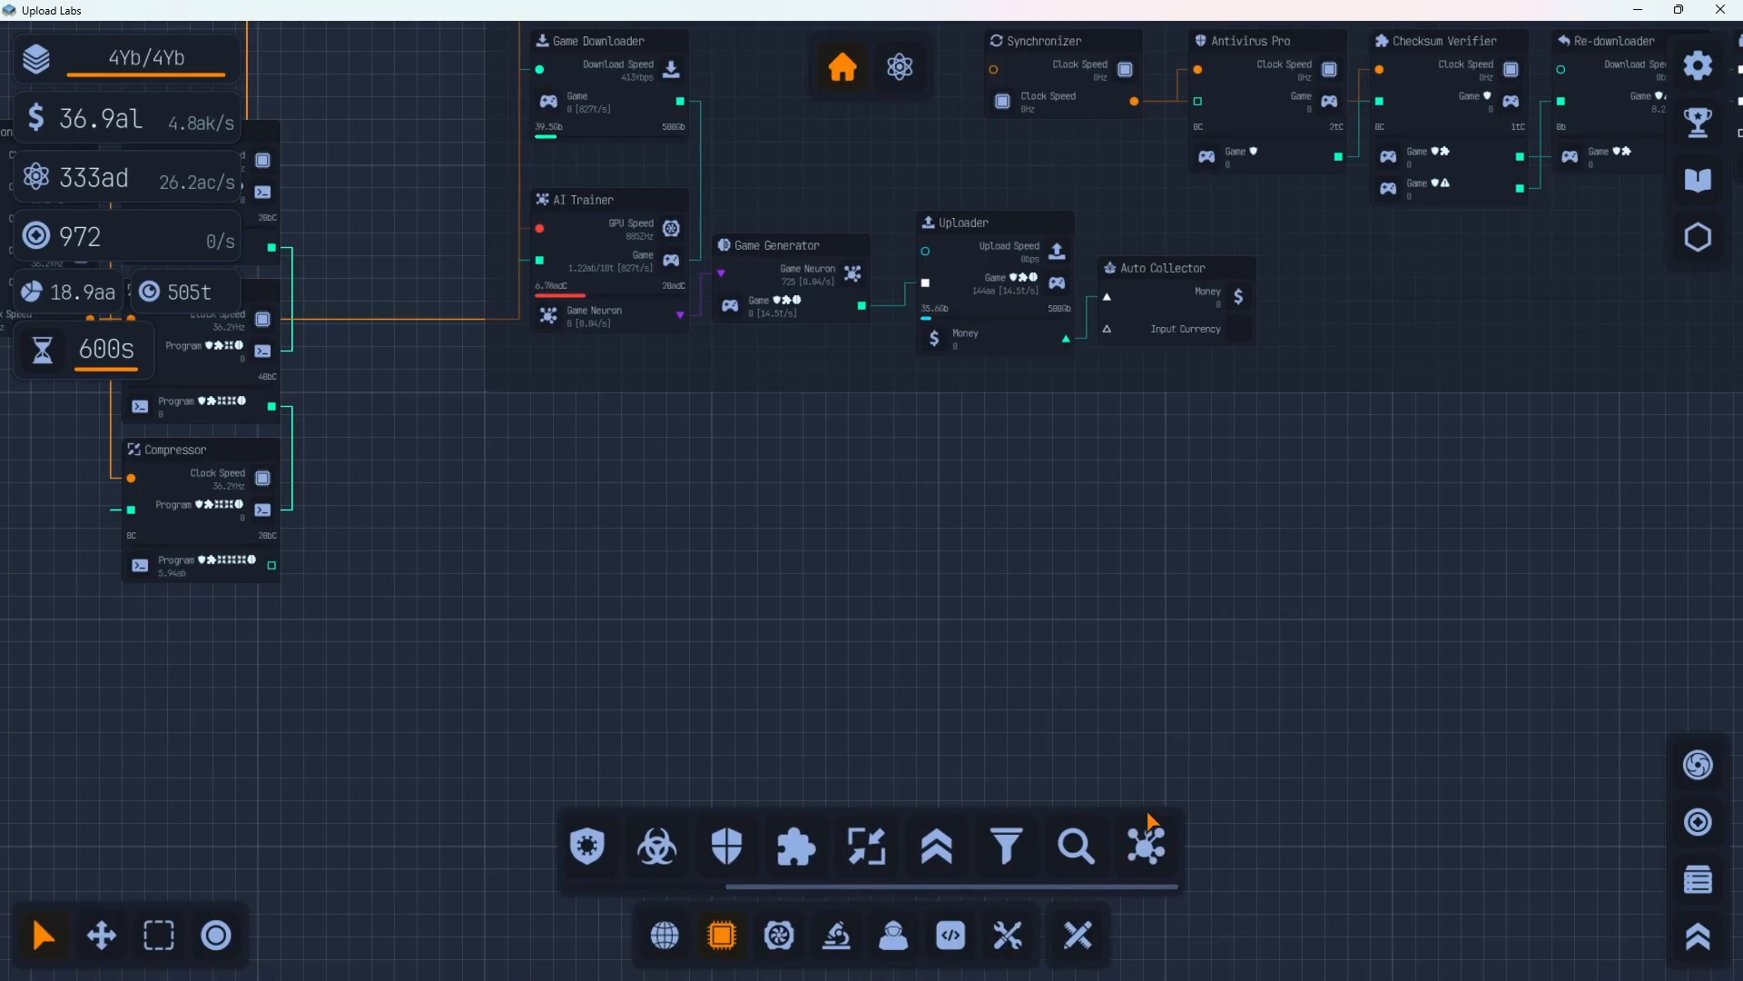
pyautogui.click(1145, 845)
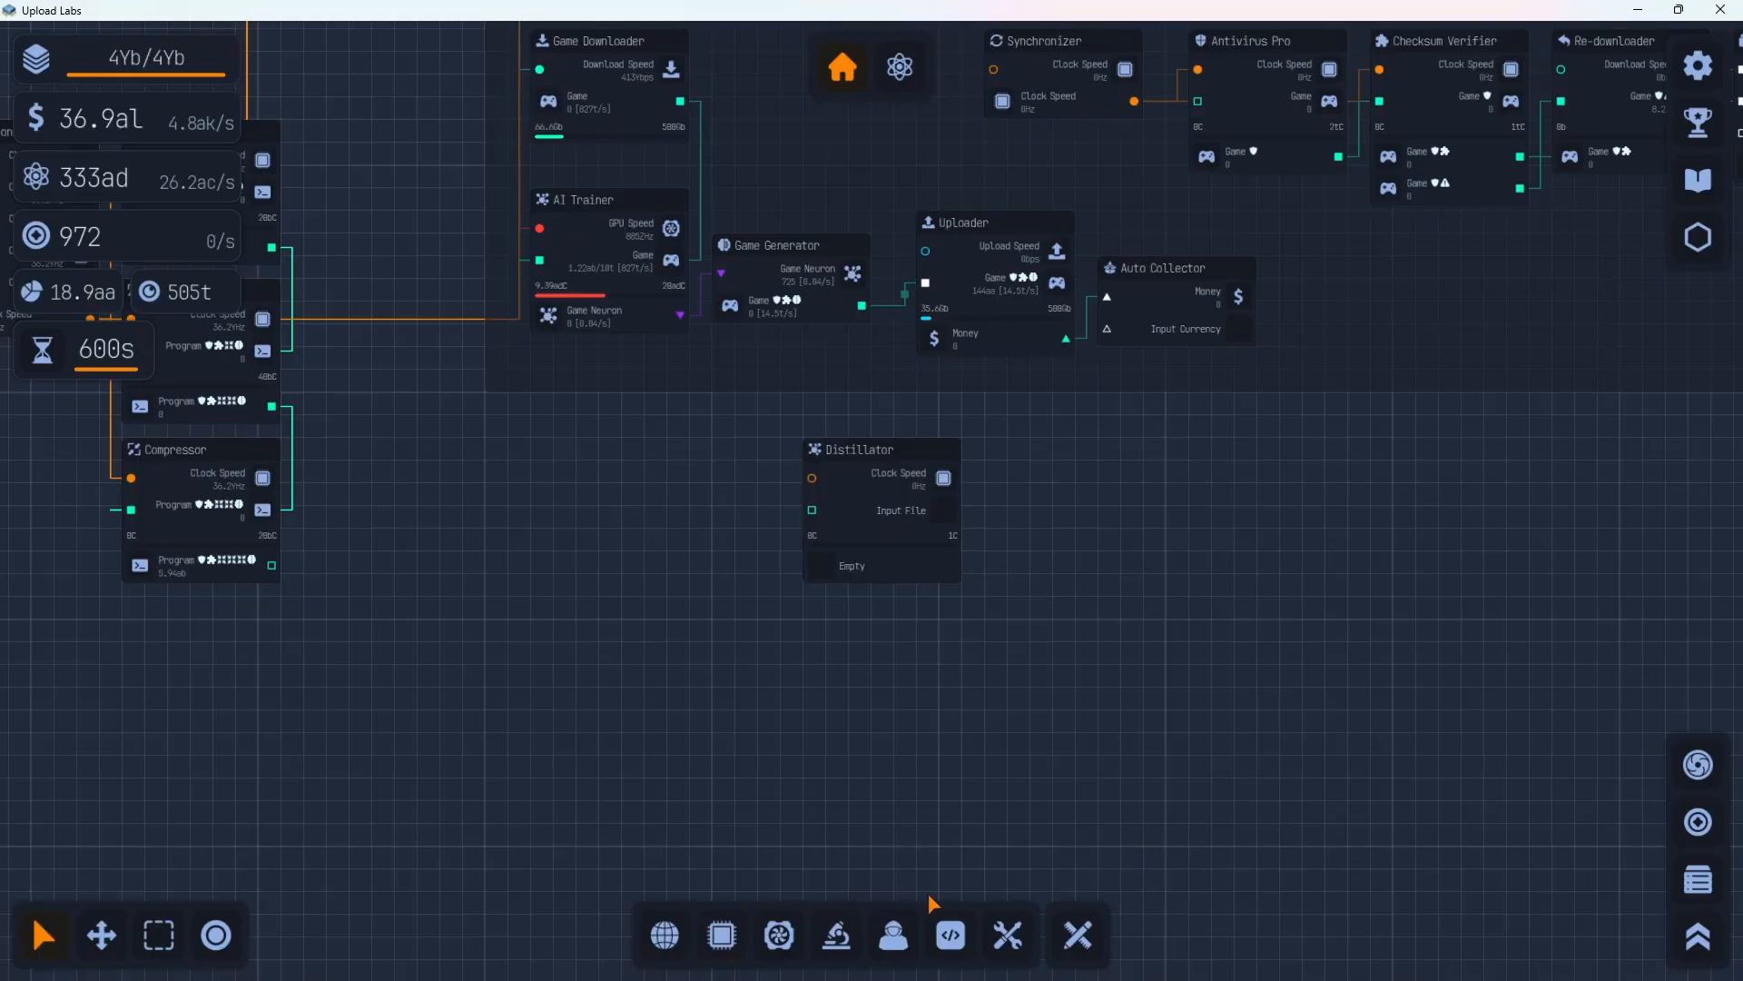
pyautogui.click(835, 934)
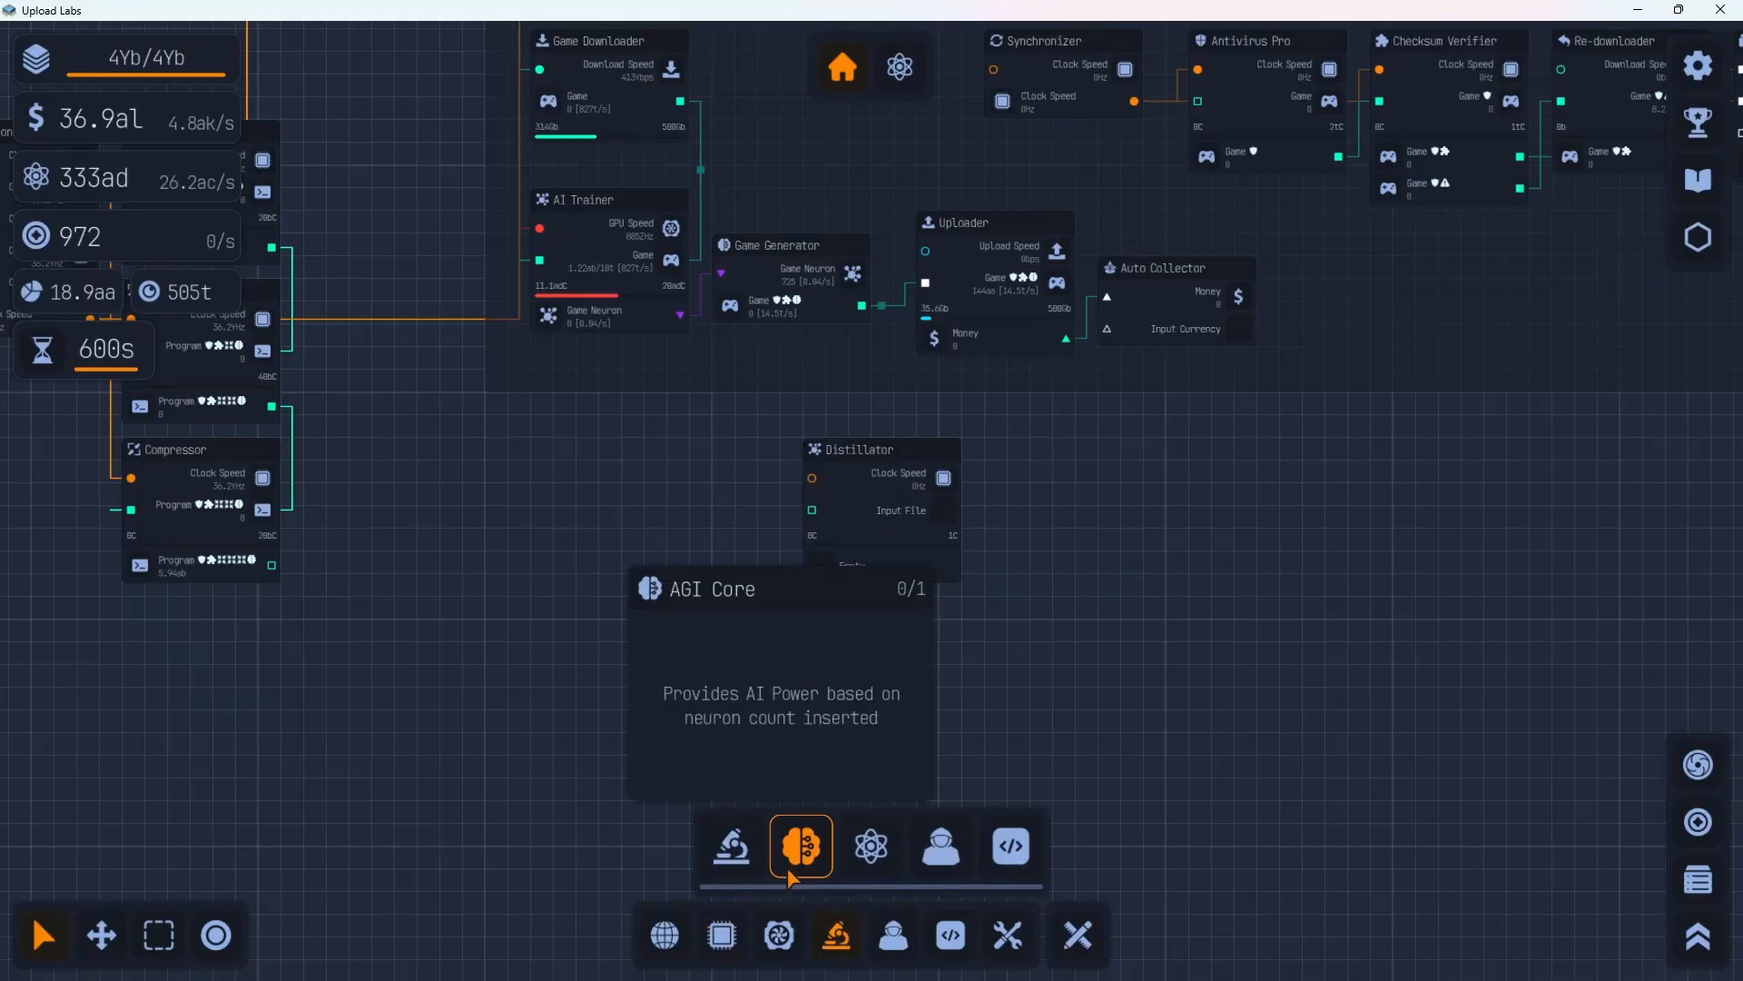
pyautogui.click(799, 846)
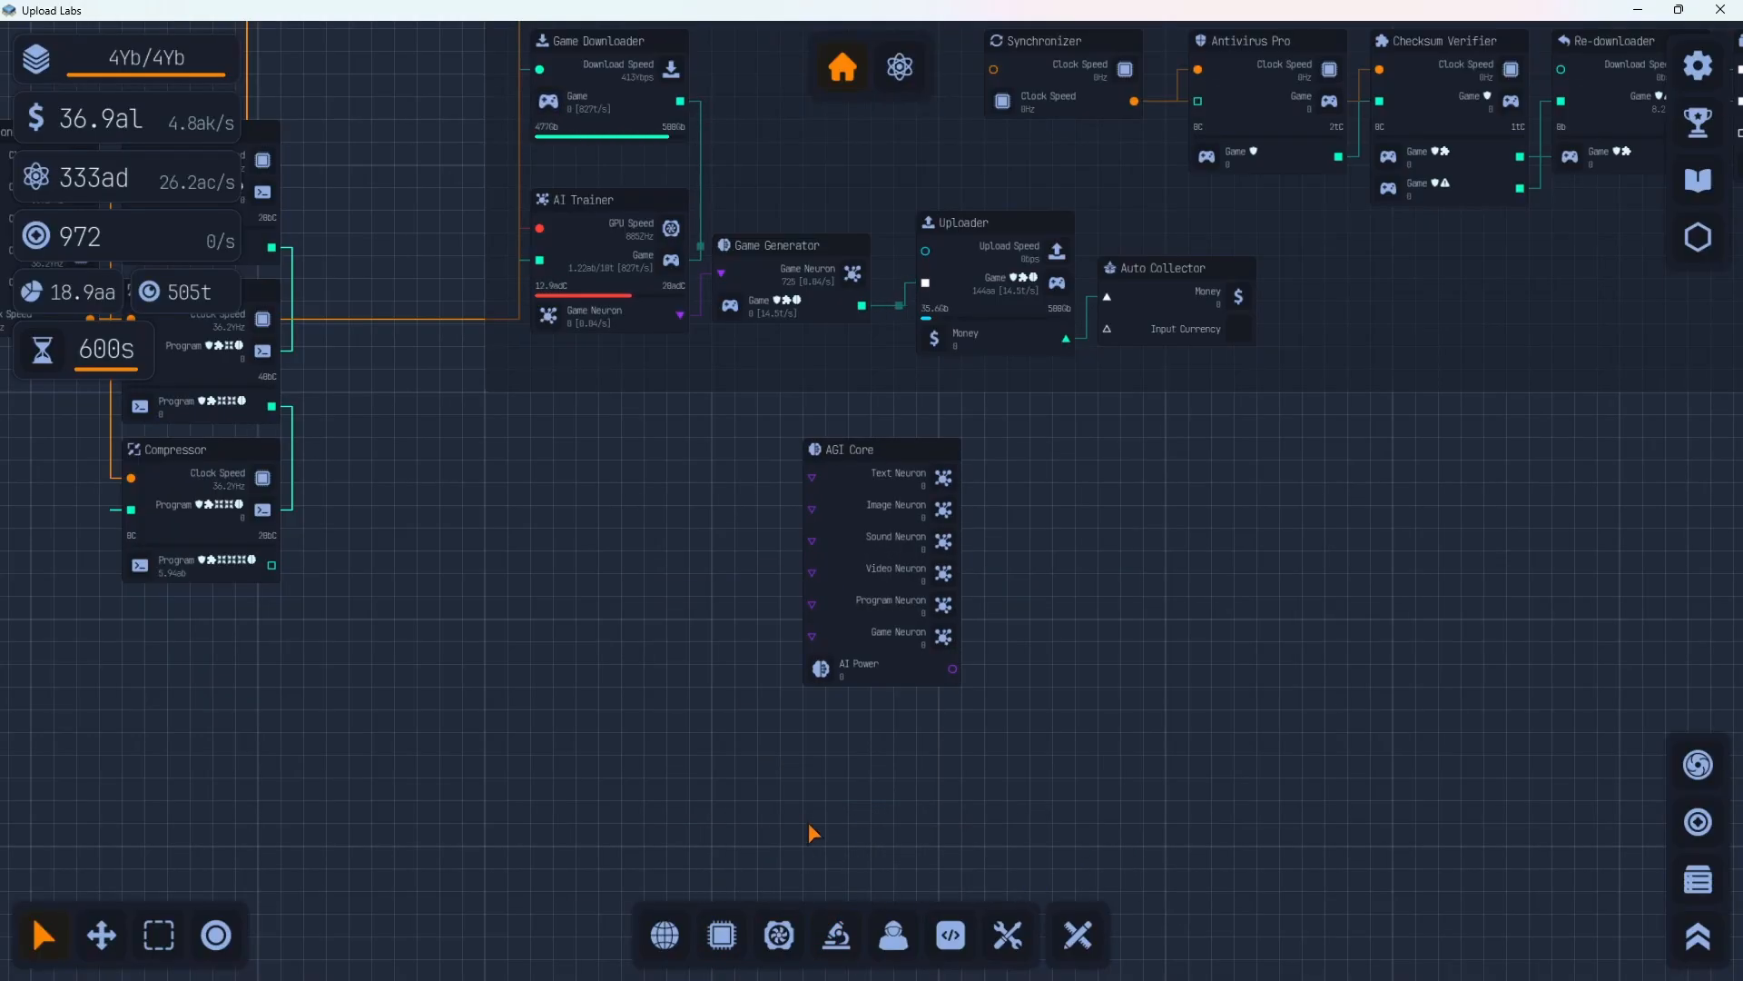
pyautogui.click(1697, 179)
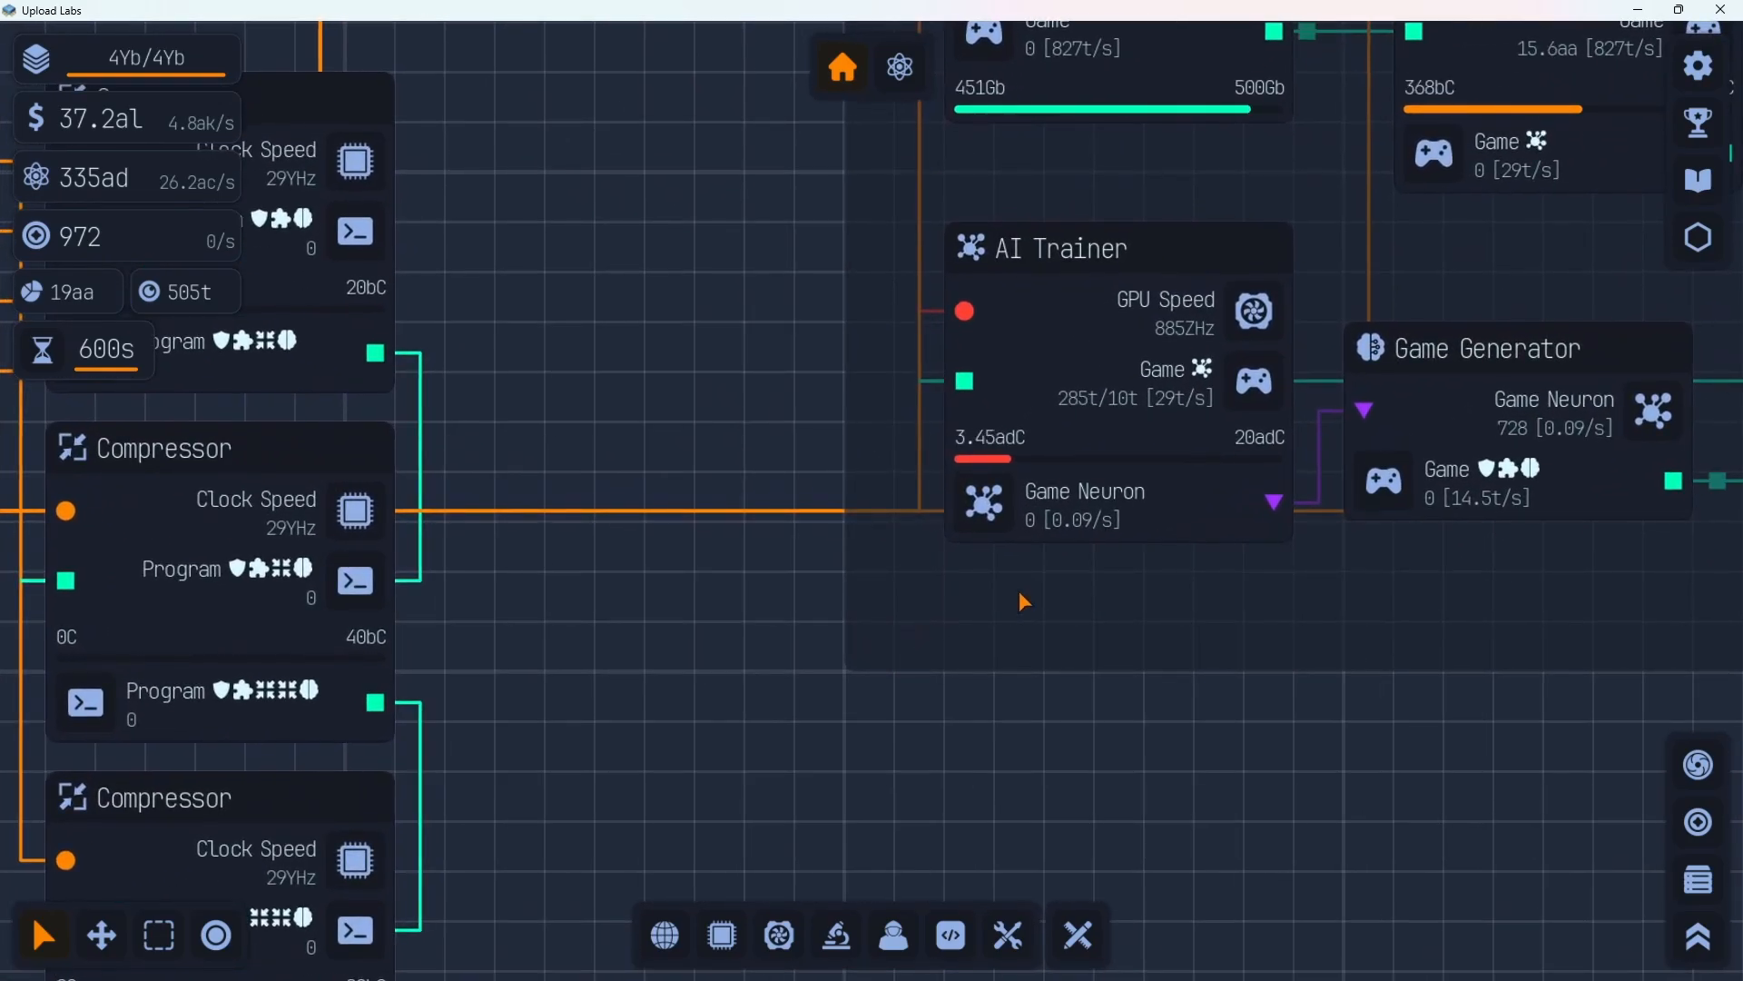
pyautogui.moveTo(1145, 604)
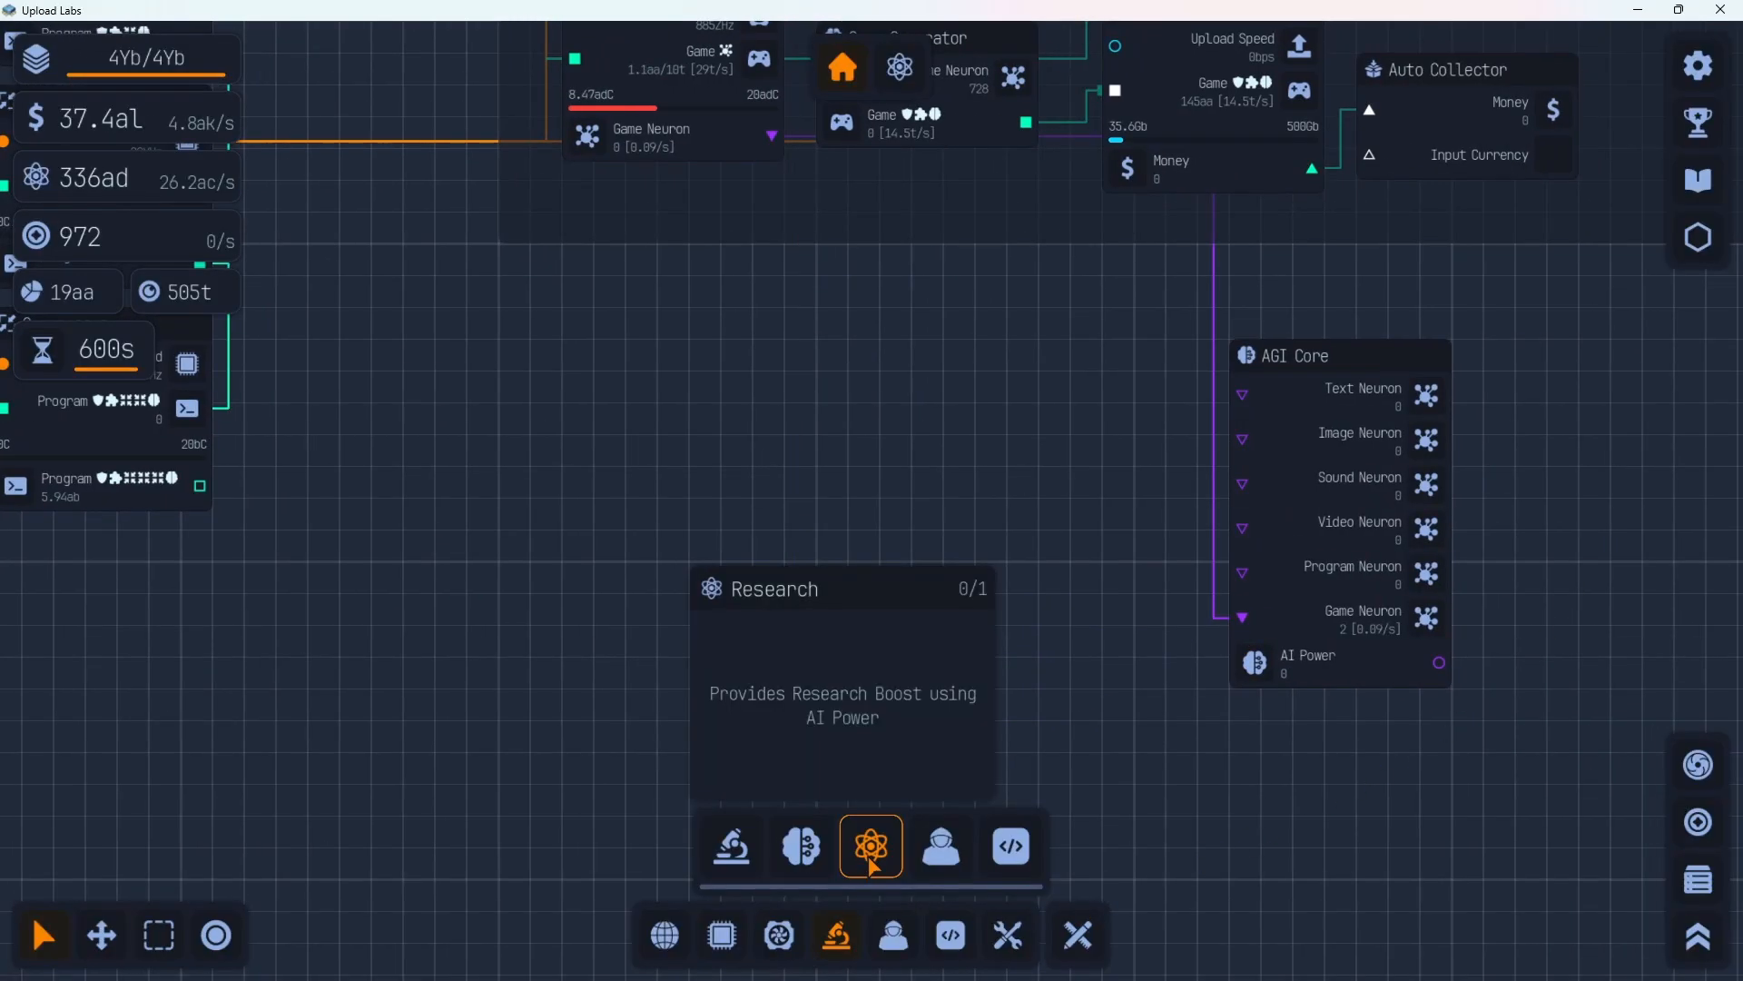
pyautogui.click(940, 846)
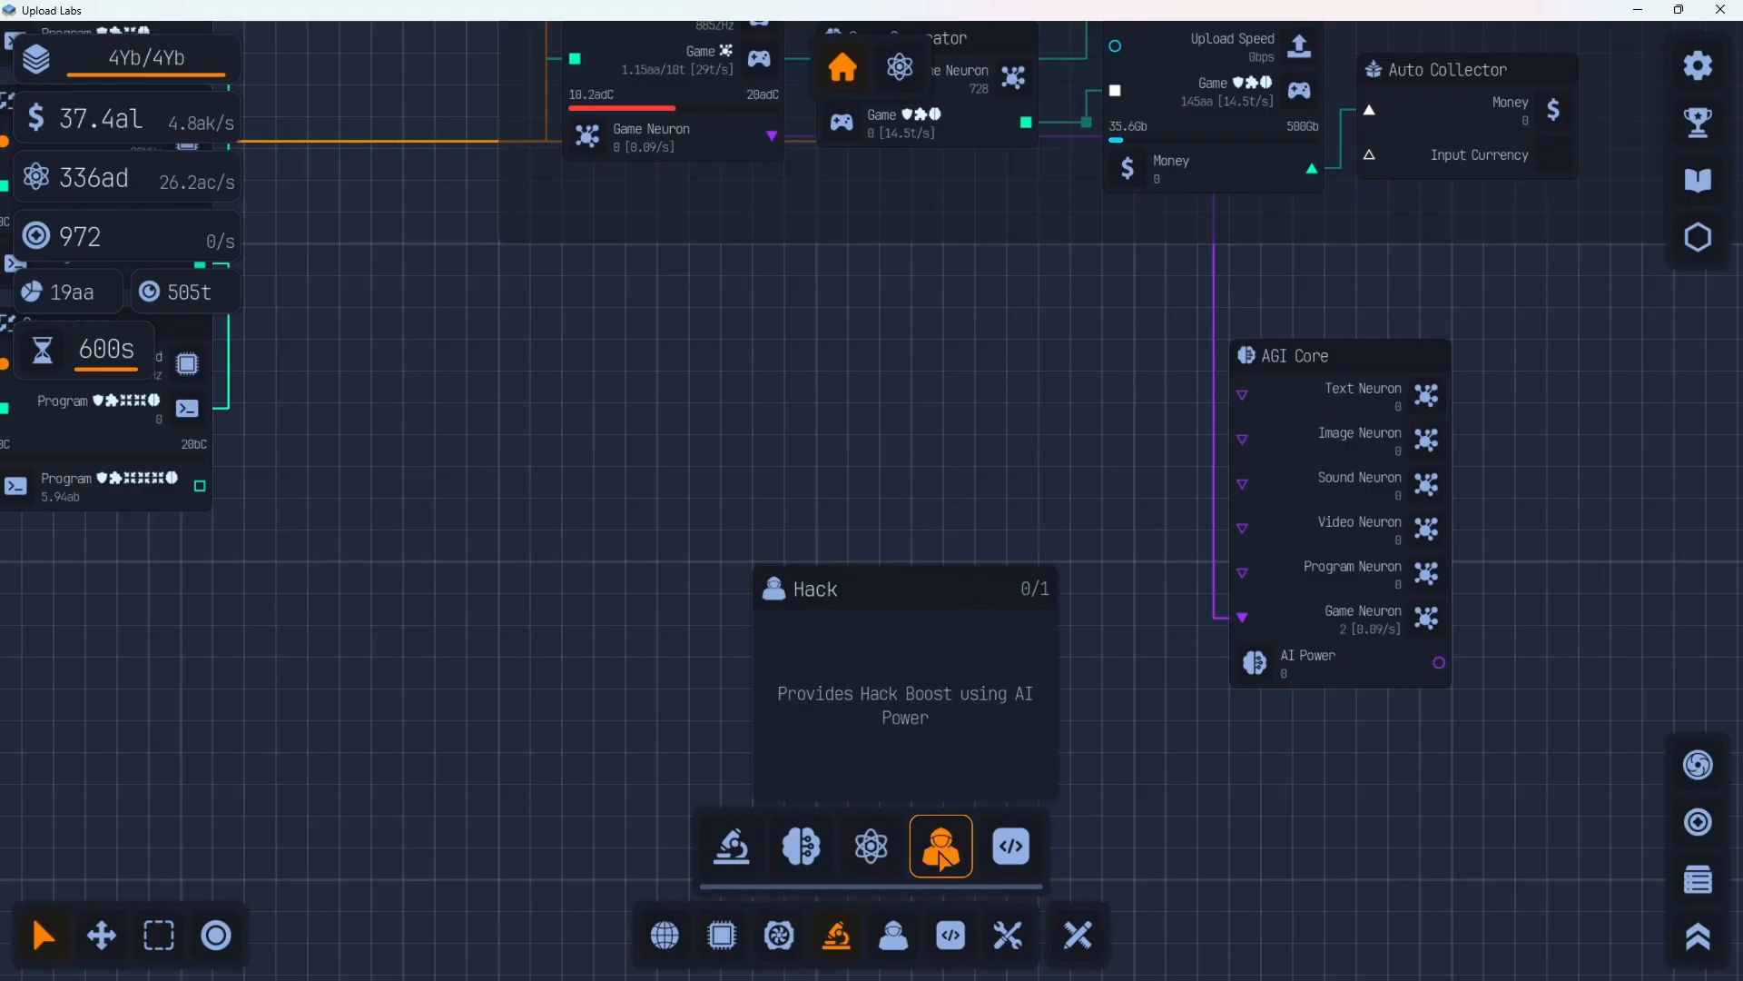
pyautogui.click(1008, 846)
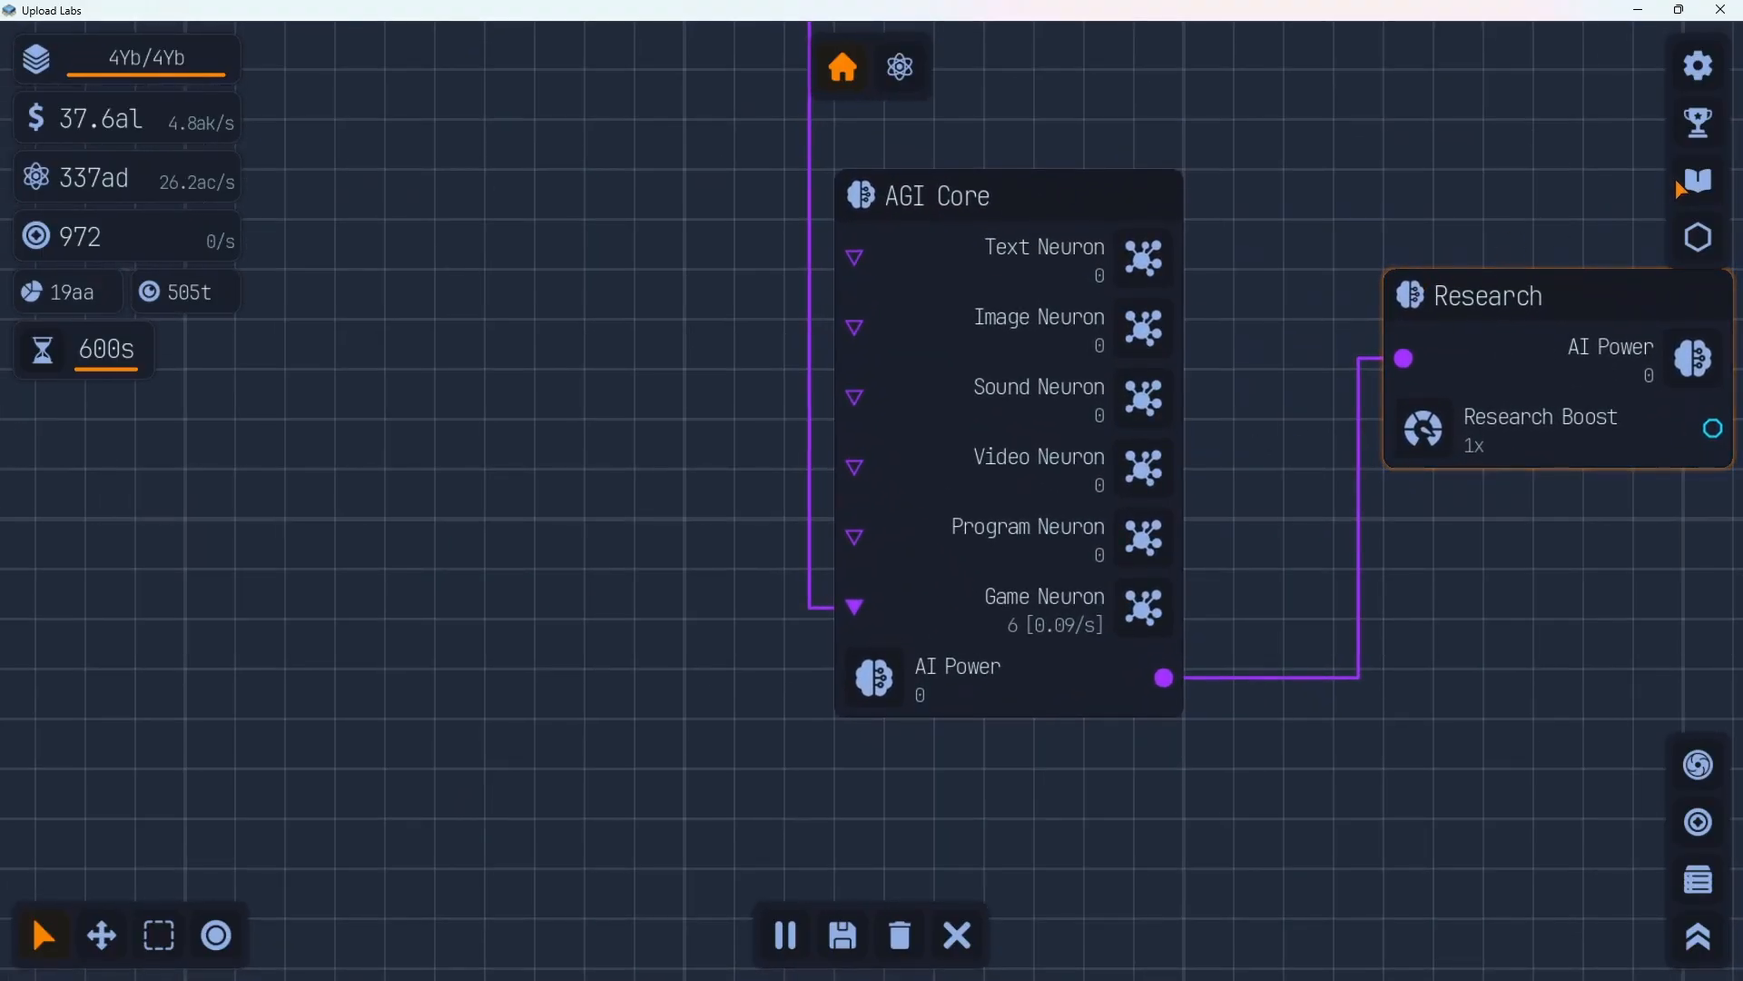
pyautogui.click(1696, 179)
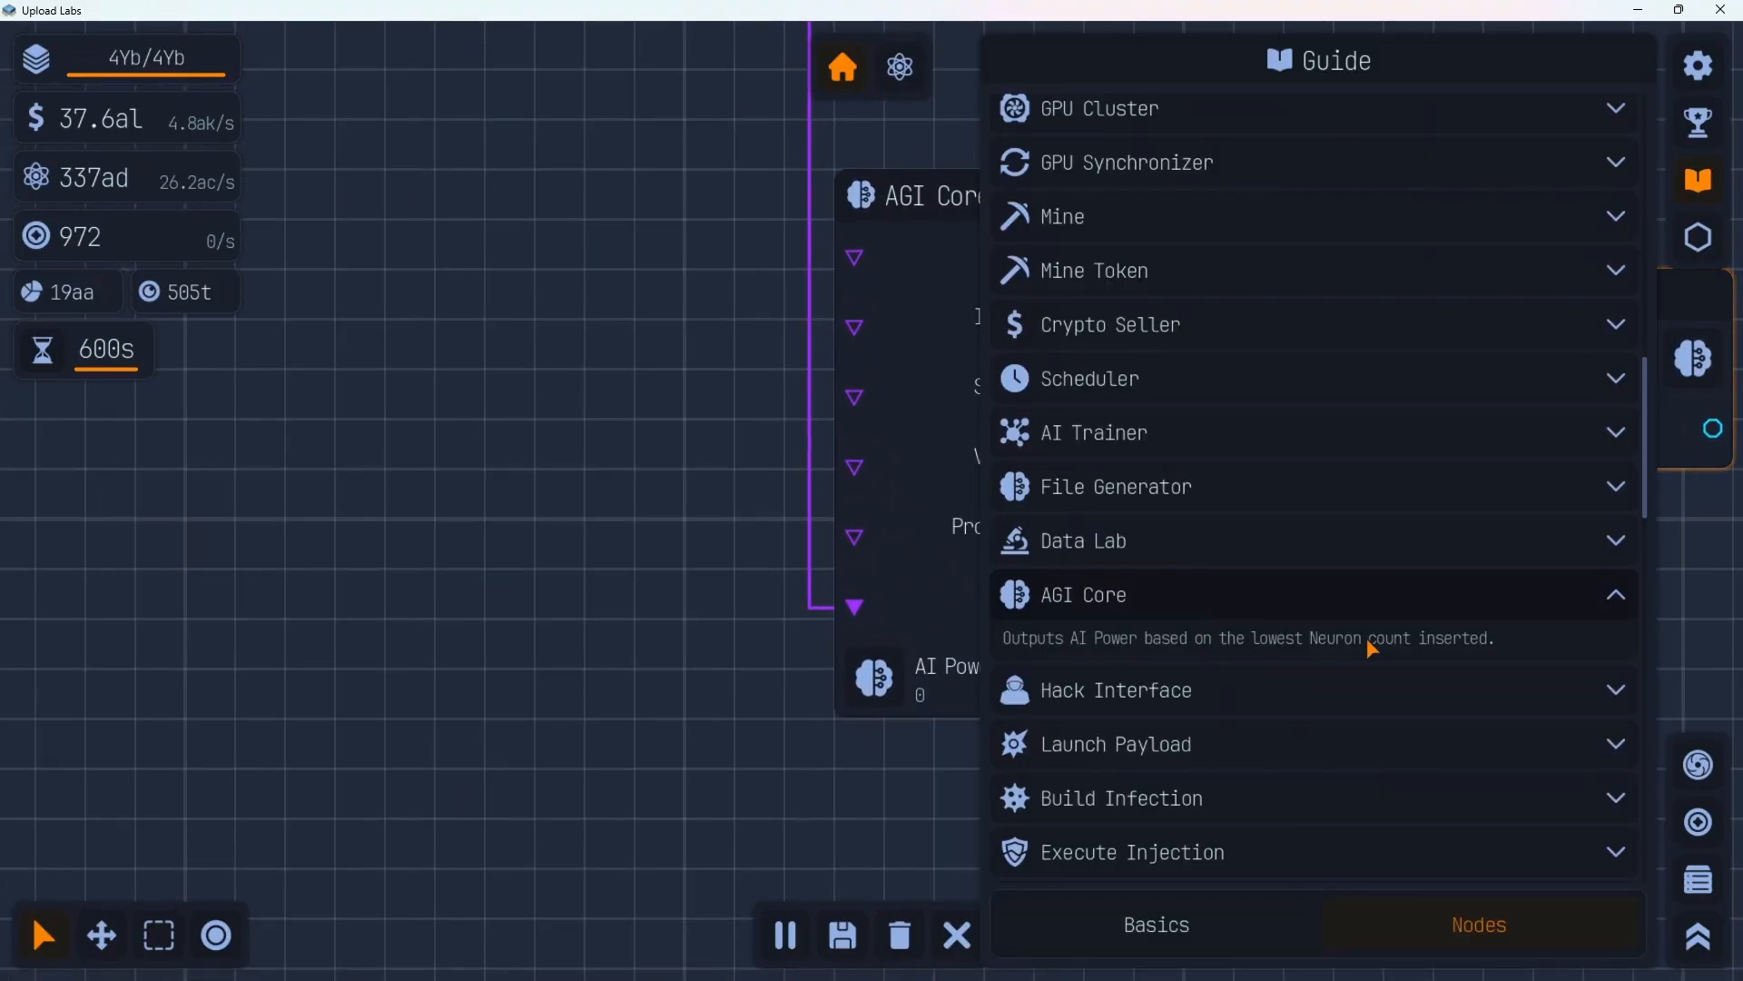
pyautogui.click(1697, 178)
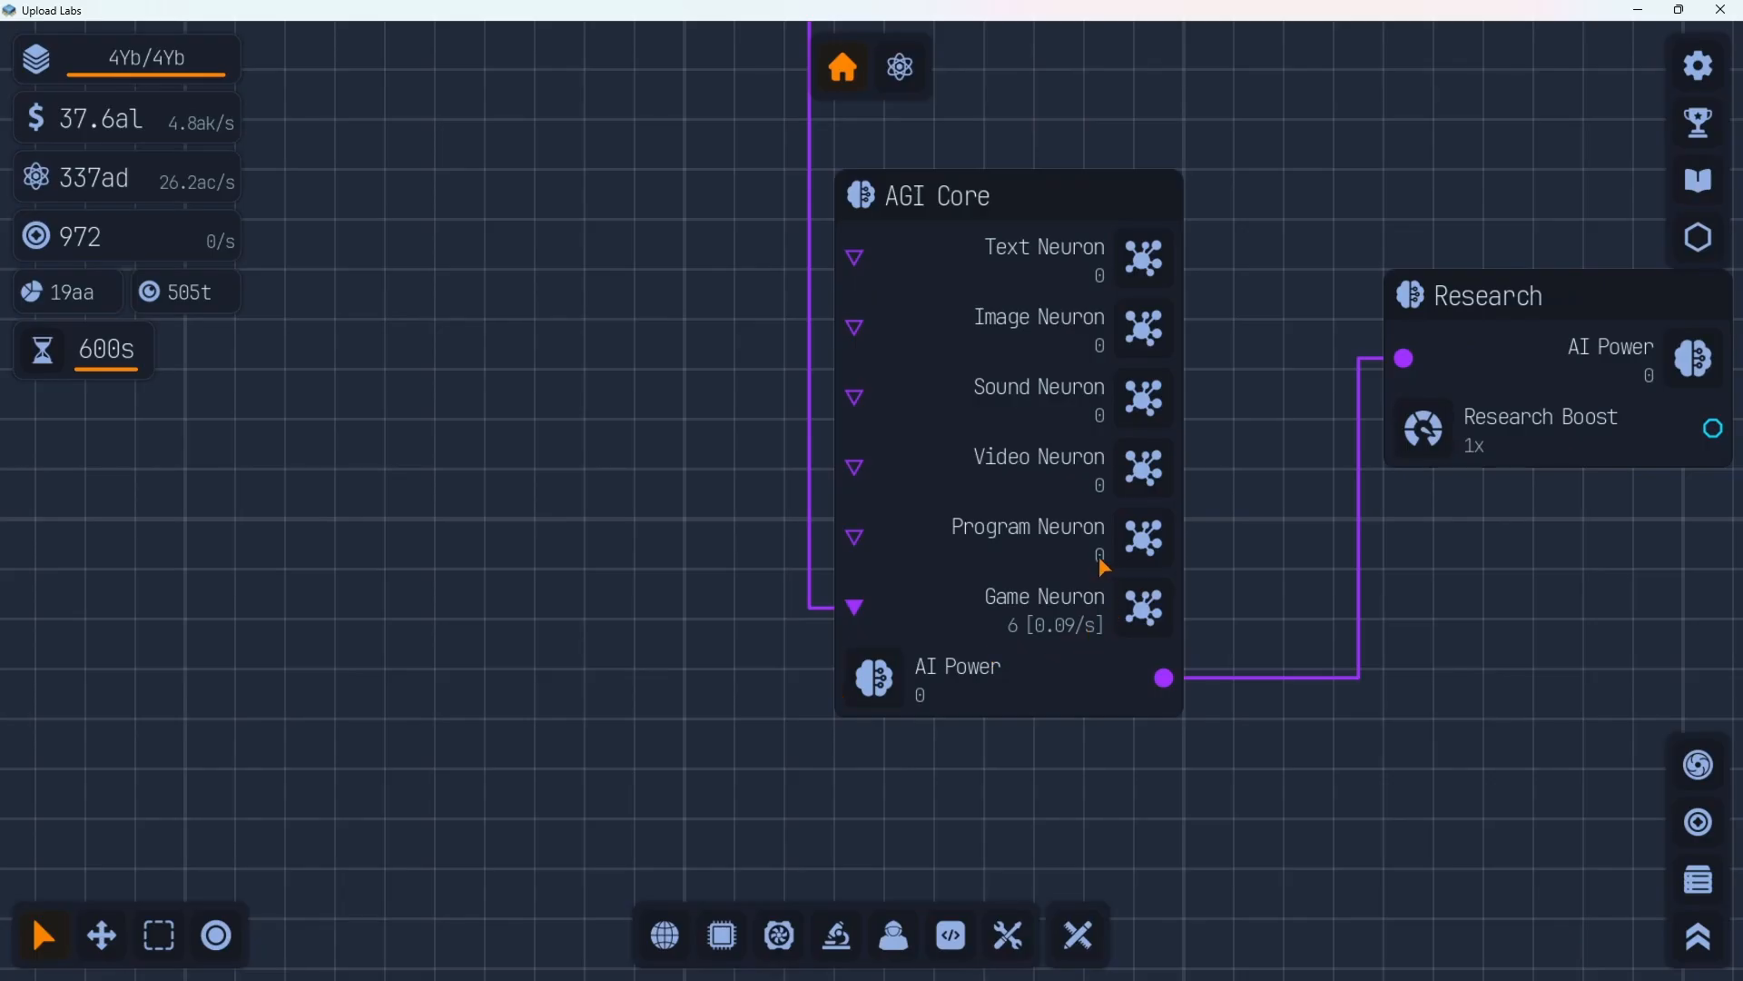
pyautogui.moveTo(1073, 561)
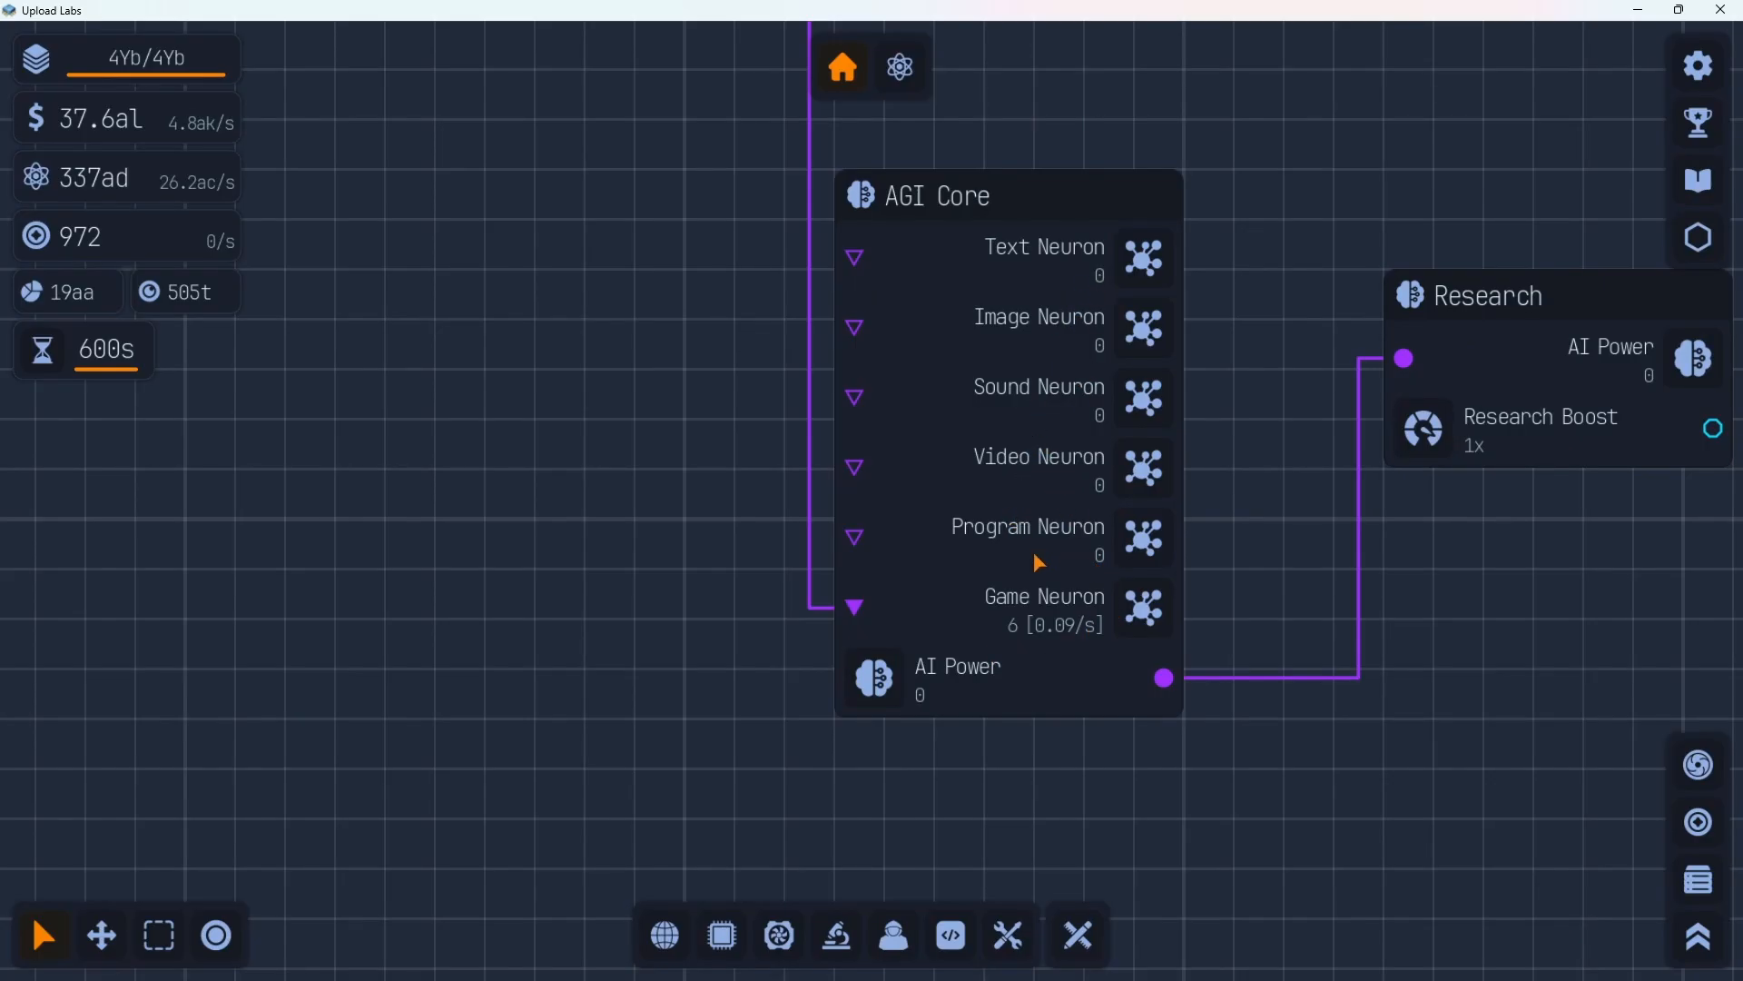
pyautogui.moveTo(1025, 621)
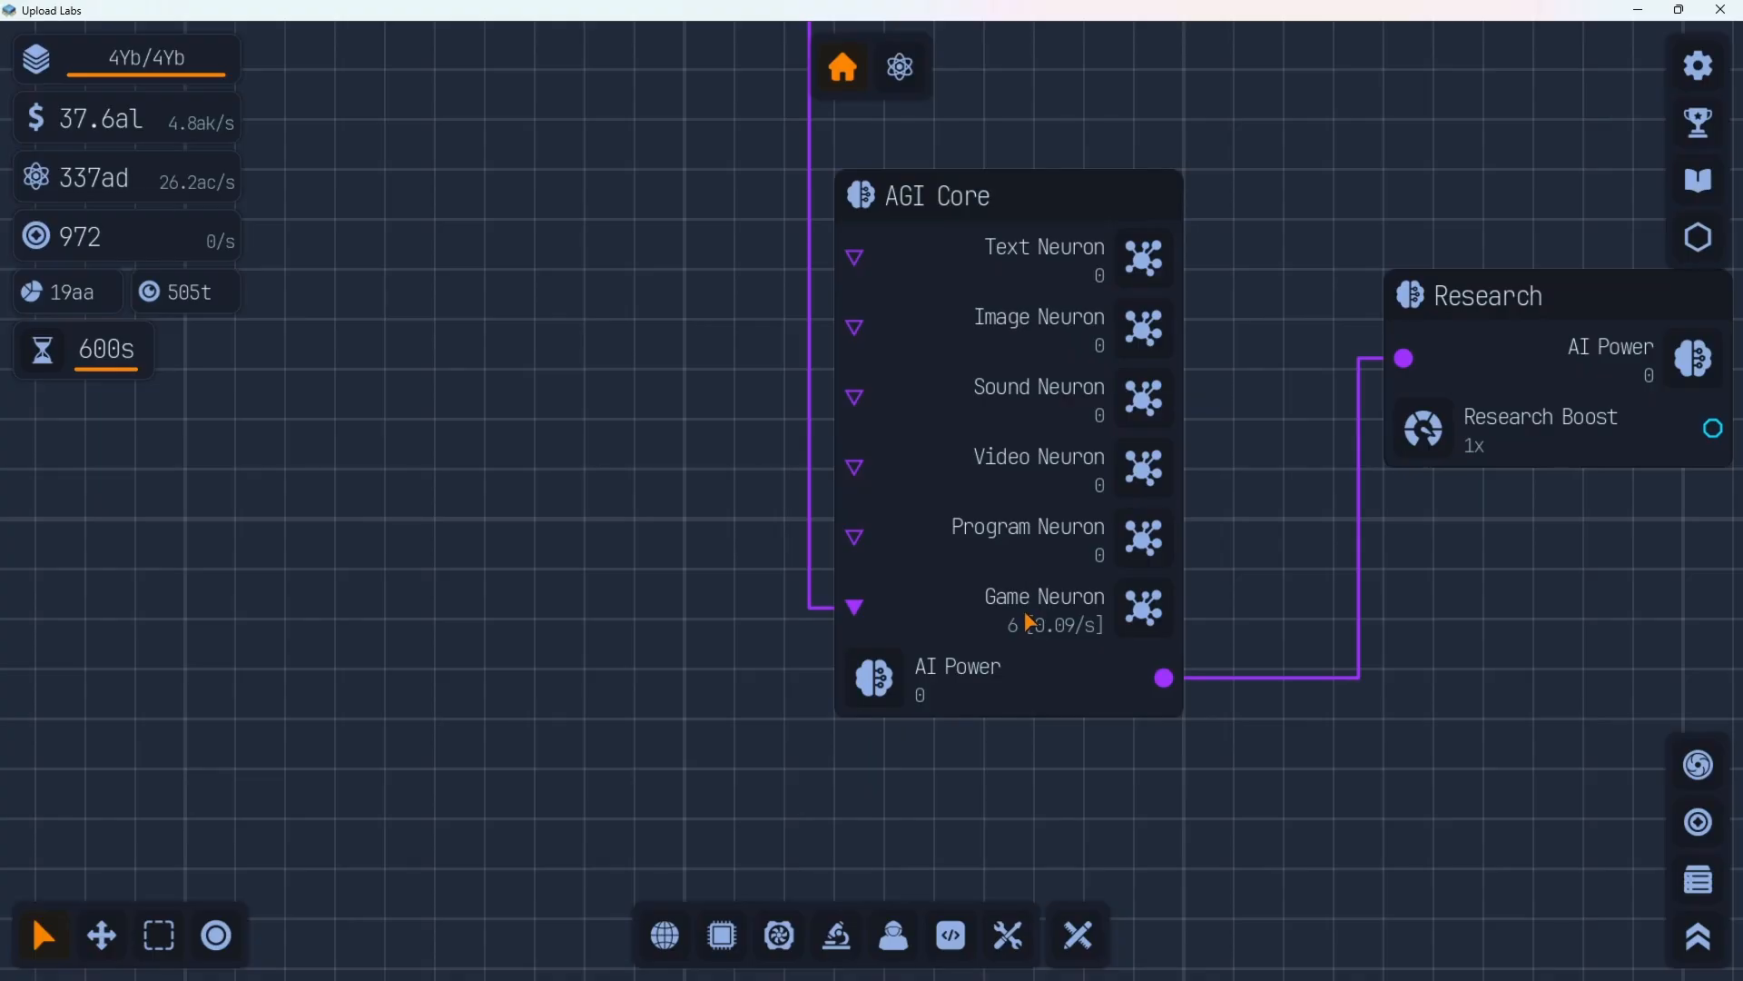
pyautogui.moveTo(594, 400)
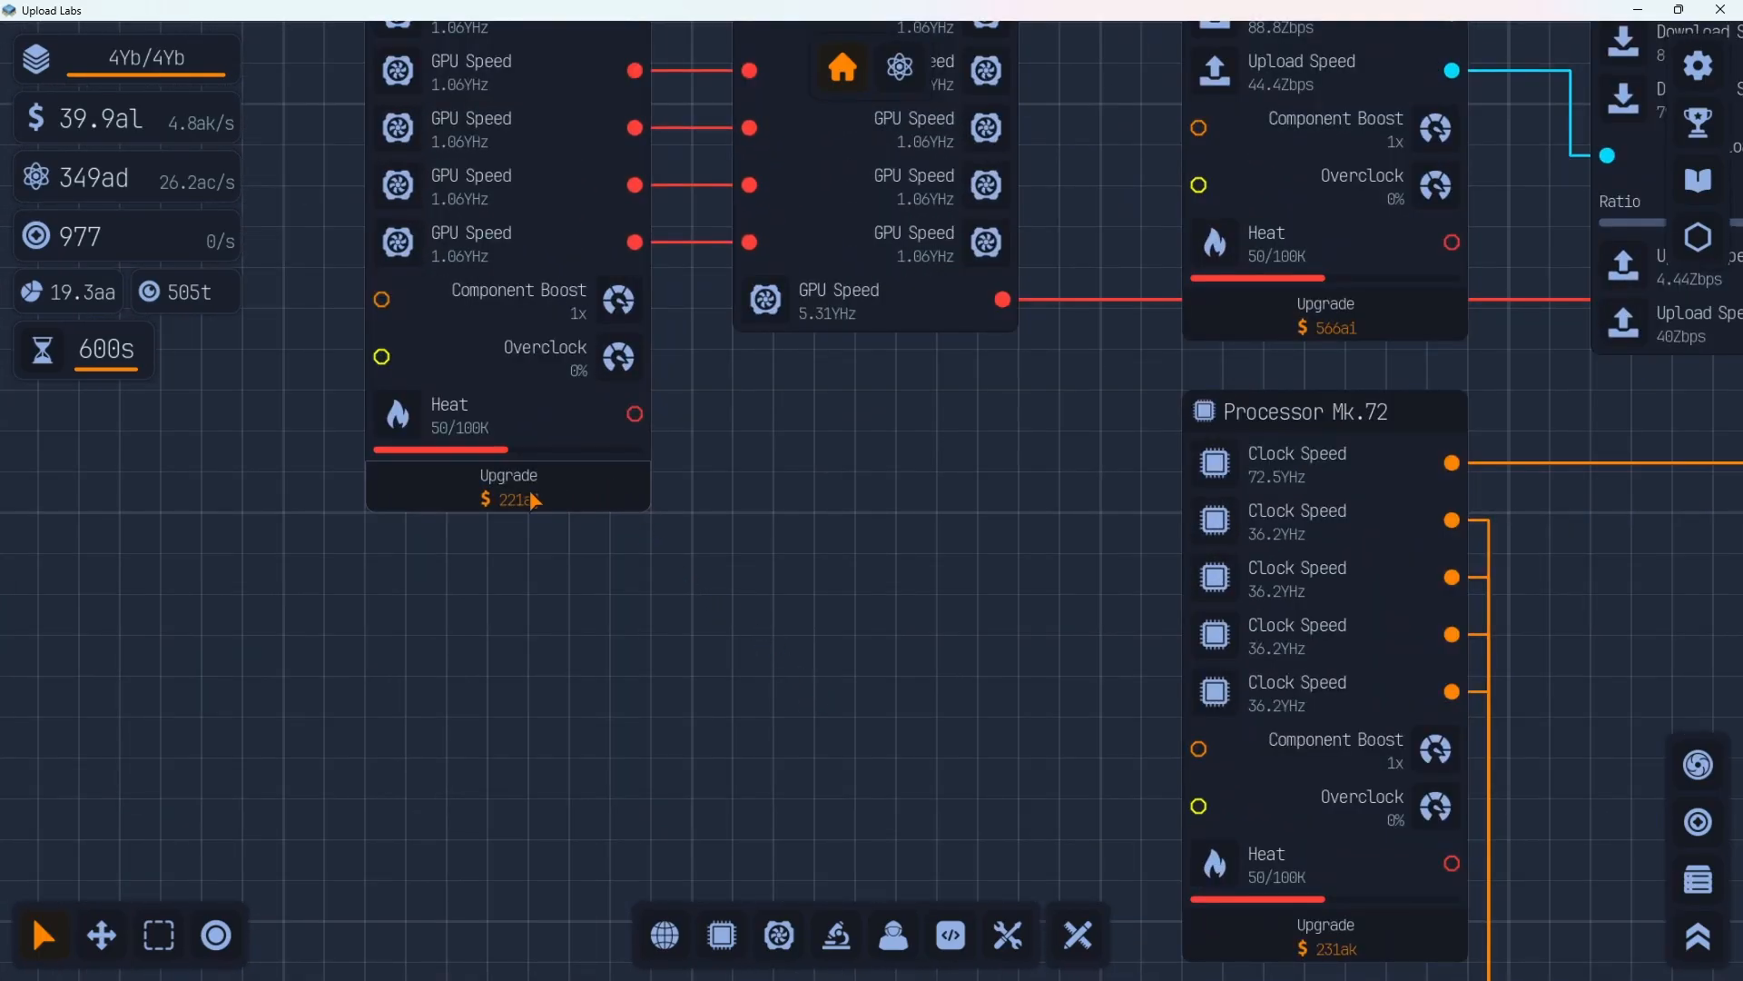
# Upgrade the GPU three times, raising its output to 85YHz
pyautogui.click(506, 491)
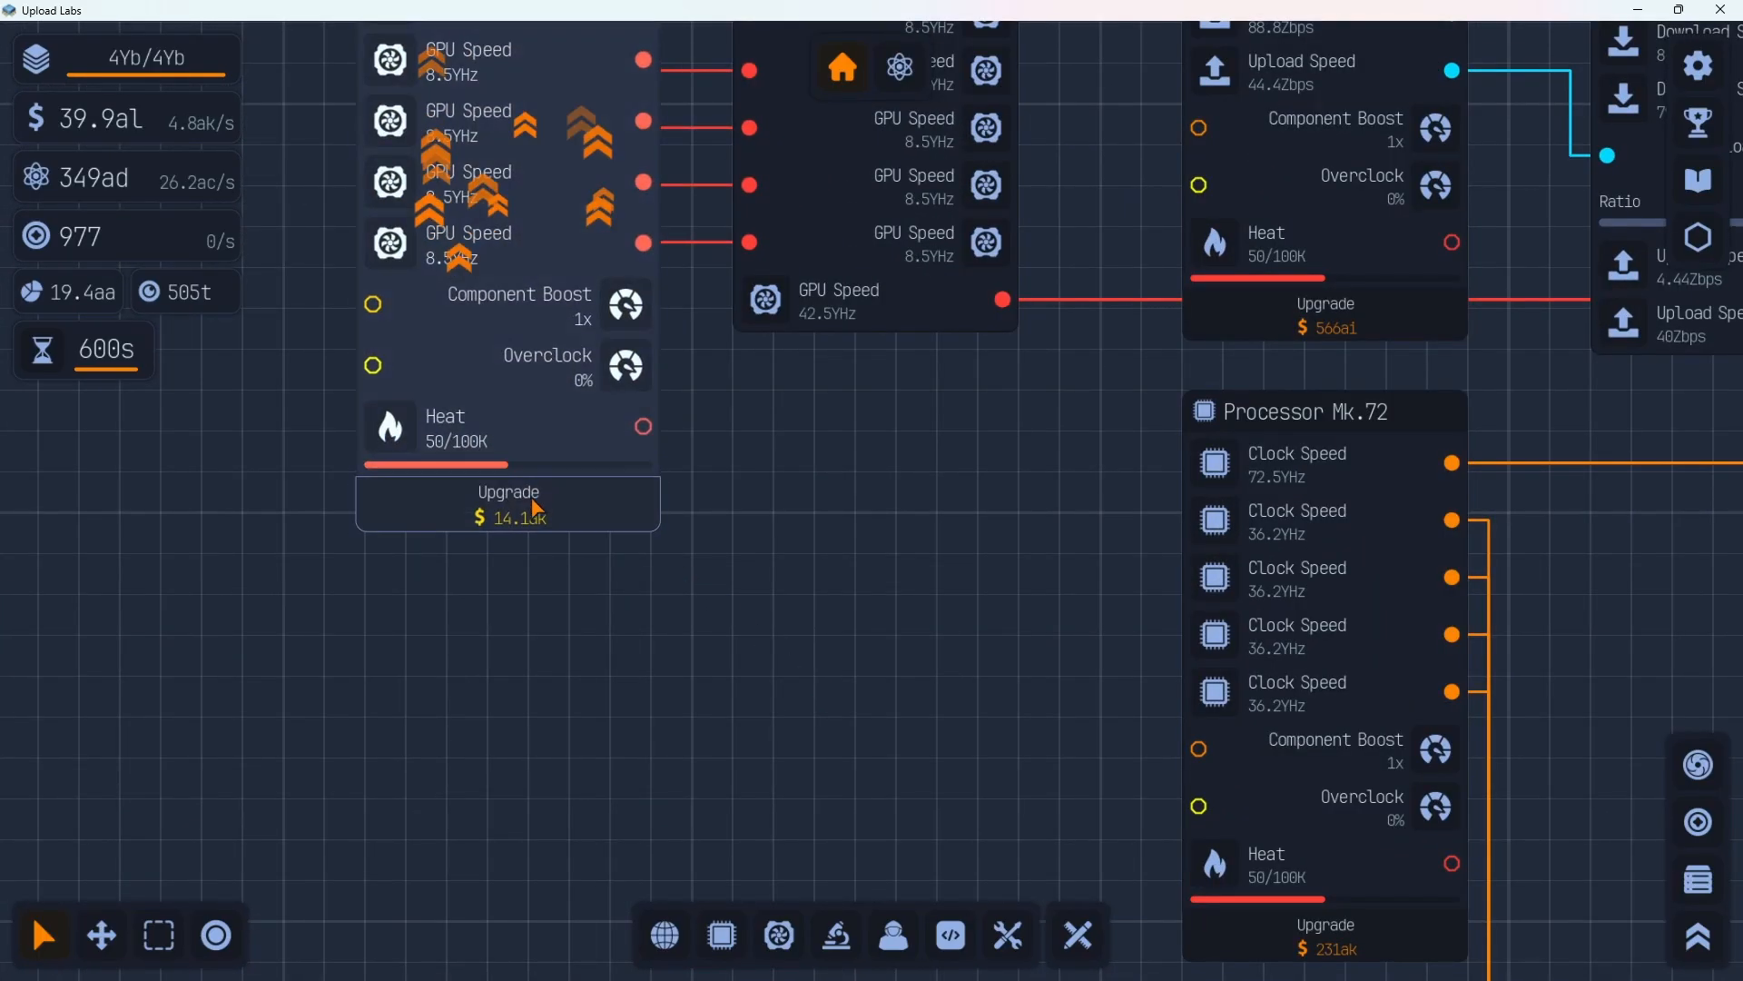
pyautogui.click(507, 502)
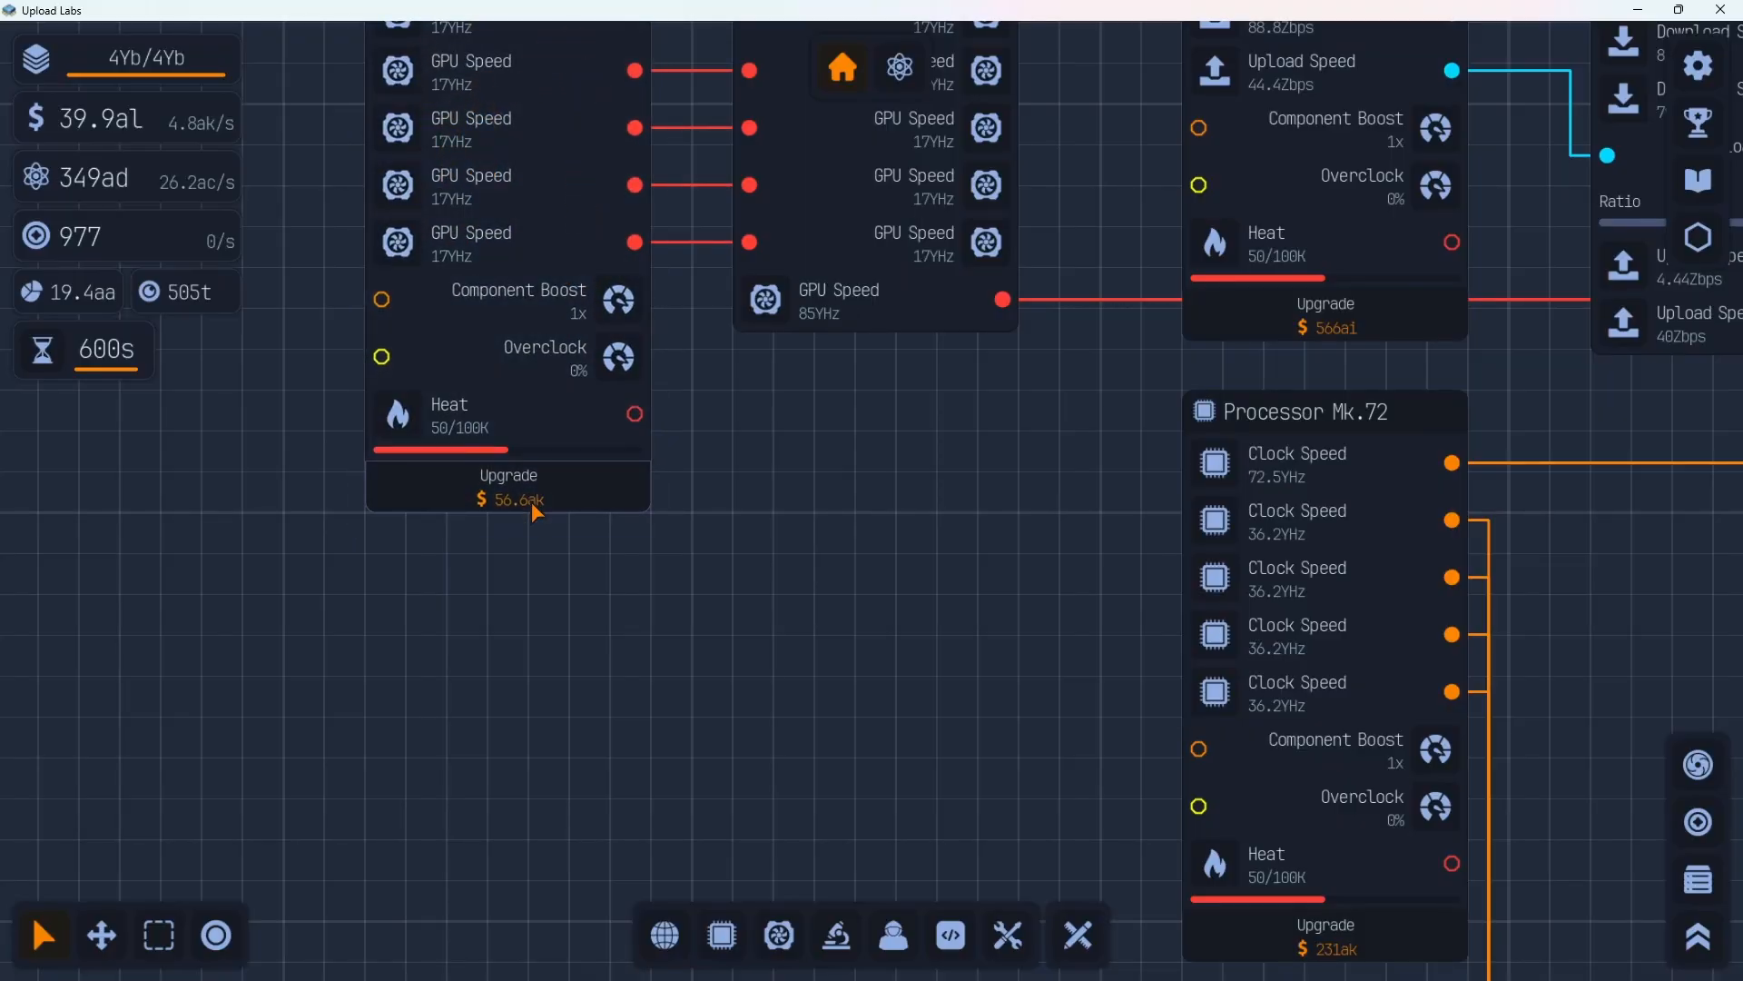
pyautogui.click(508, 486)
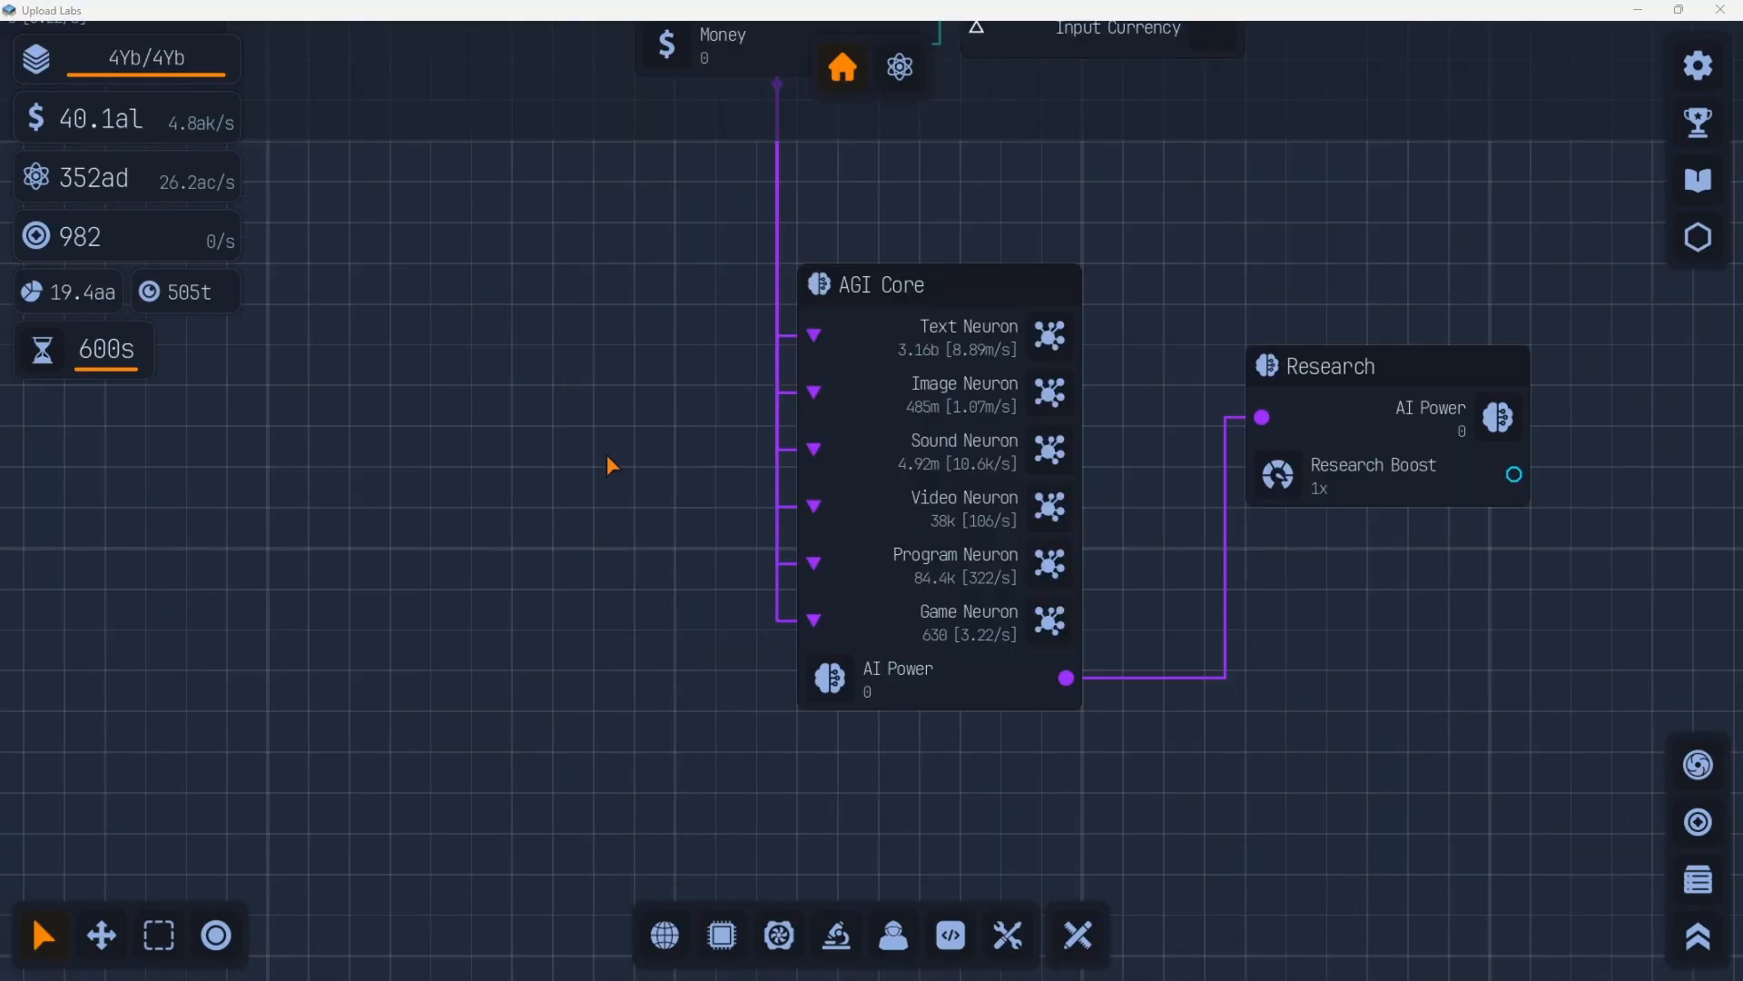
pyautogui.scroll(-3)
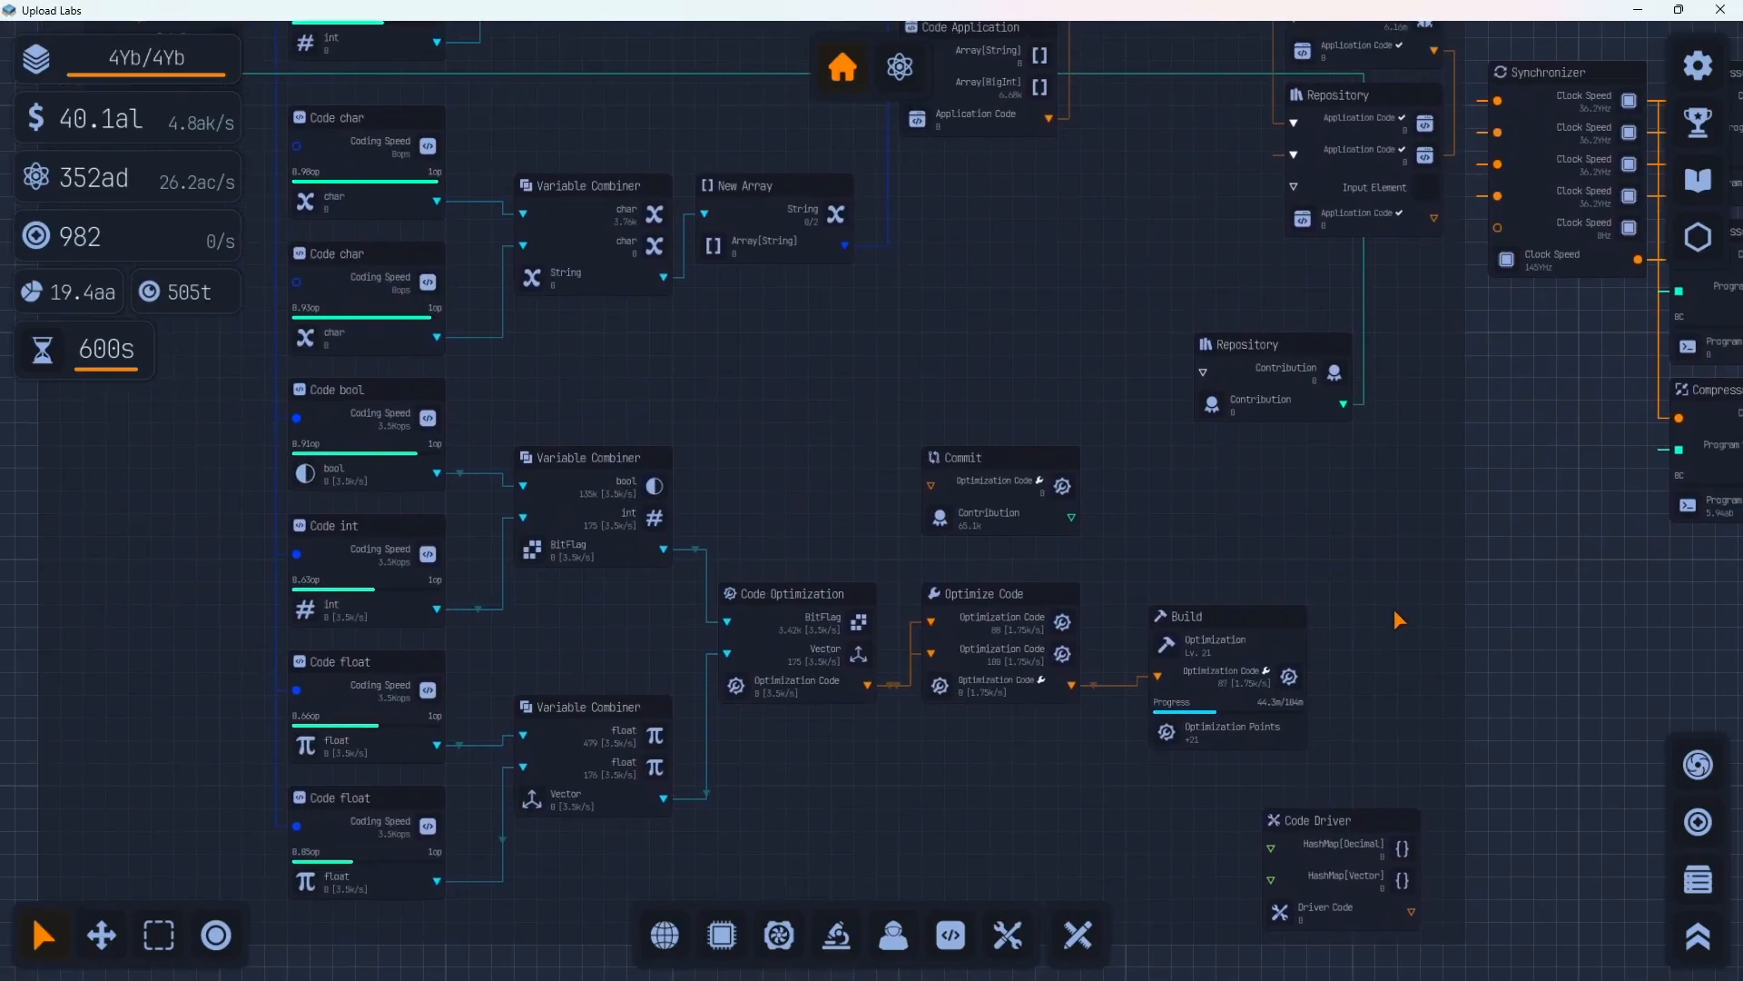
# Buy Optimized Distillation and other Optimization upgrades, spending 11 of 12 points
pyautogui.click(1189, 925)
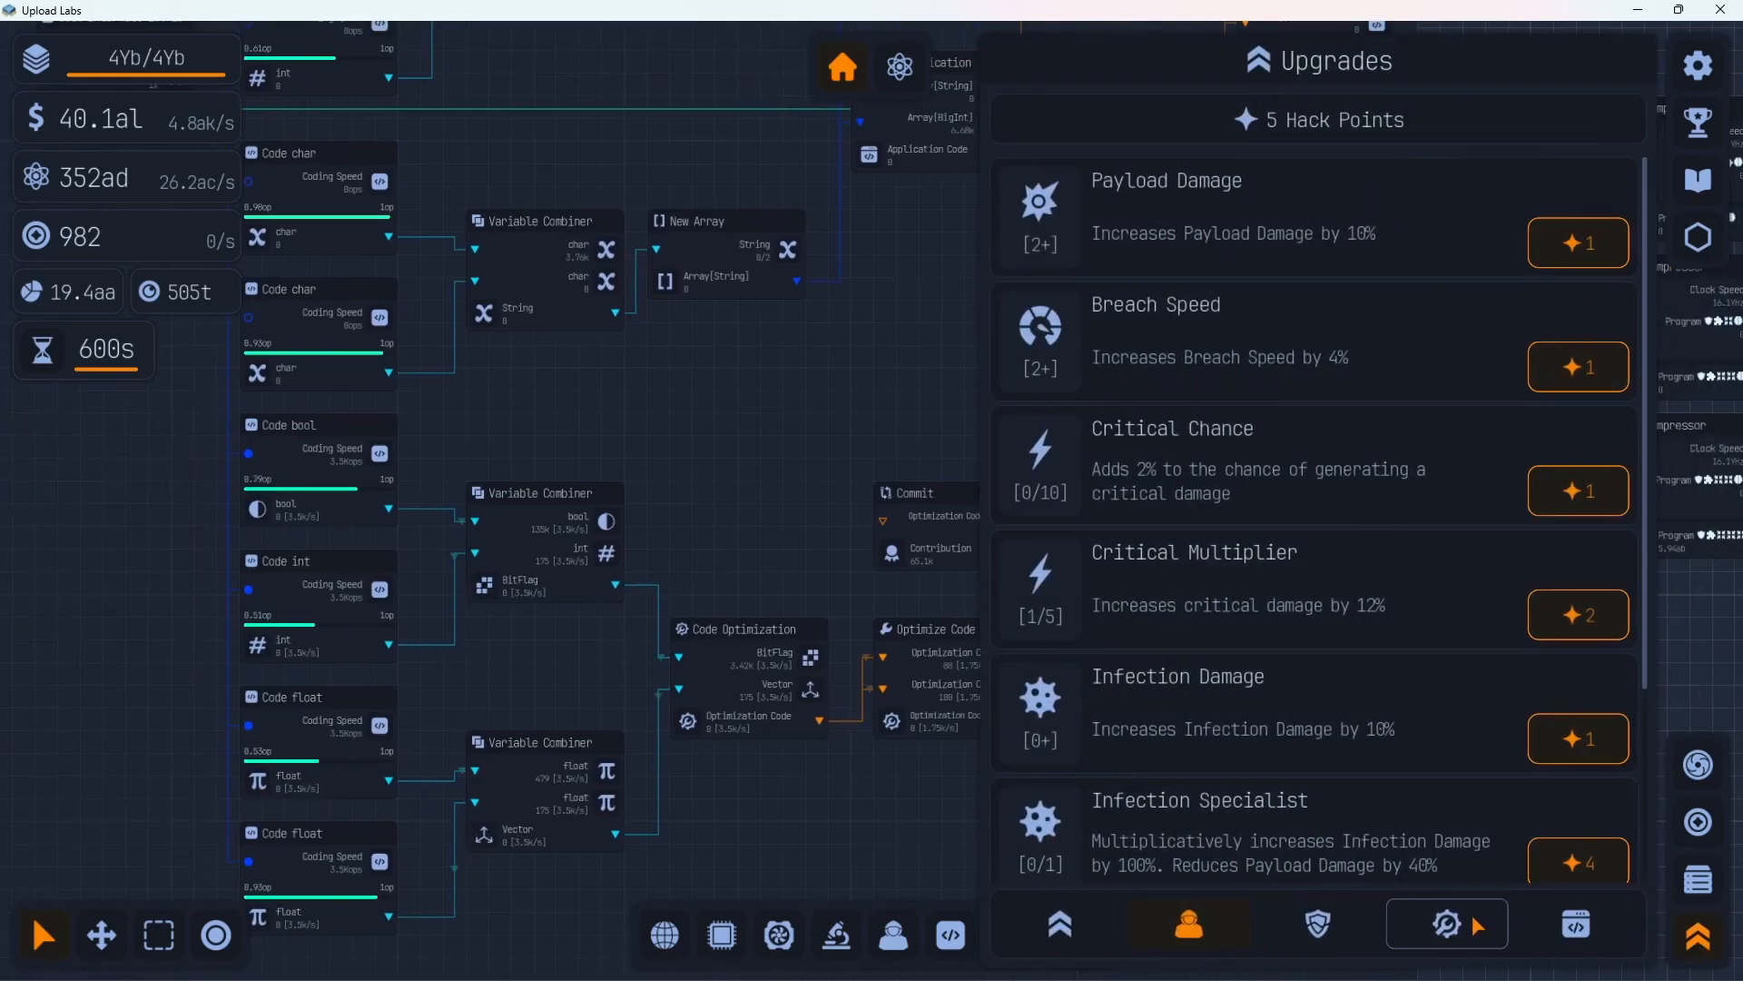
pyautogui.click(1576, 923)
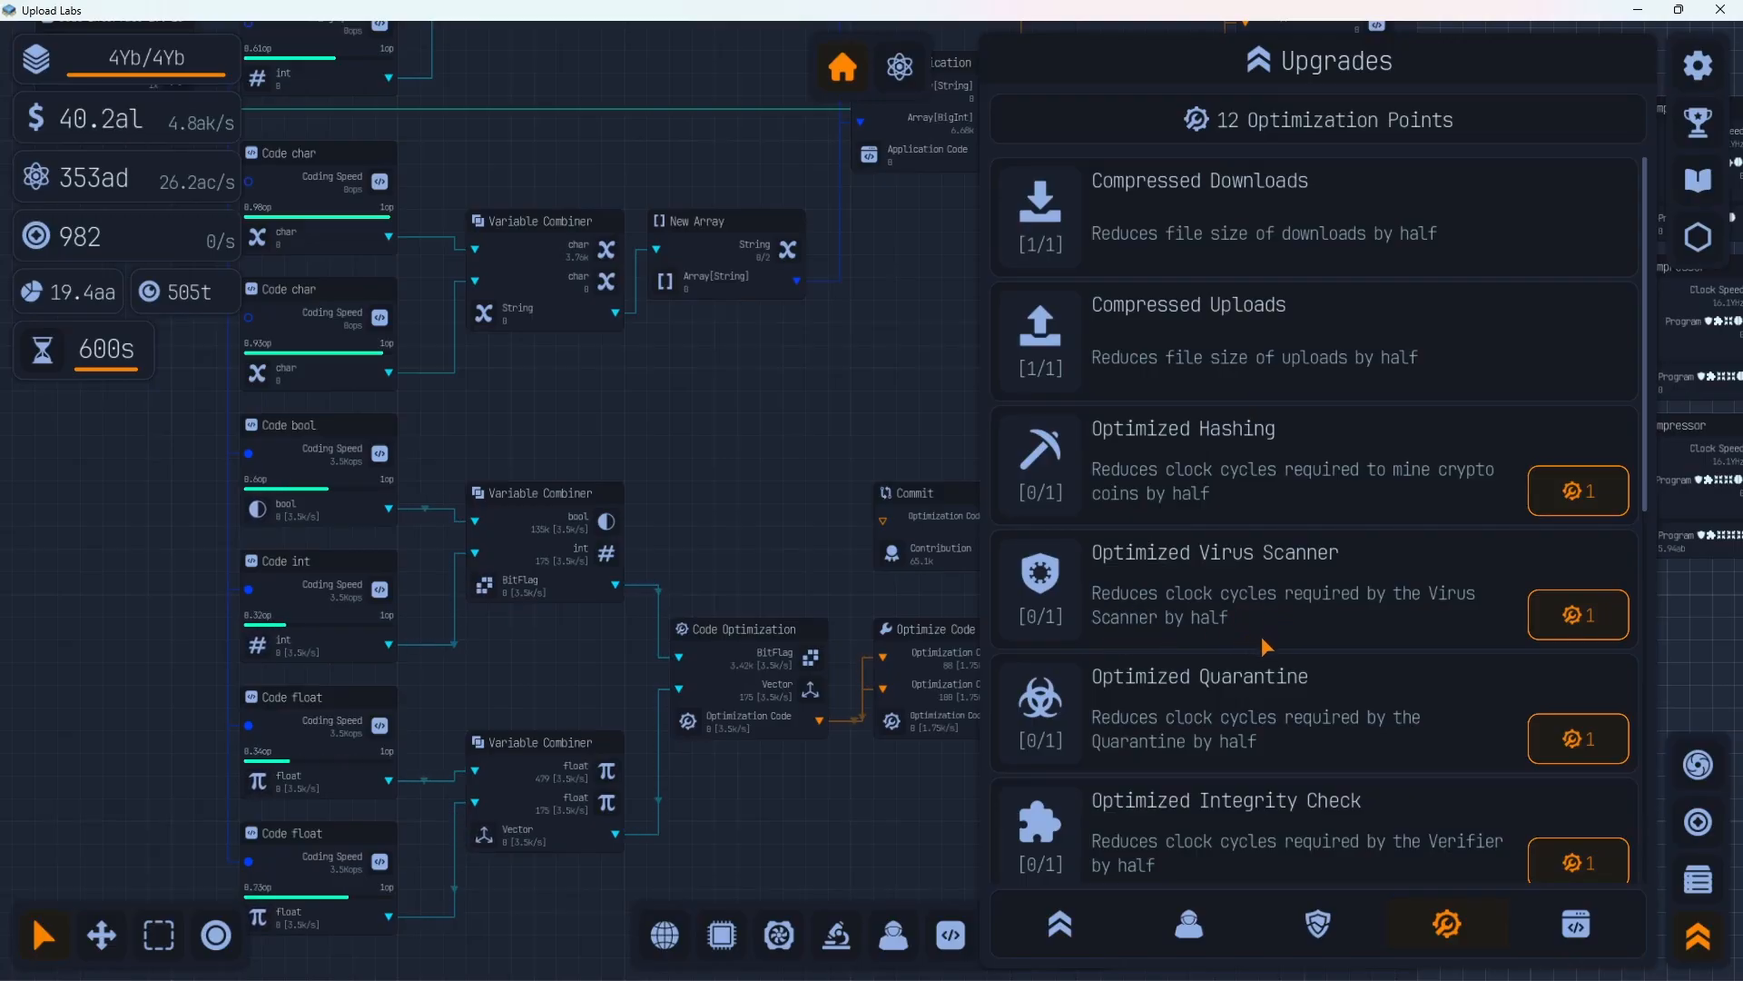
pyautogui.scroll(-3)
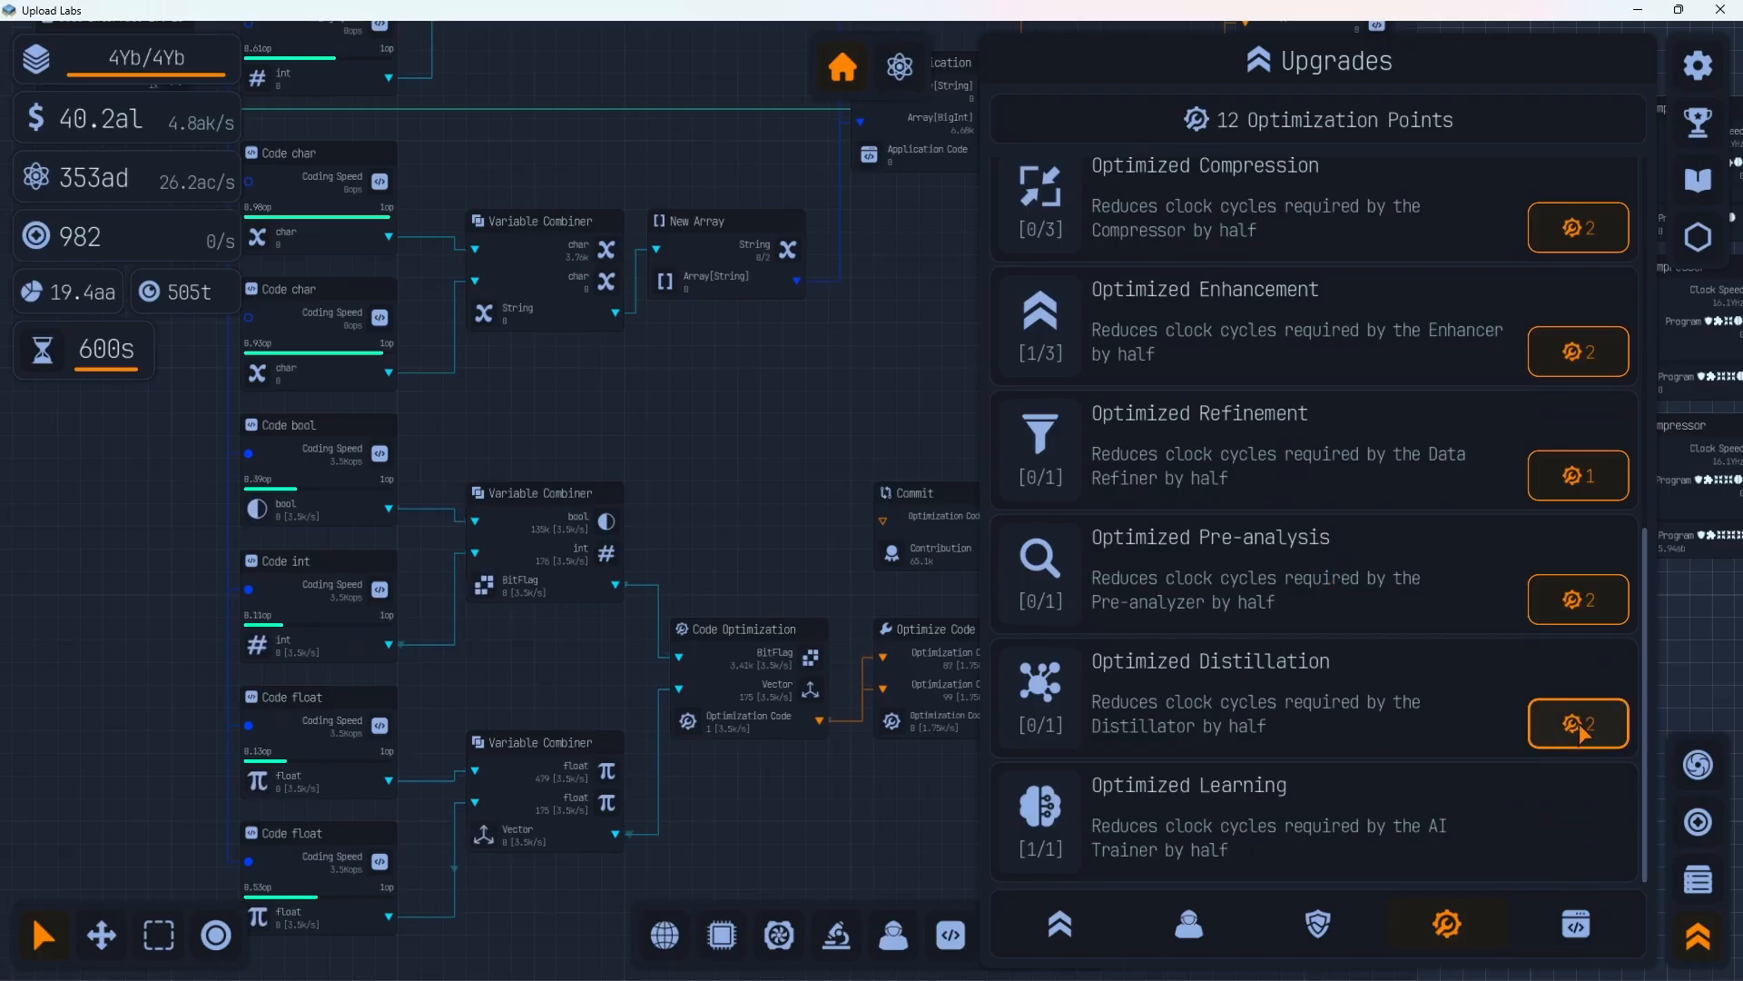
pyautogui.click(1577, 723)
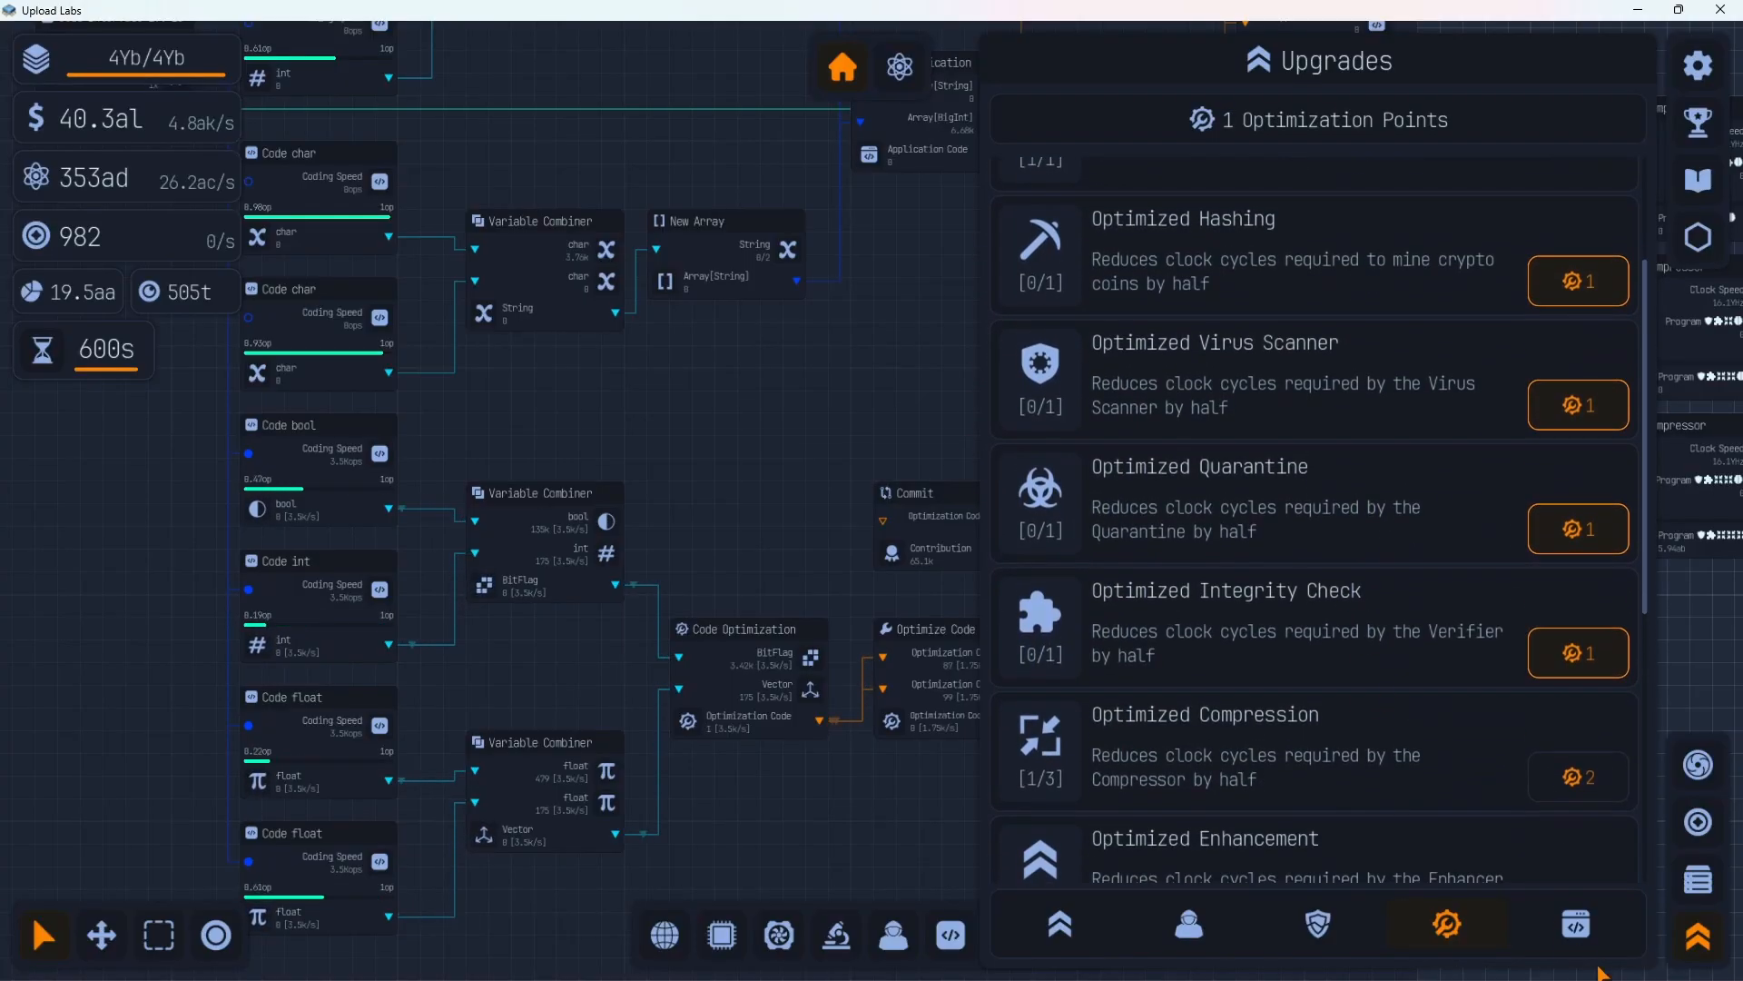
# Buy the Encompressor upgrade for 2 application points from the Application upgrades list
pyautogui.click(1573, 924)
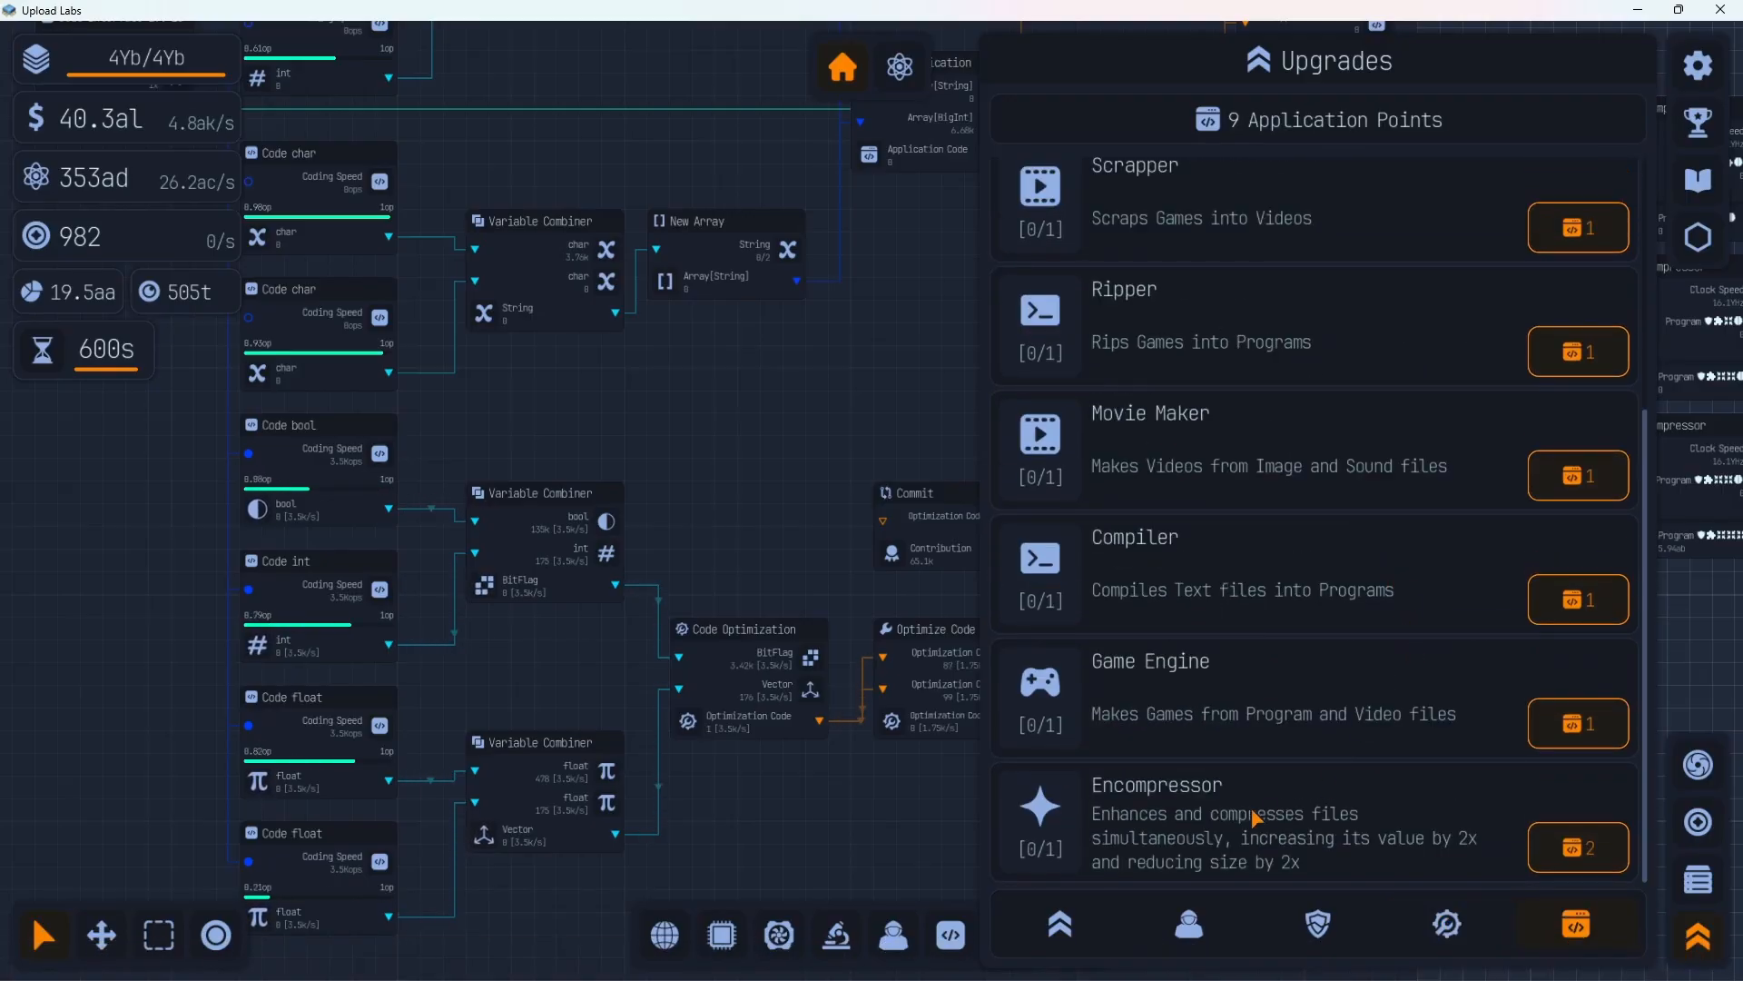
pyautogui.moveTo(1278, 747)
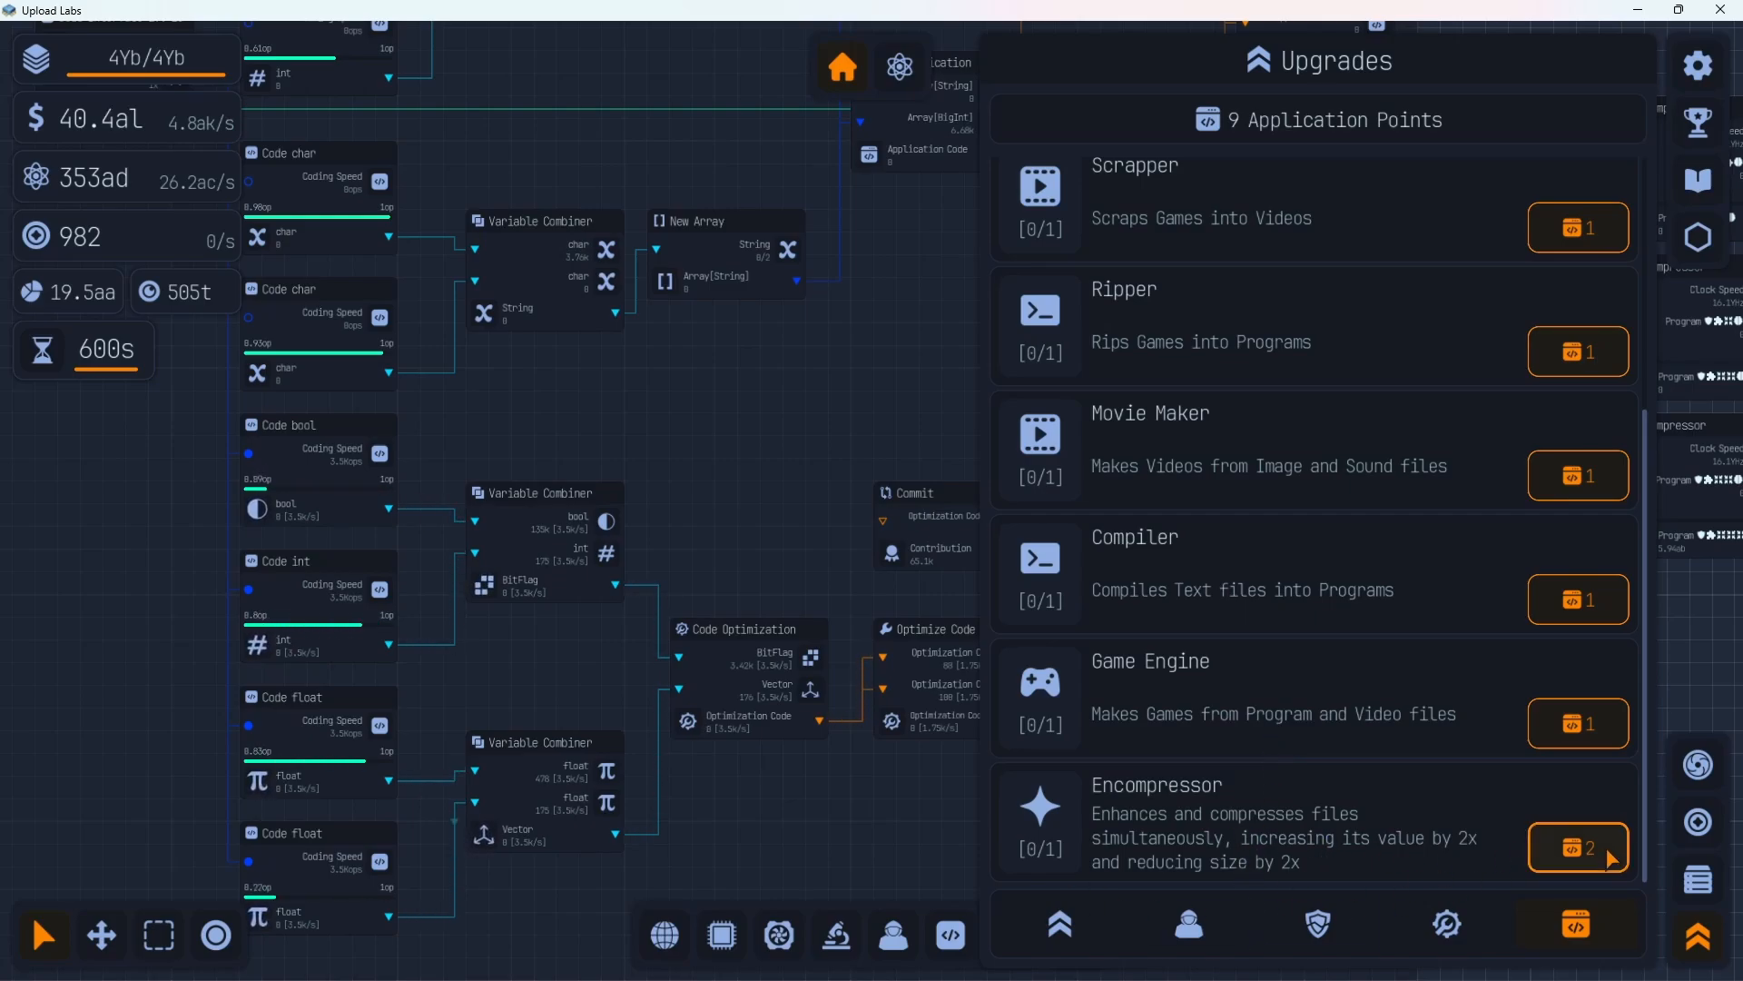
pyautogui.click(1578, 846)
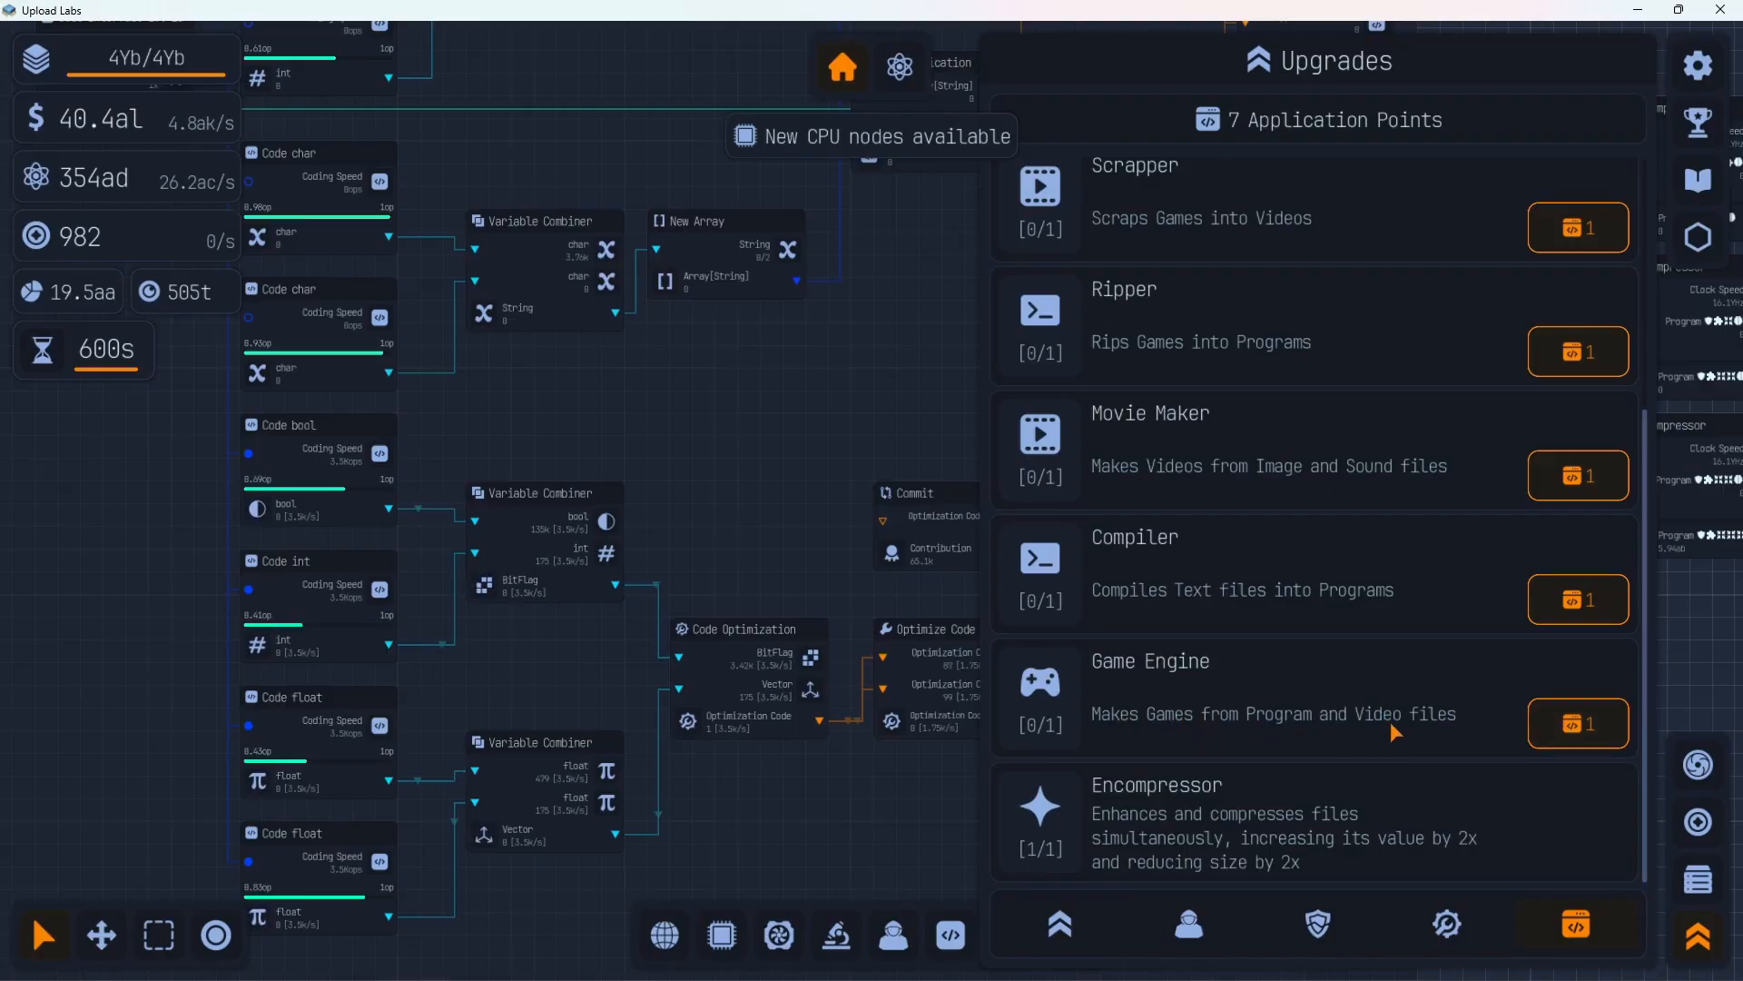
pyautogui.click(1576, 723)
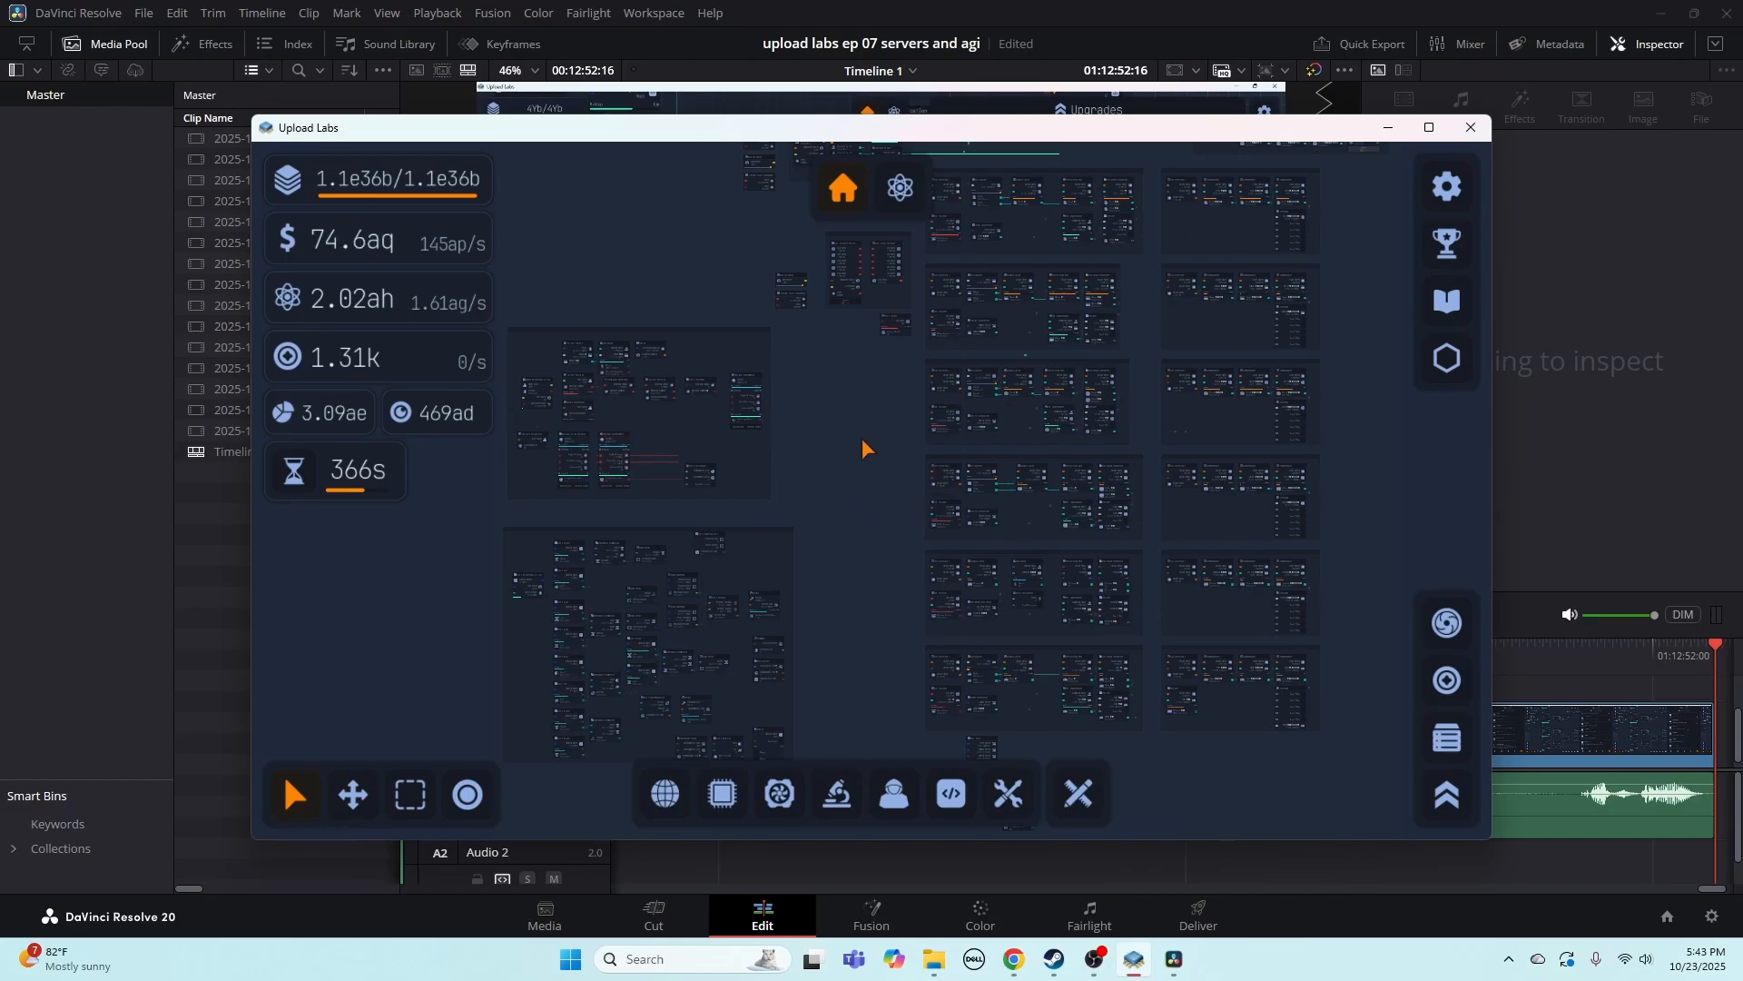
pyautogui.moveTo(879, 482)
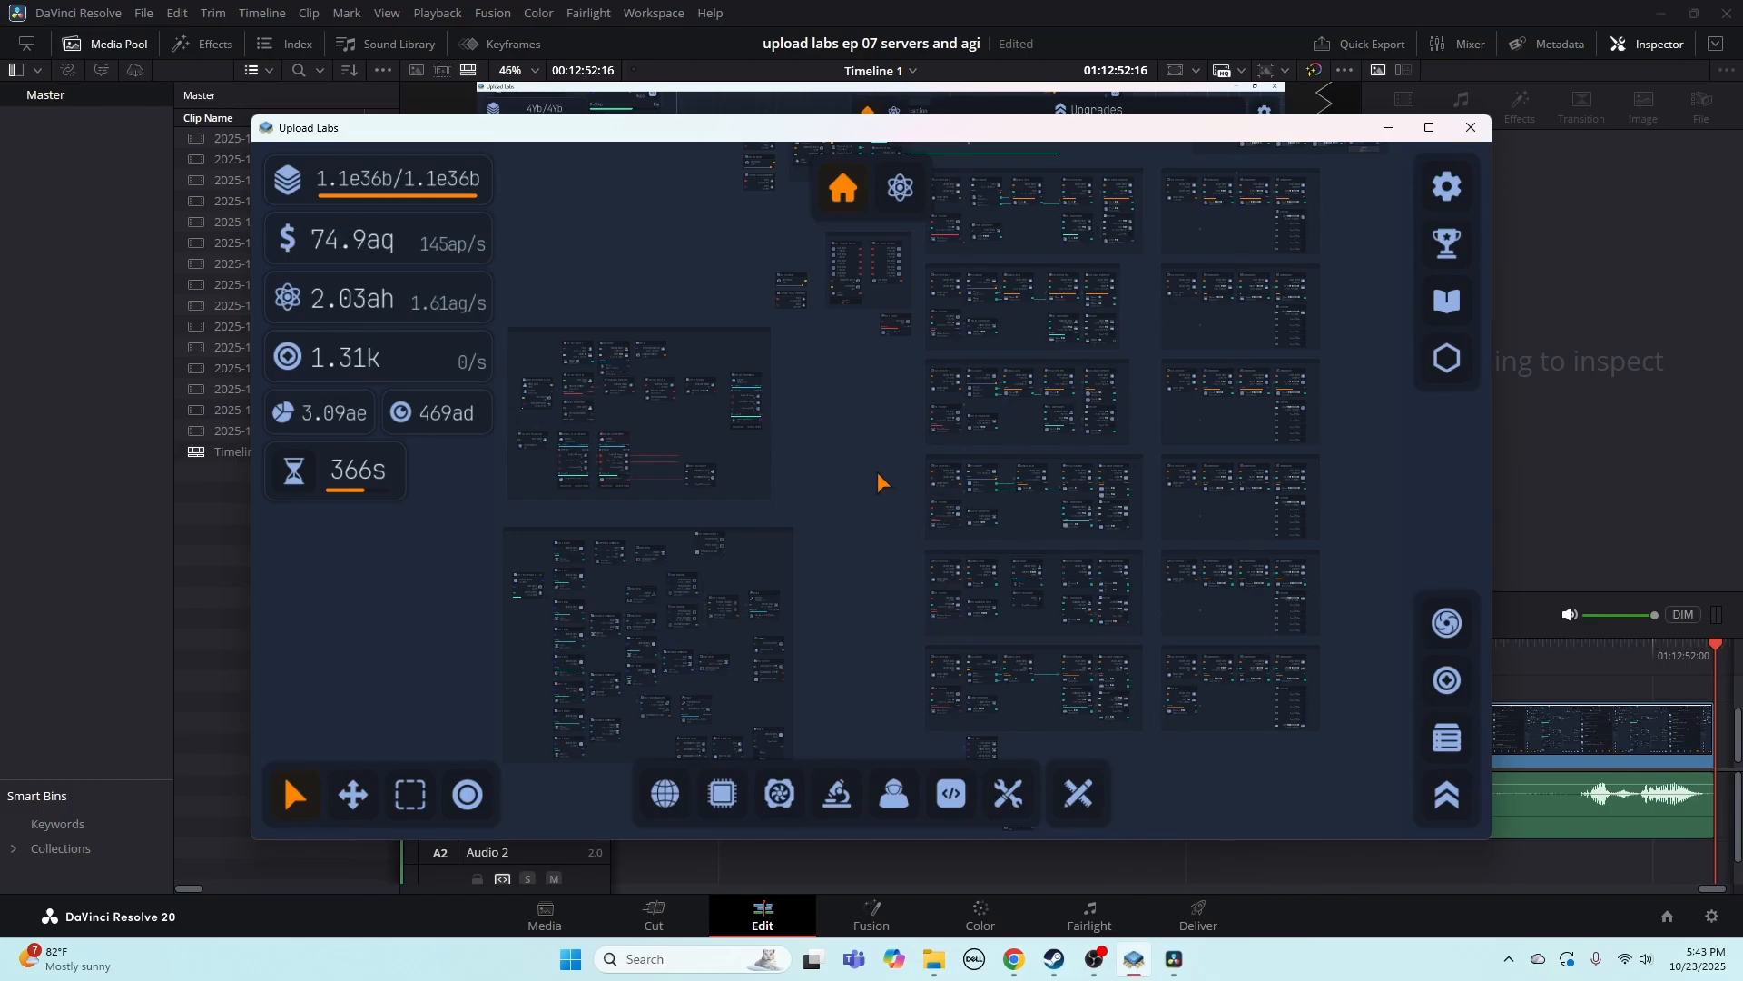